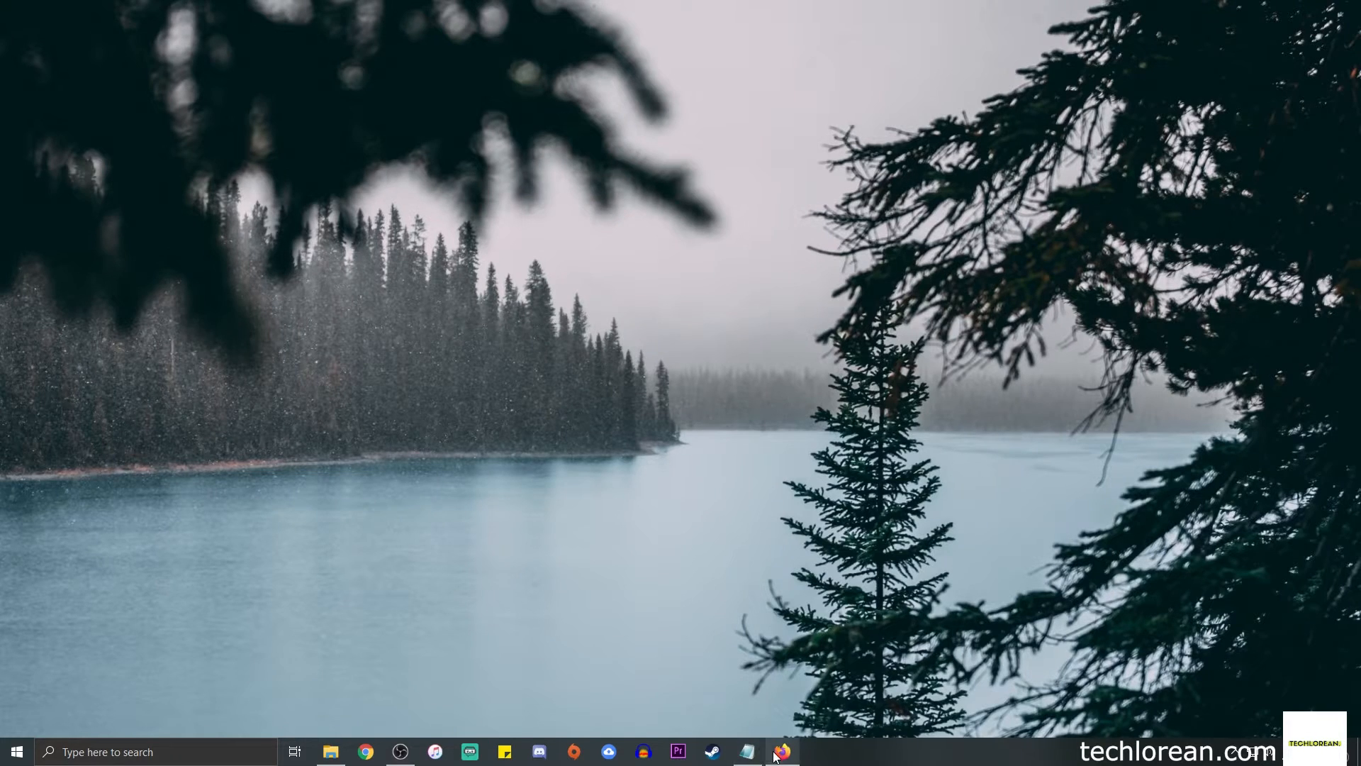
Step: Open the Notepad outline notes and highlight the error name and SE10 transaction code
click(746, 751)
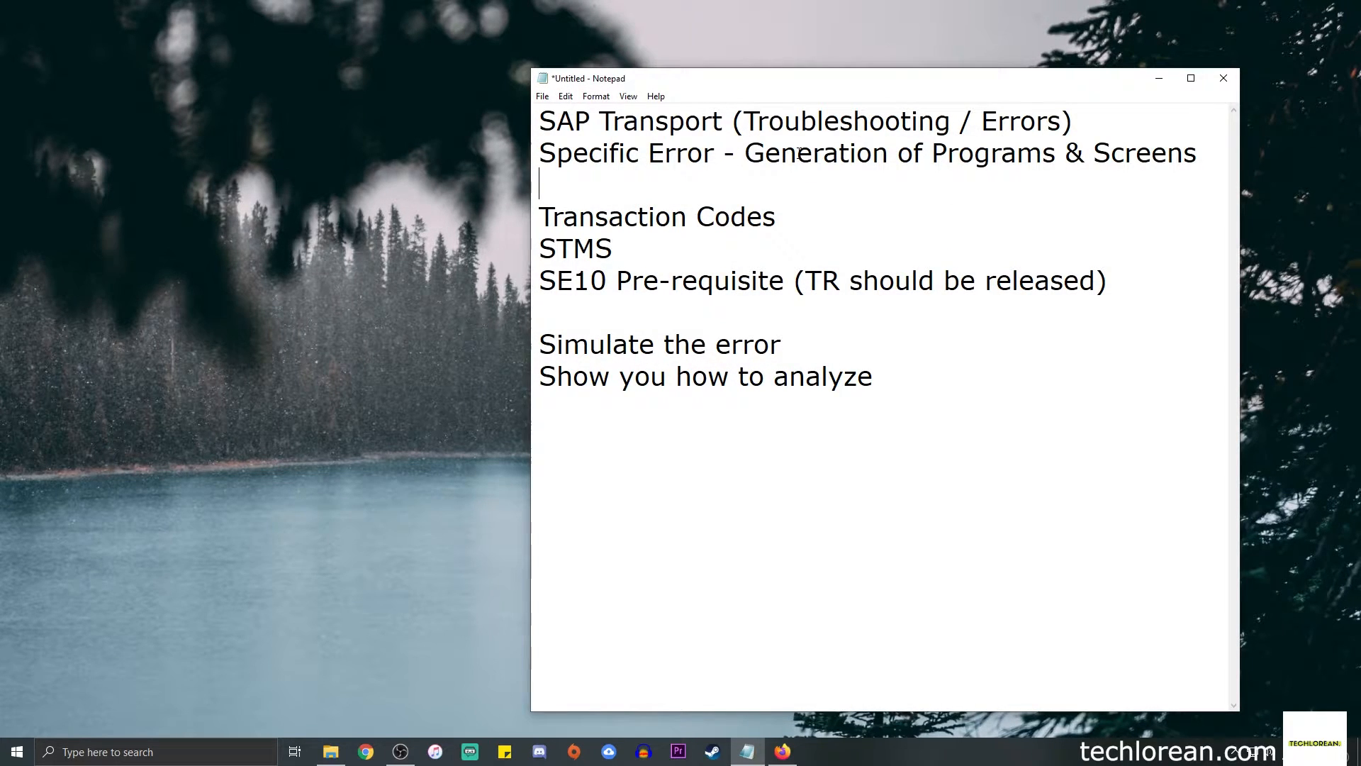
double_click(797, 120)
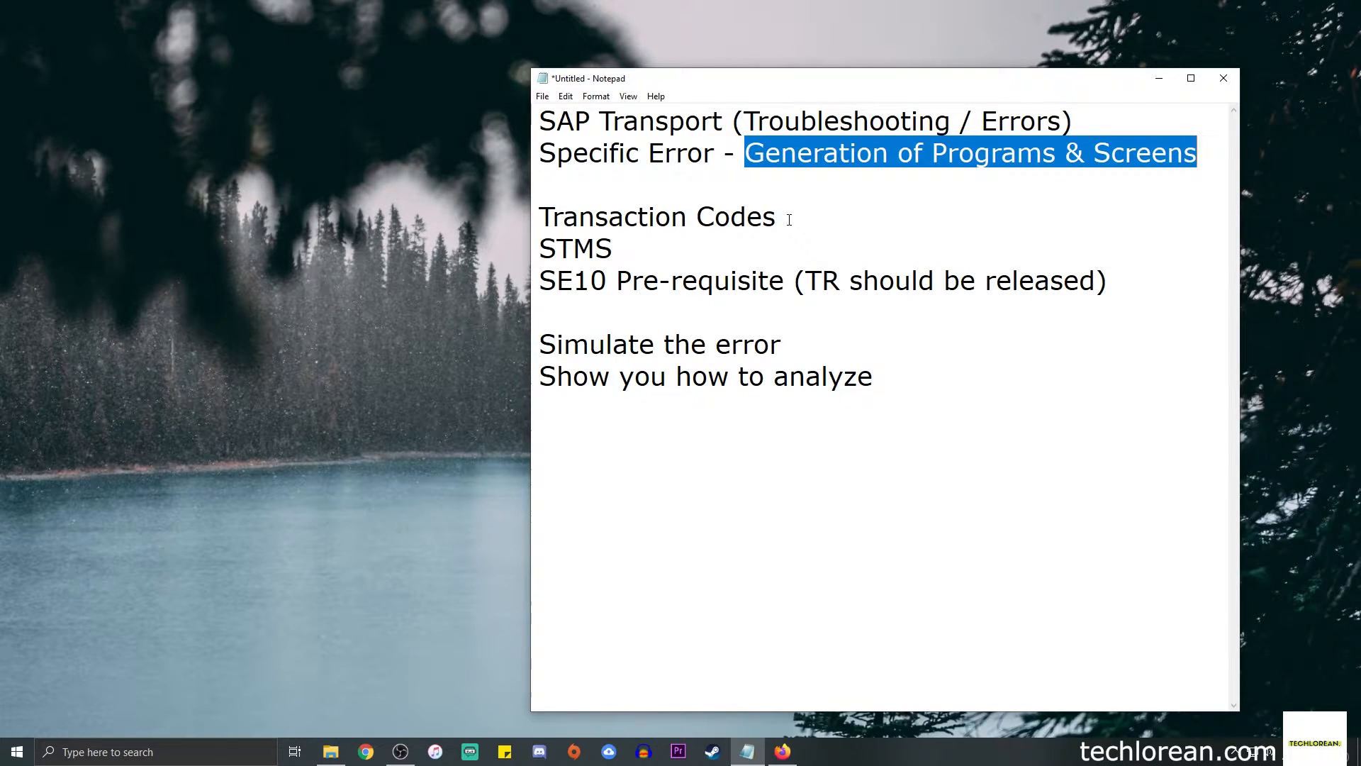
double_click(575, 248)
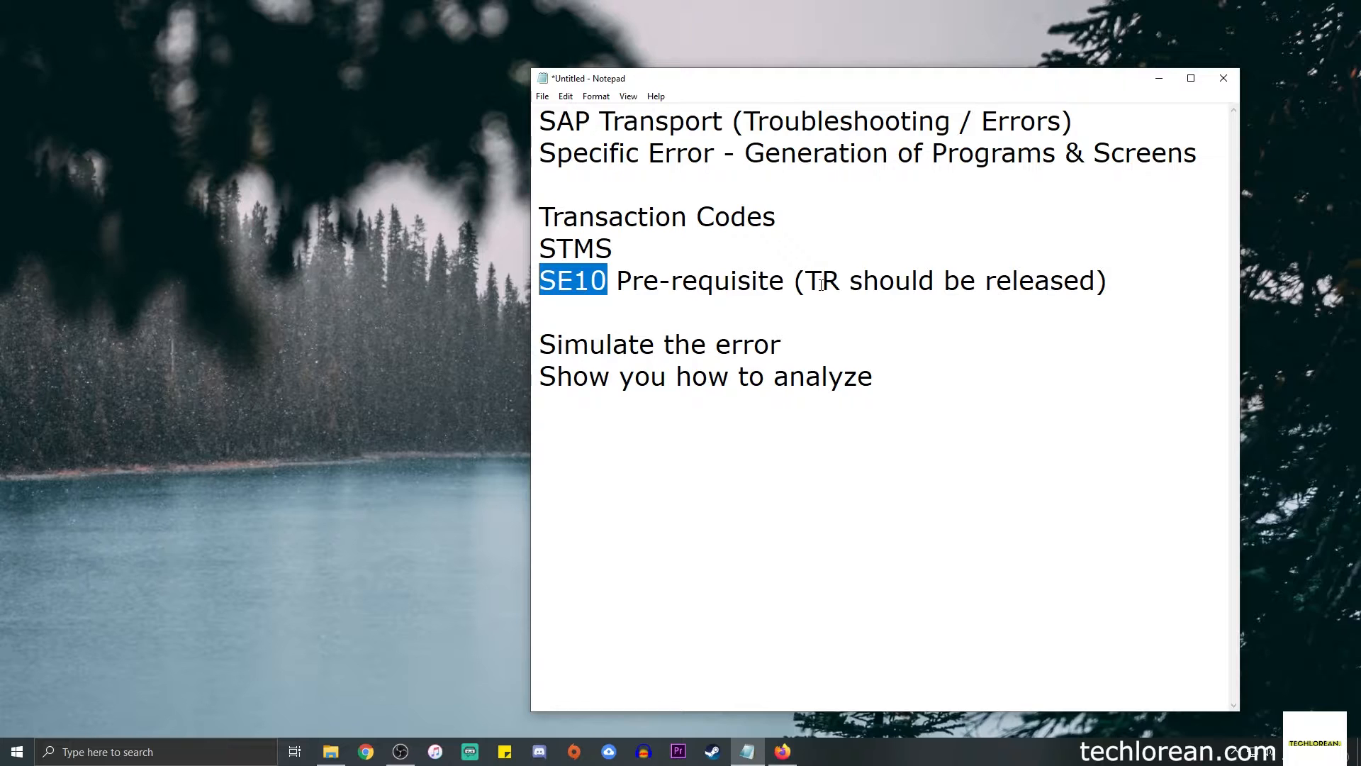
mouse_move(580, 246)
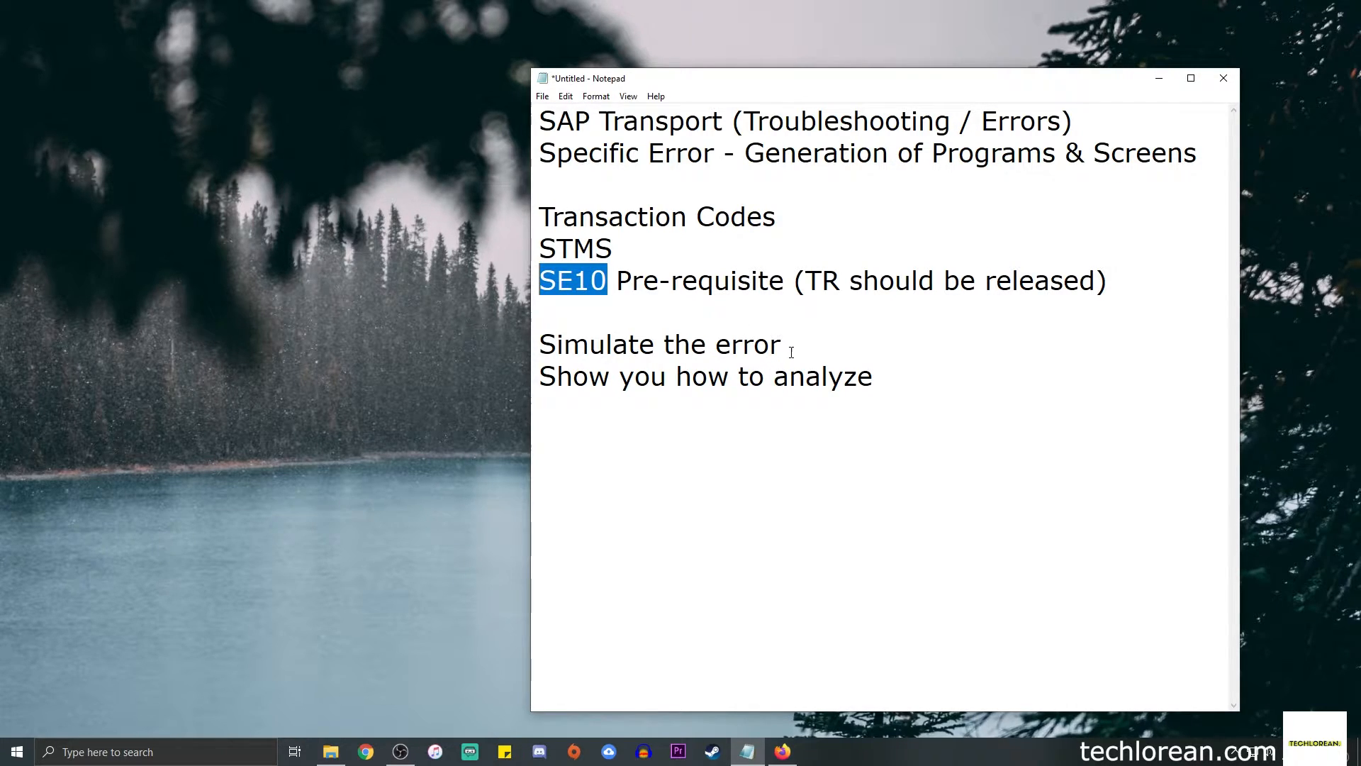
double_click(660, 344)
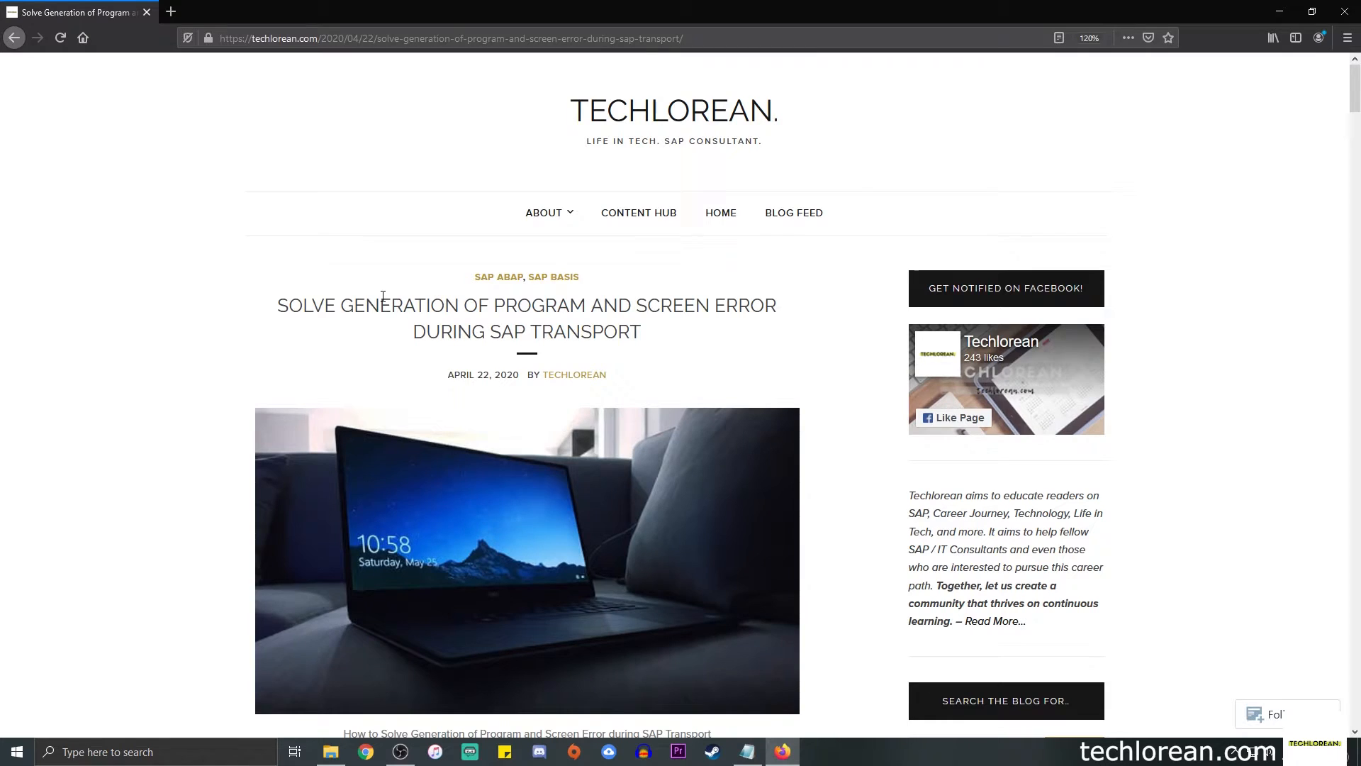
Step: Scroll to the sample log; highlight XXQ and 'Only generates programs with LOAD versions'
scroll(down, 3)
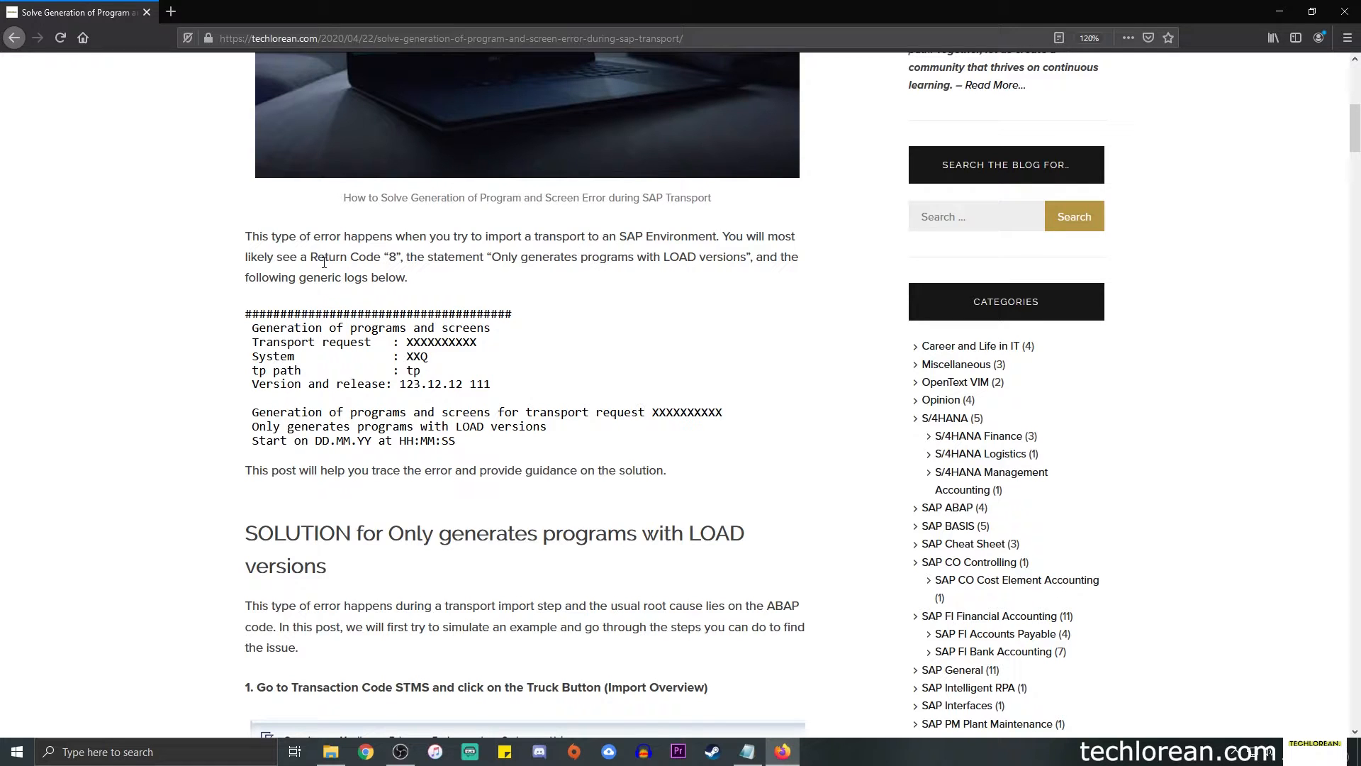
drag(309, 257, 401, 257)
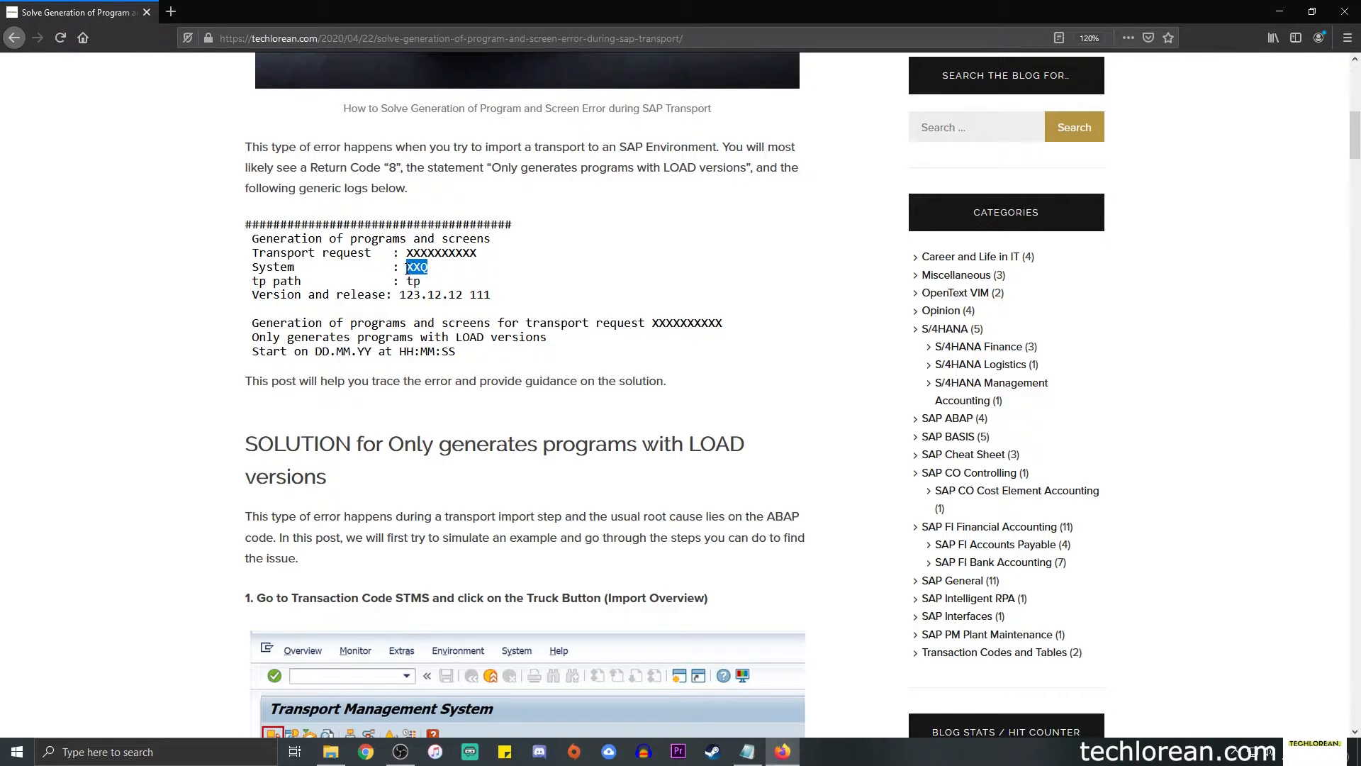
mouse_move(287, 281)
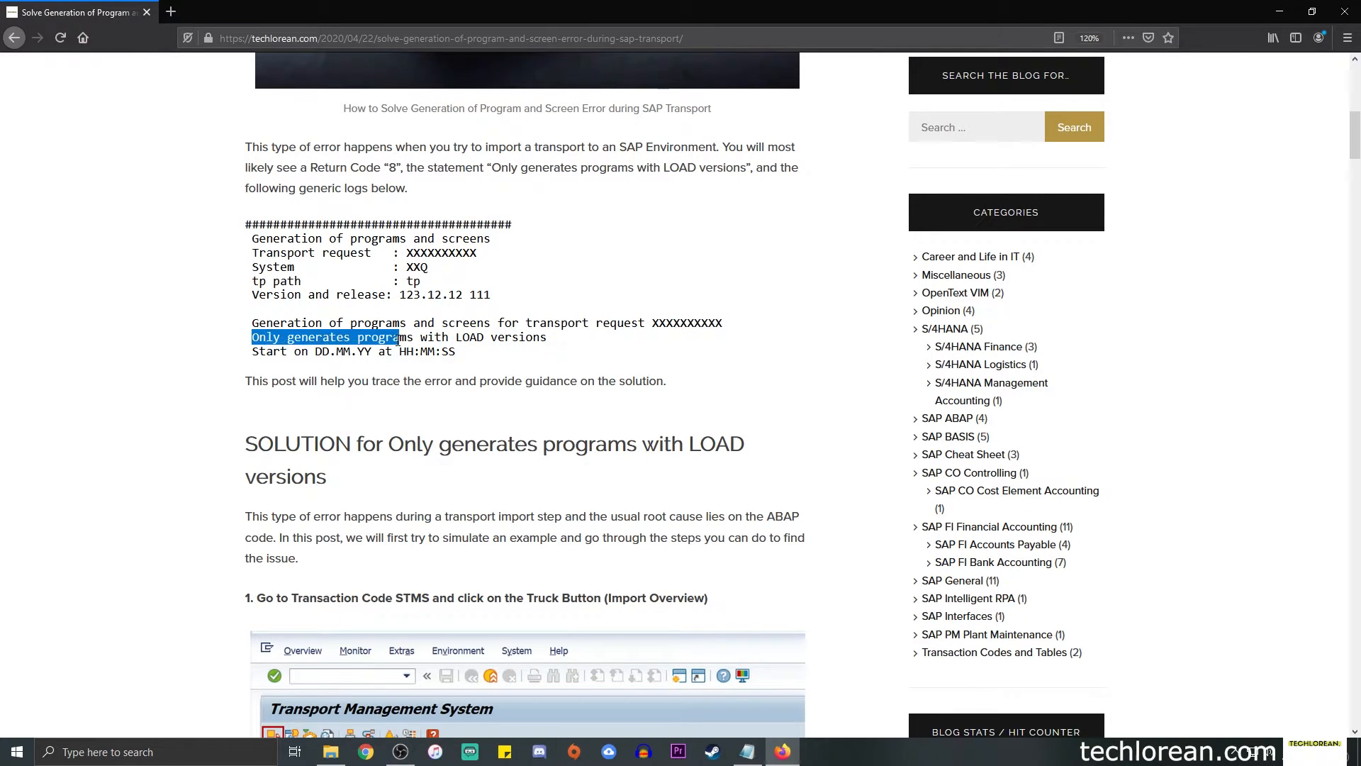
drag(399, 337, 542, 336)
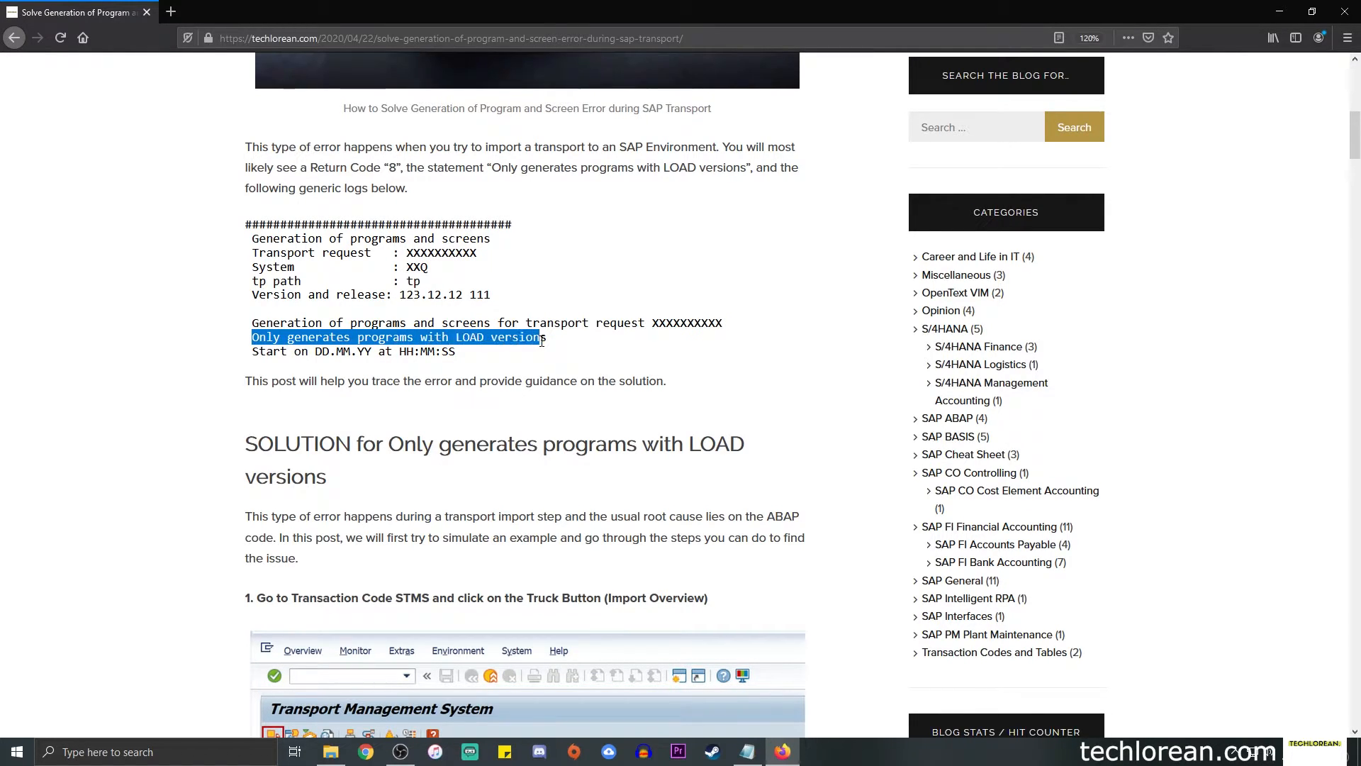
Step: Scroll to the SOLUTION heading and highlight step 1's transaction code STMS
scroll(down, 3)
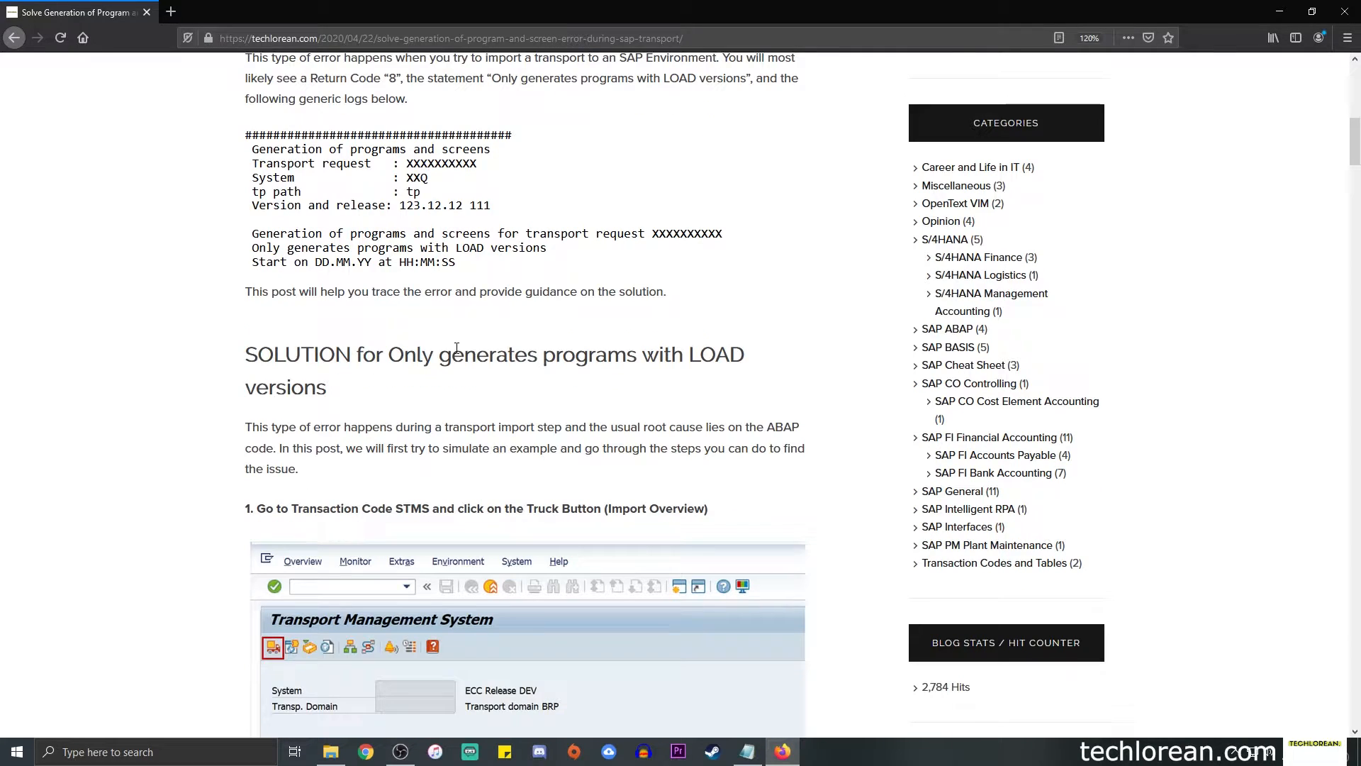
scroll(down, 3)
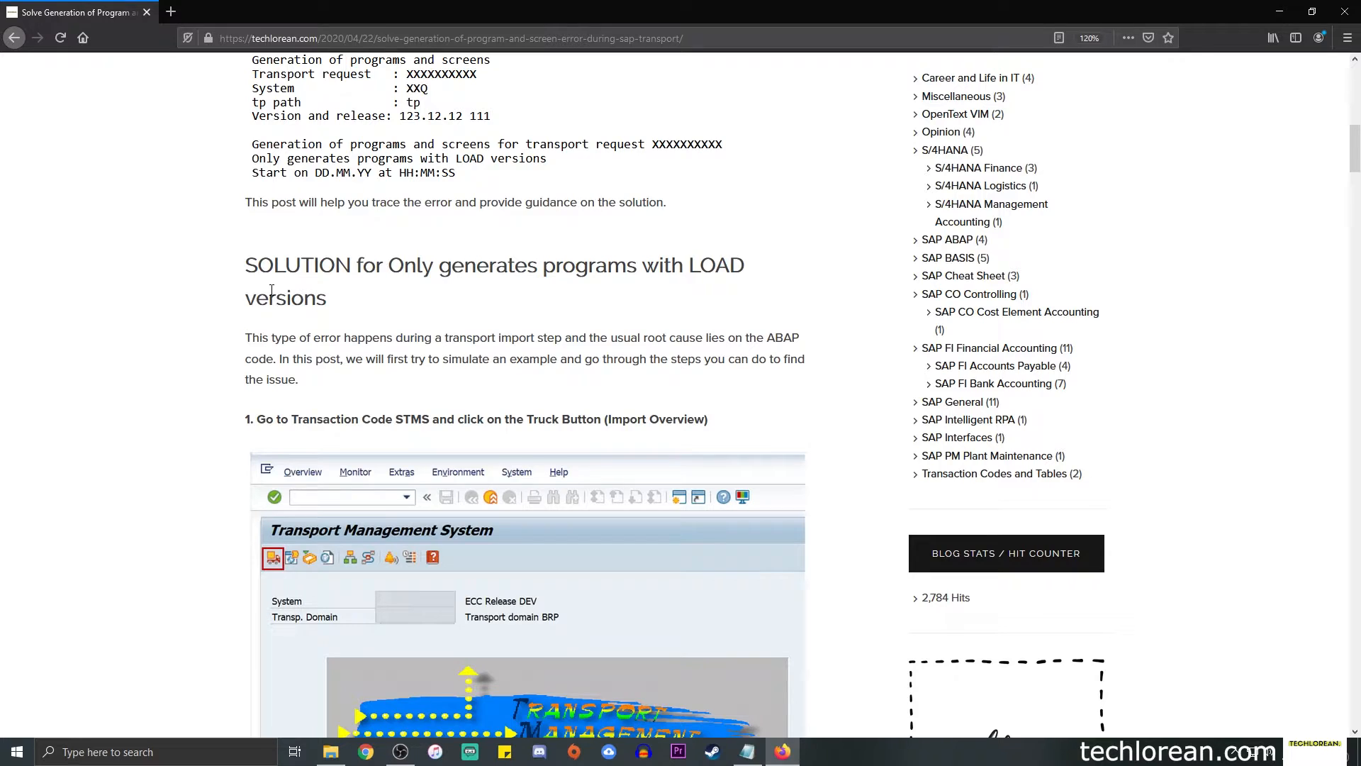
mouse_move(249, 337)
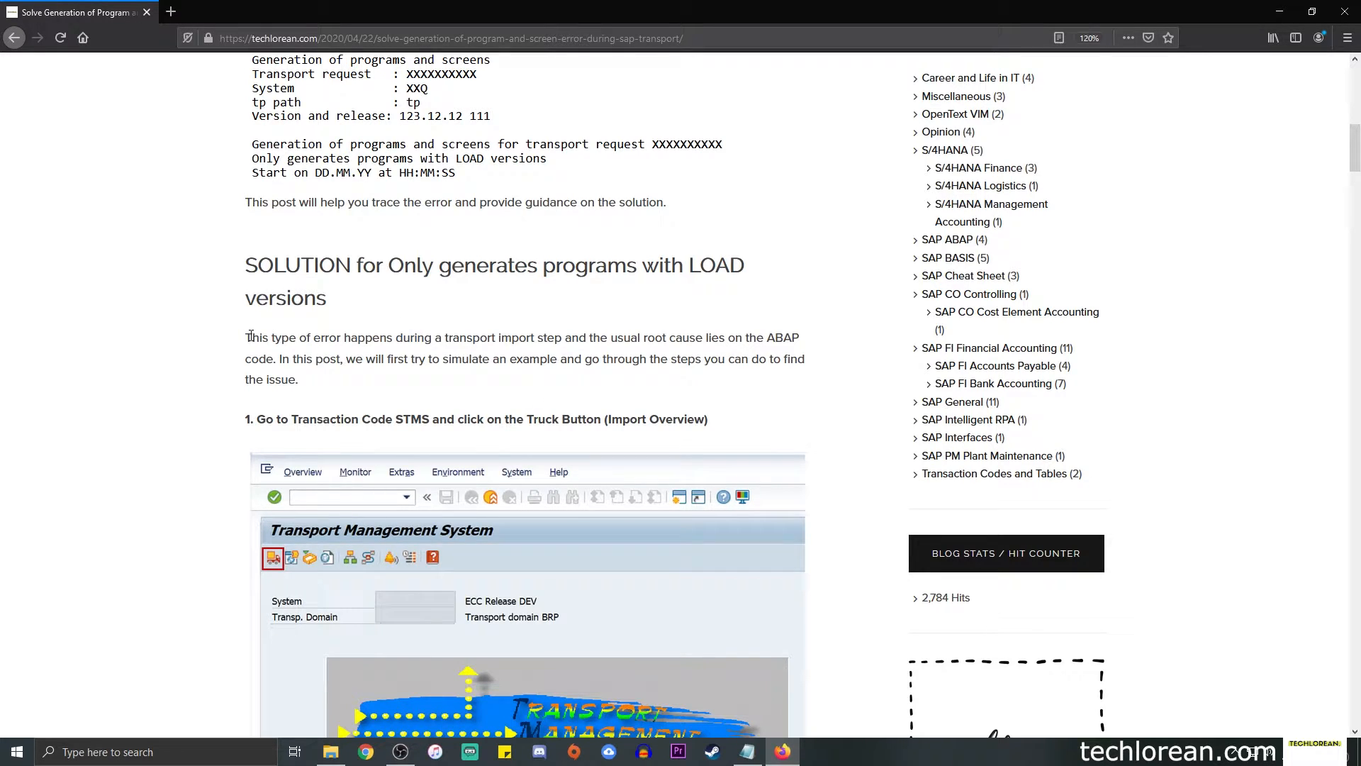
drag(395, 337, 521, 337)
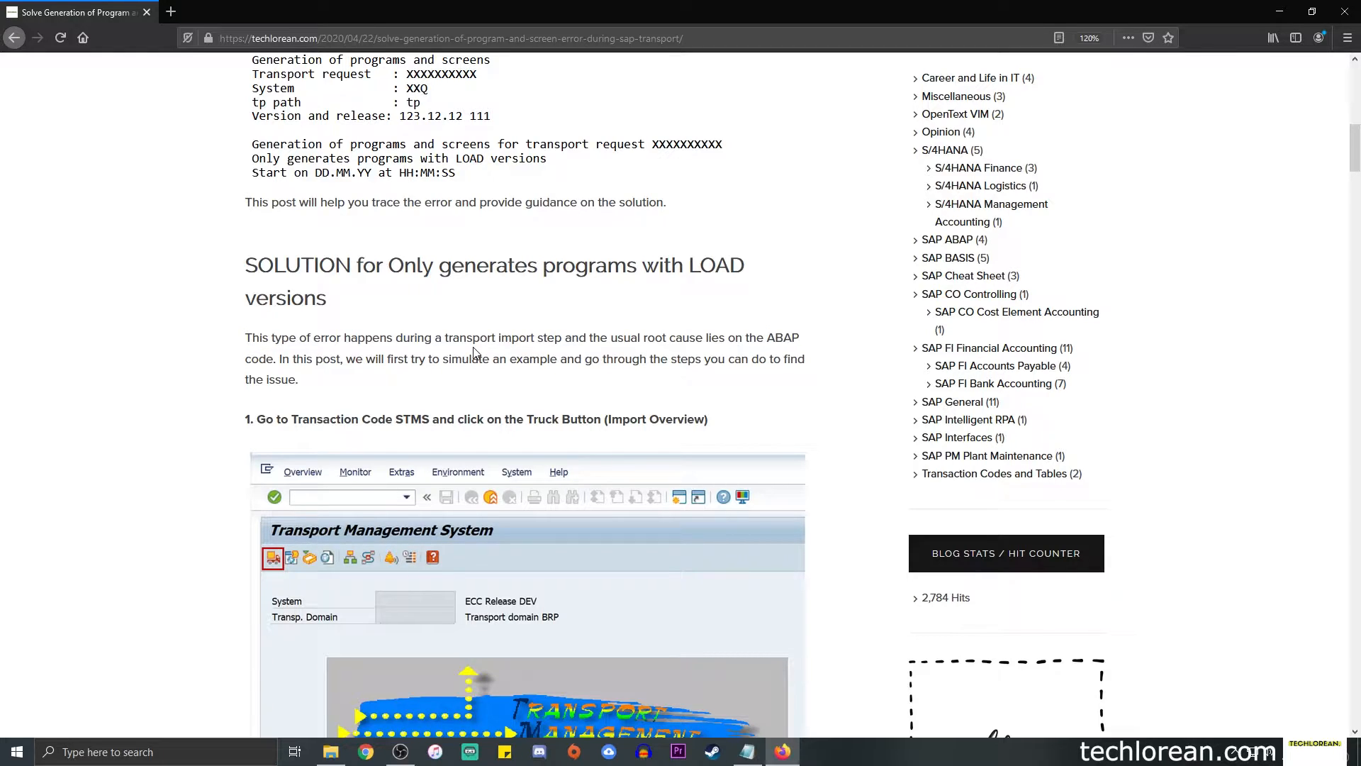
scroll(down, 3)
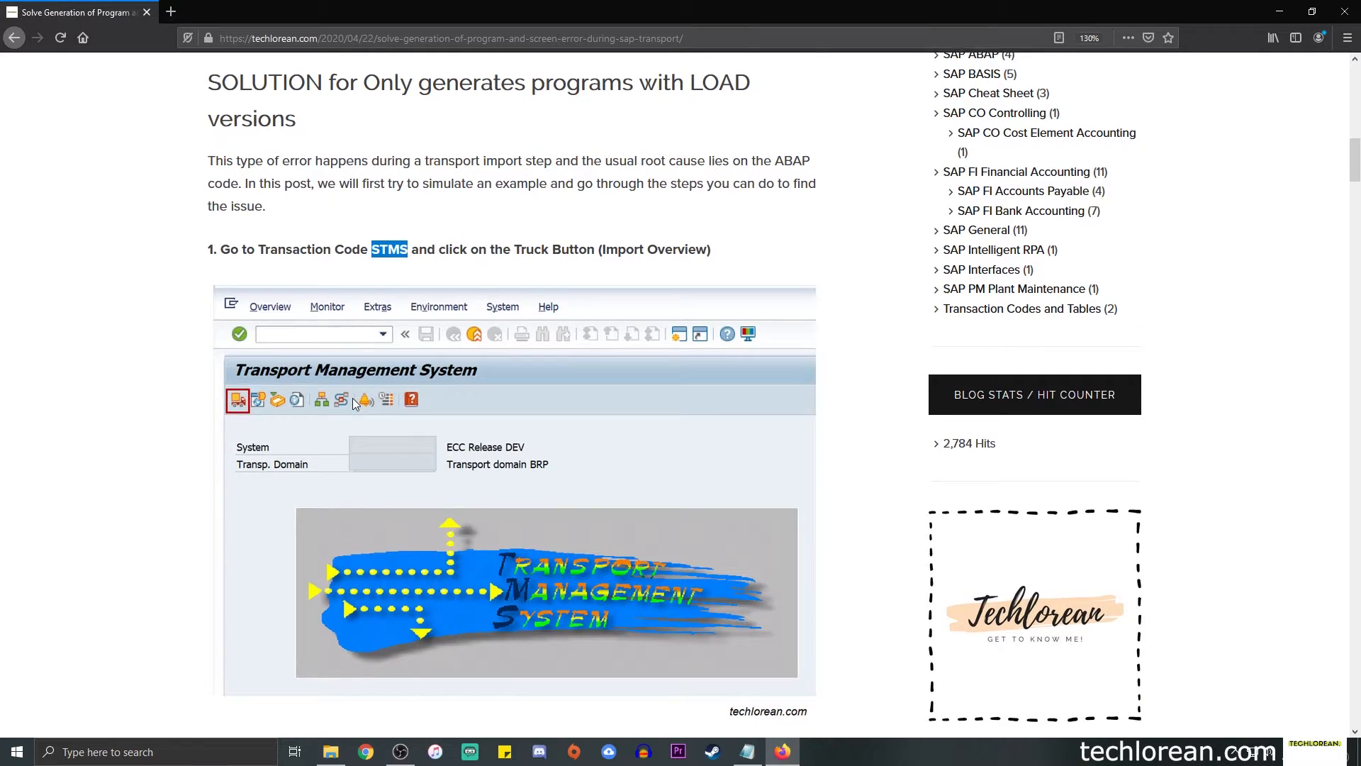
Step: Scroll past the Transport Management System image to steps 2 to 4
scroll(down, 3)
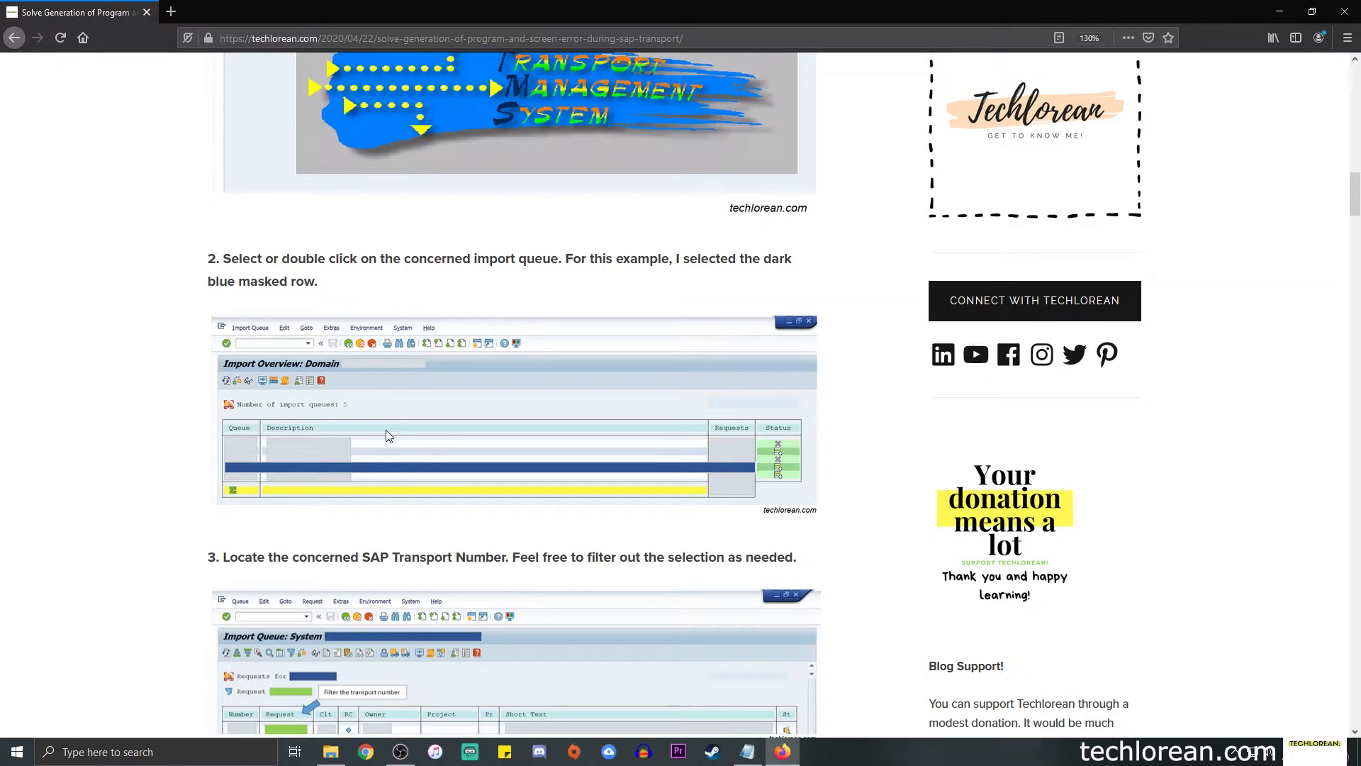
mouse_move(539, 477)
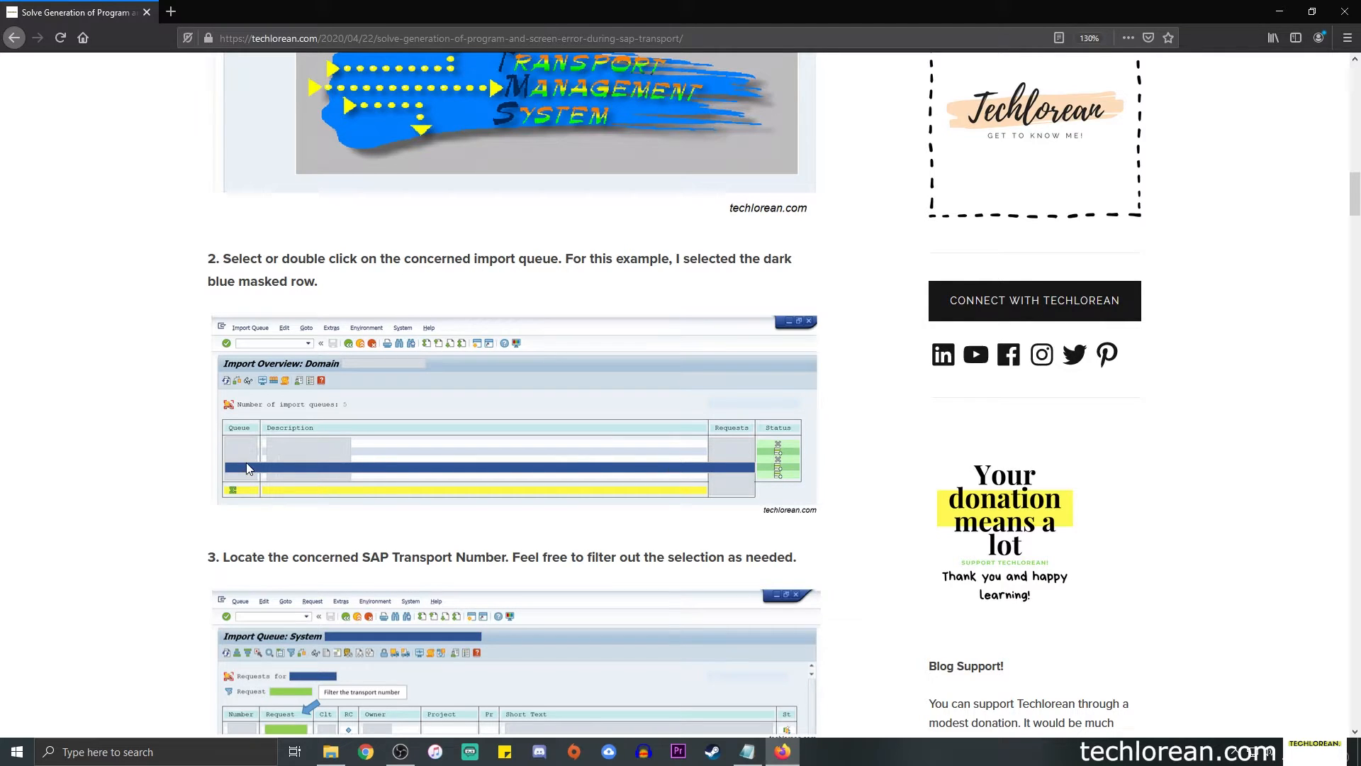
mouse_move(277, 471)
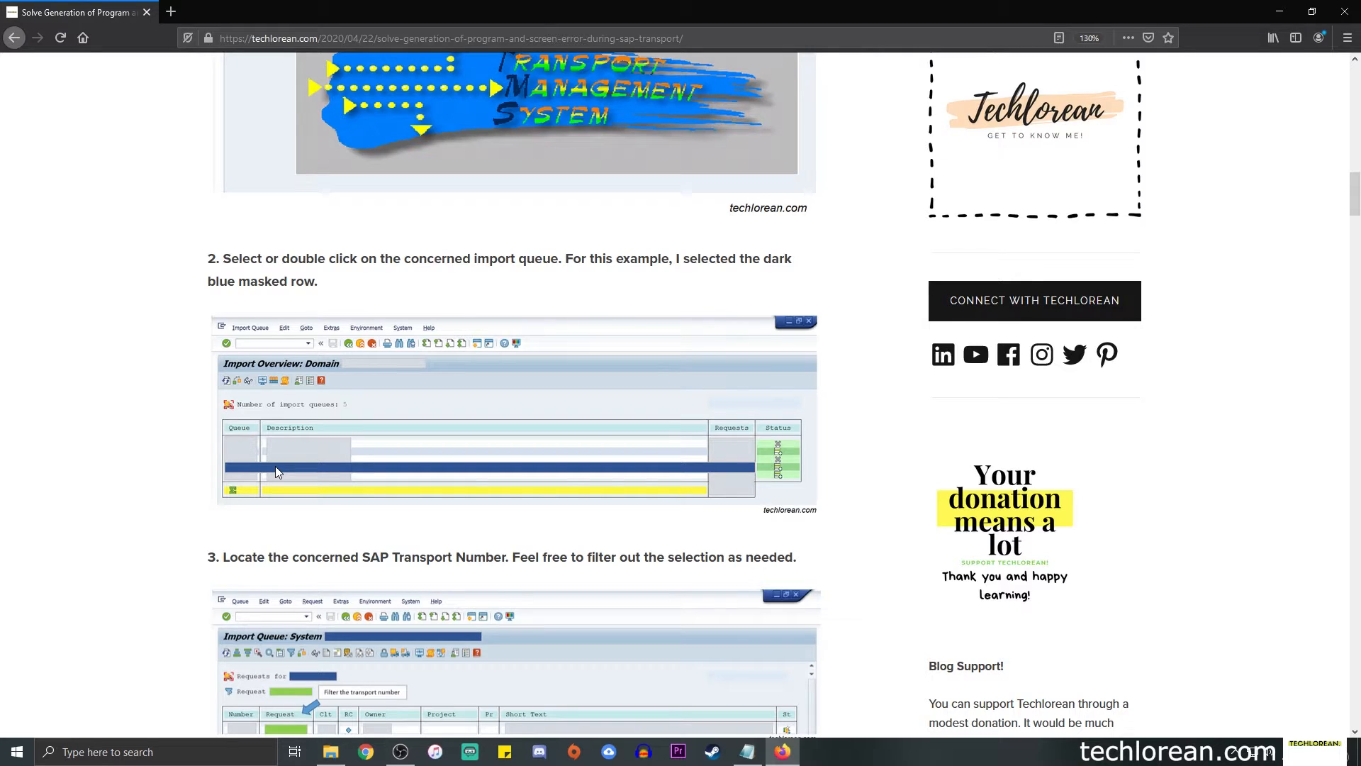
scroll(down, 3)
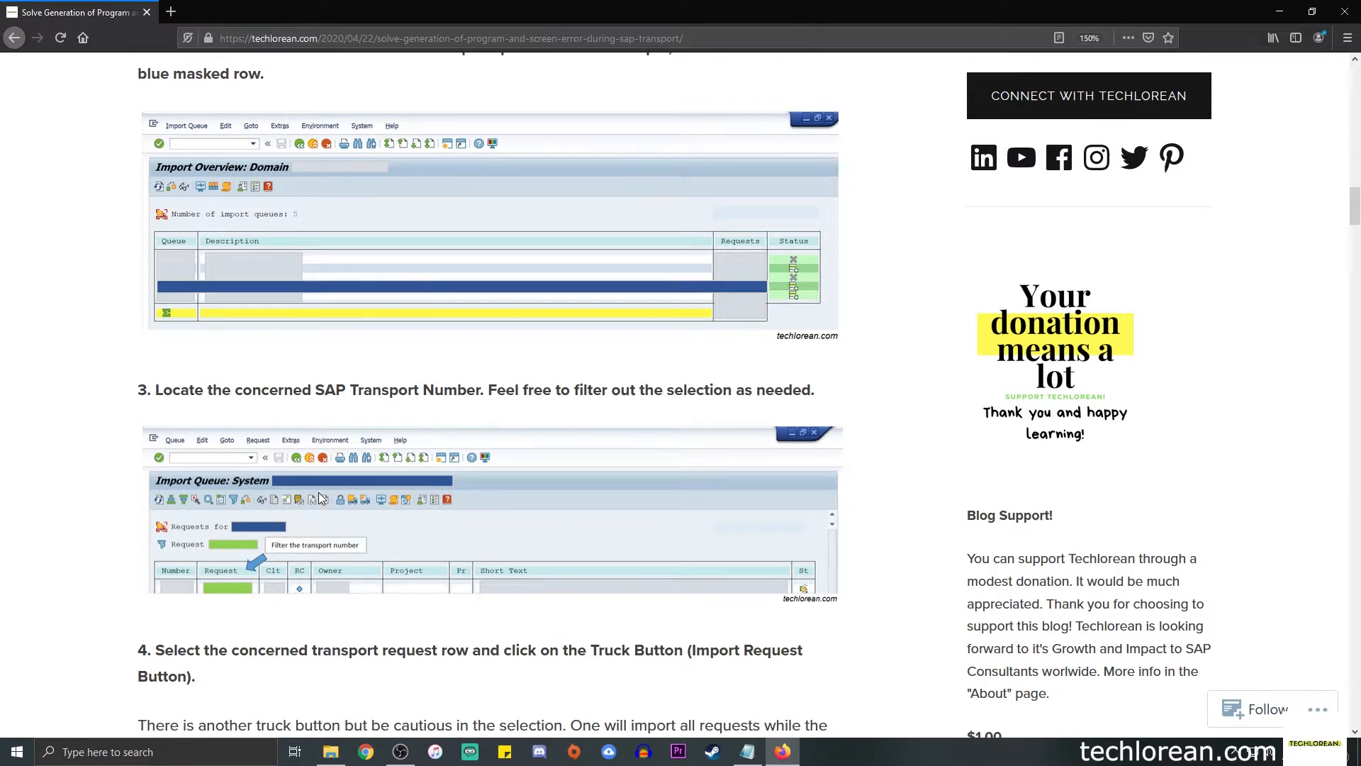
scroll(down, 3)
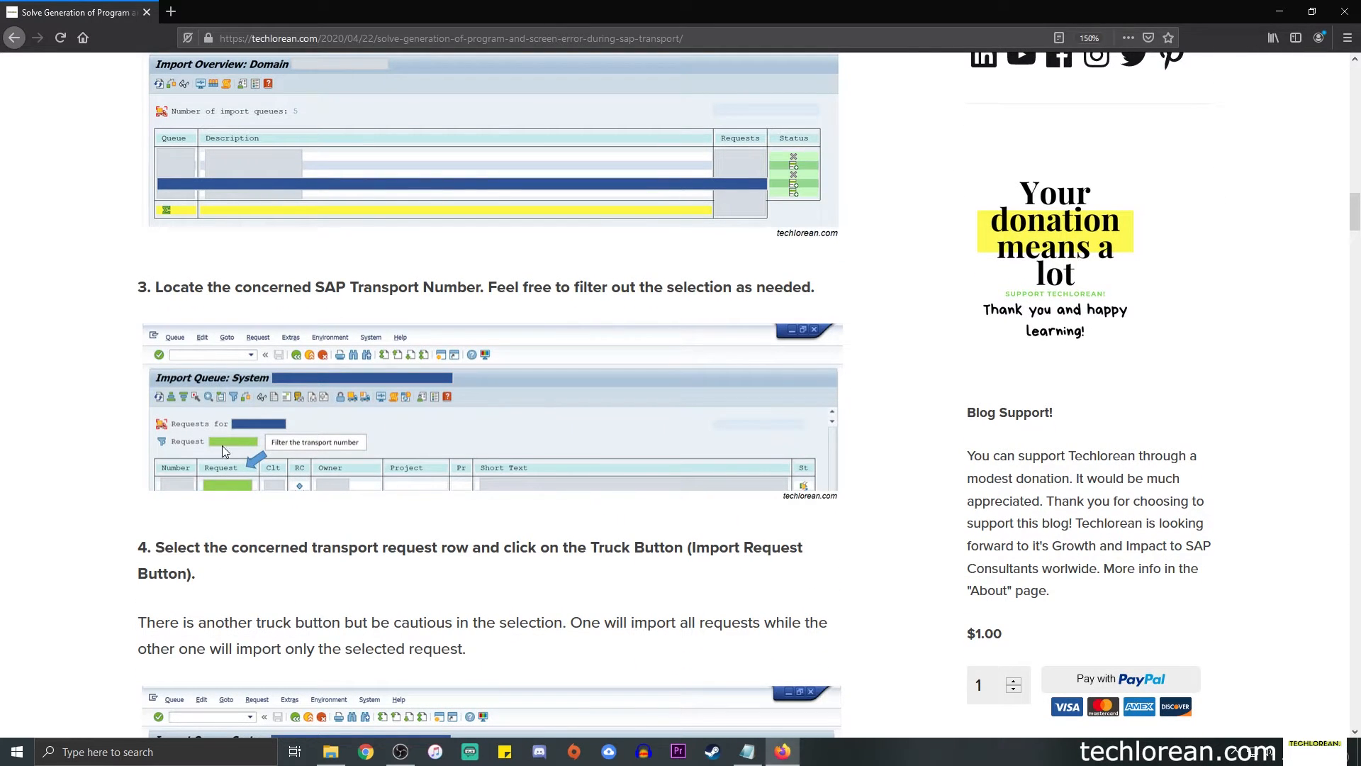
mouse_move(231, 403)
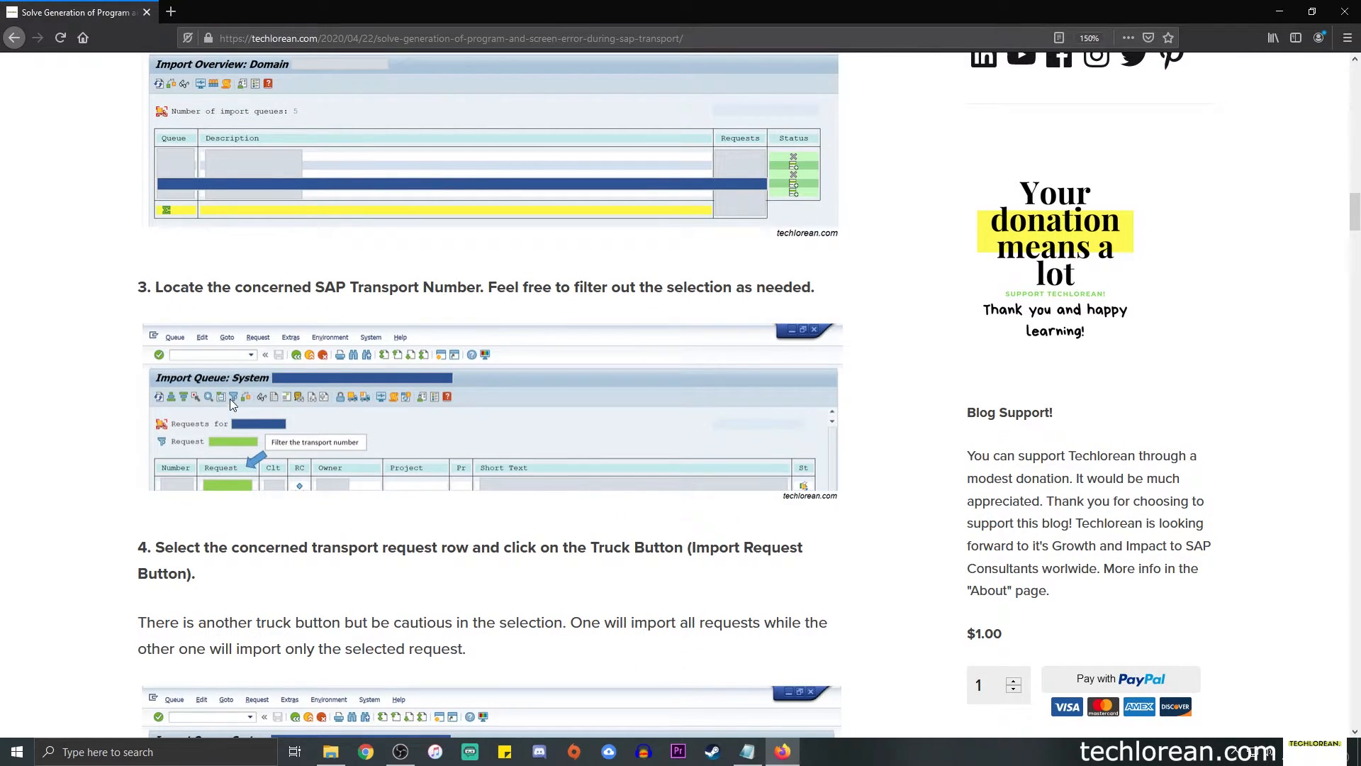
mouse_move(217, 441)
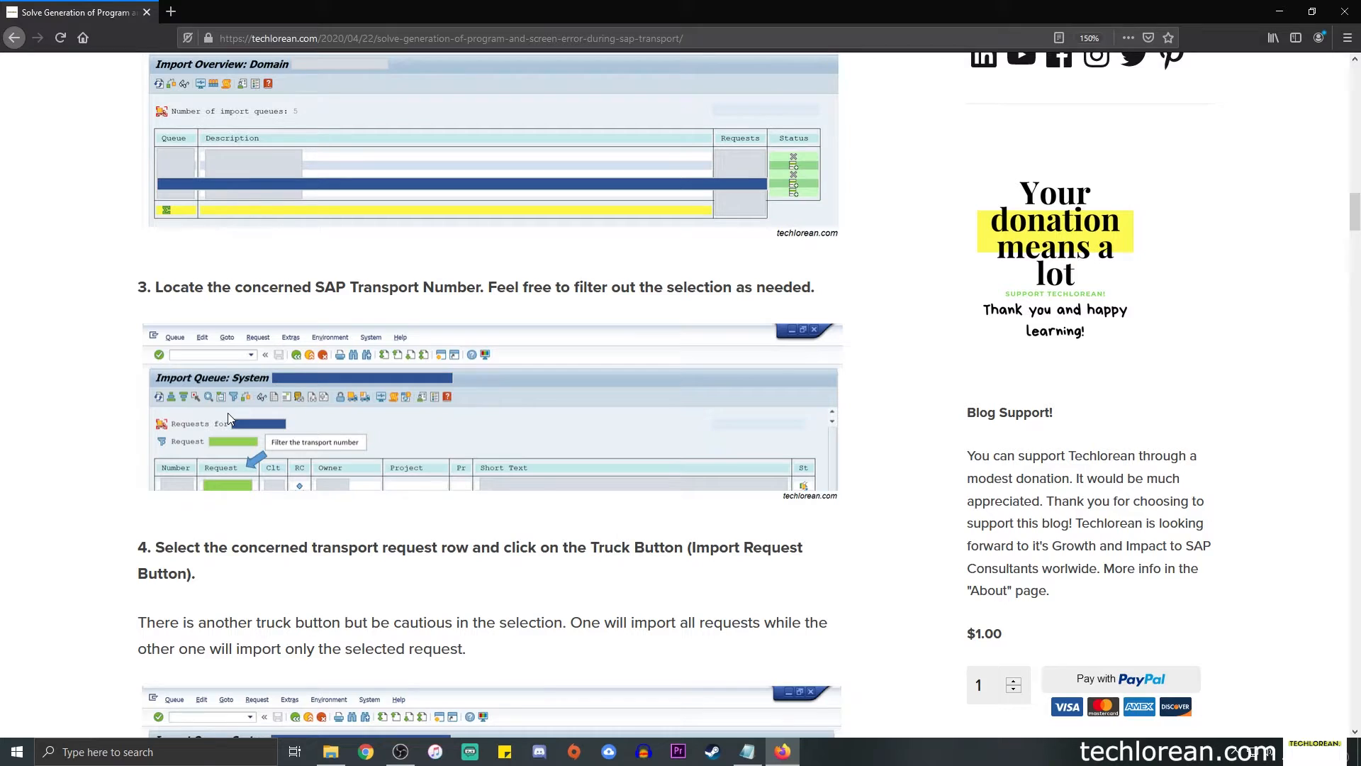
mouse_move(360, 658)
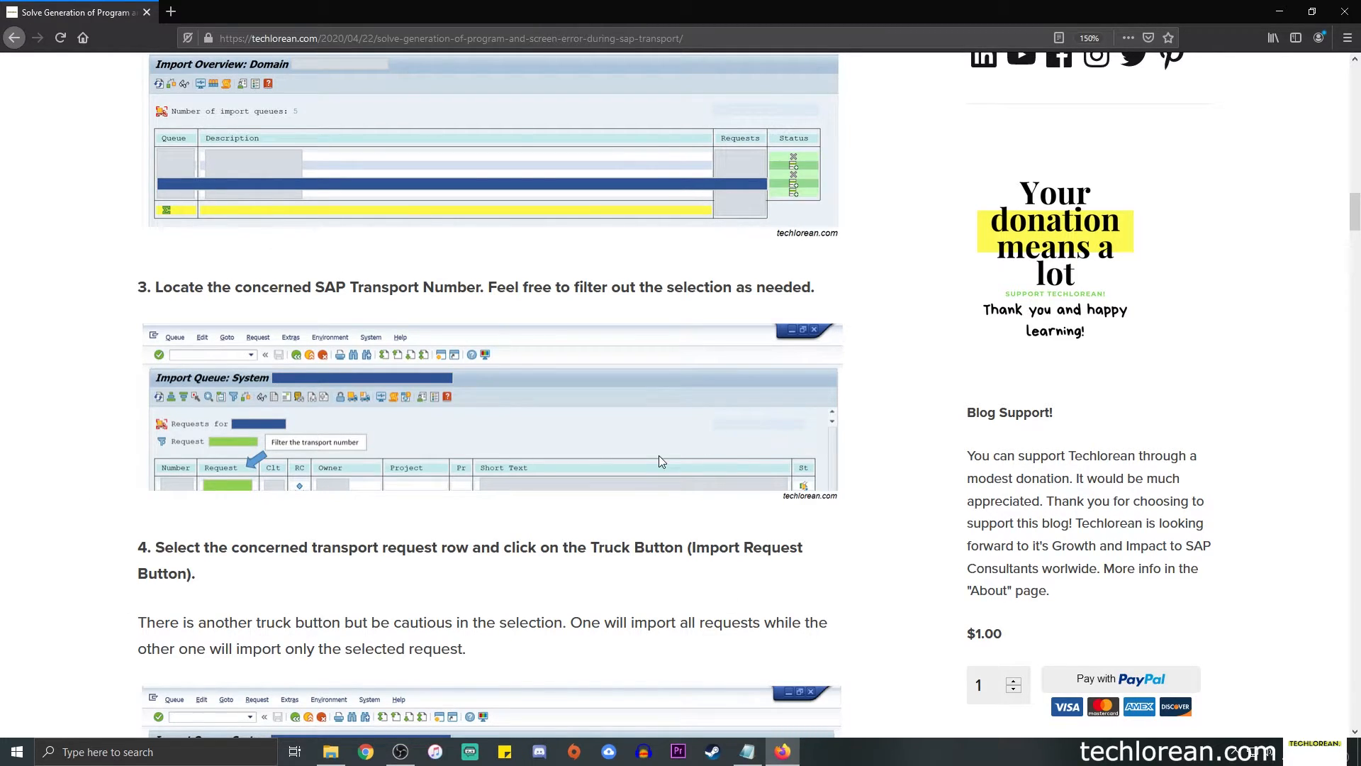
Step: Scroll down to step 4's Import Request (only selected) screenshot
scroll(down, 3)
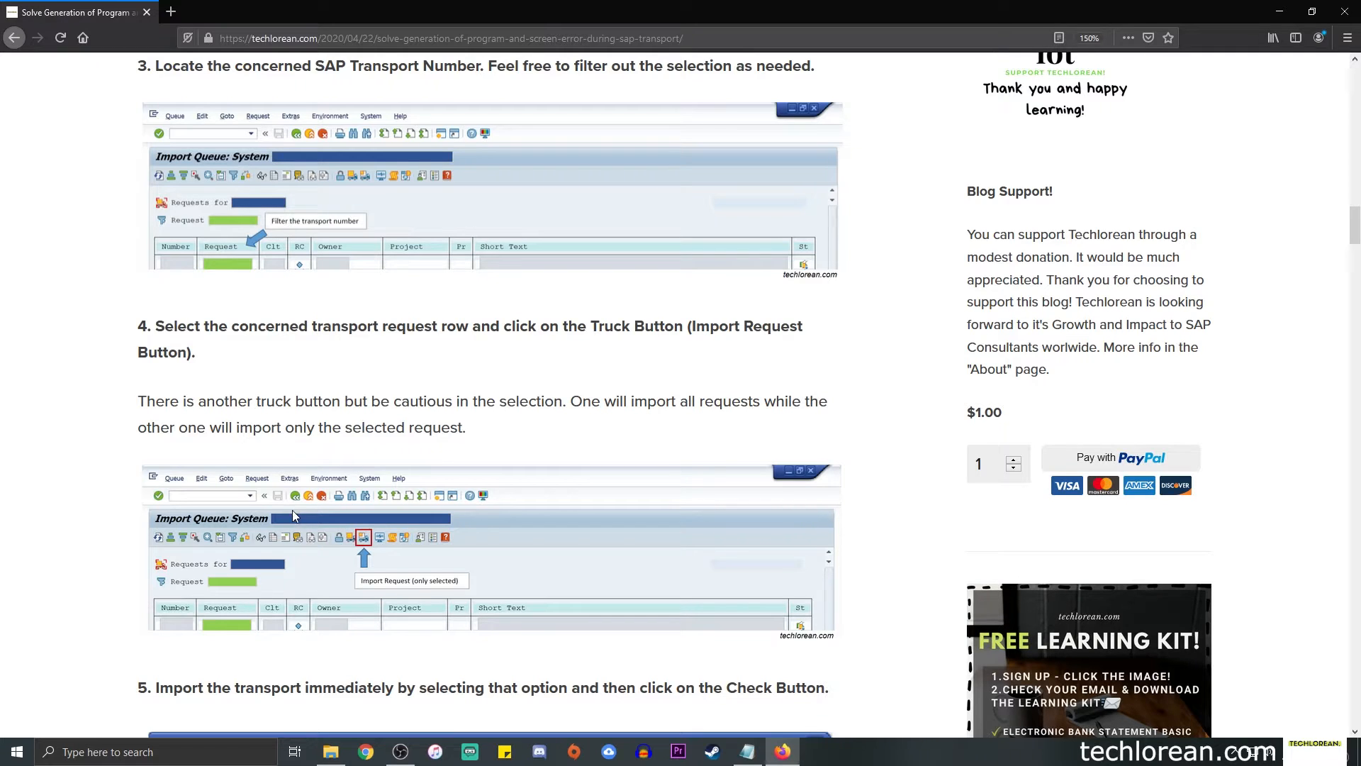
mouse_move(236, 635)
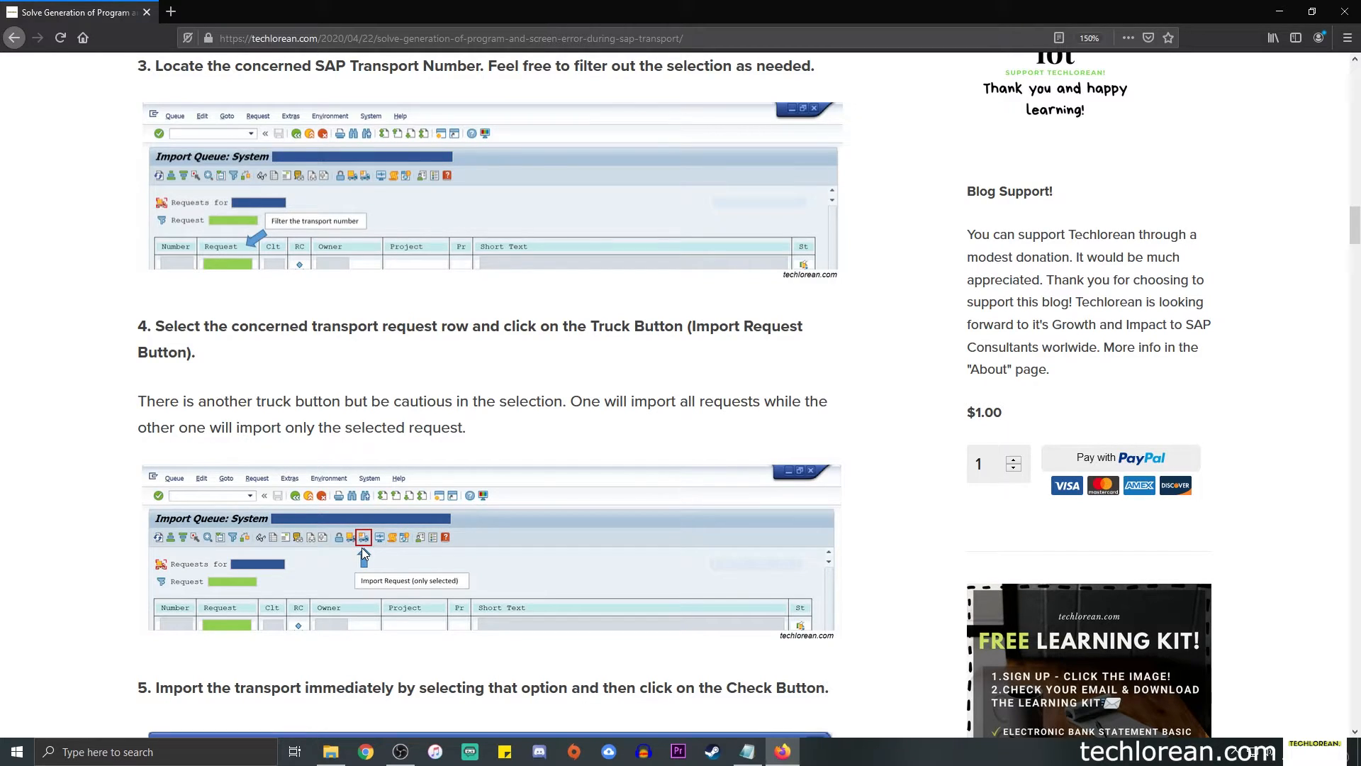
mouse_move(366, 544)
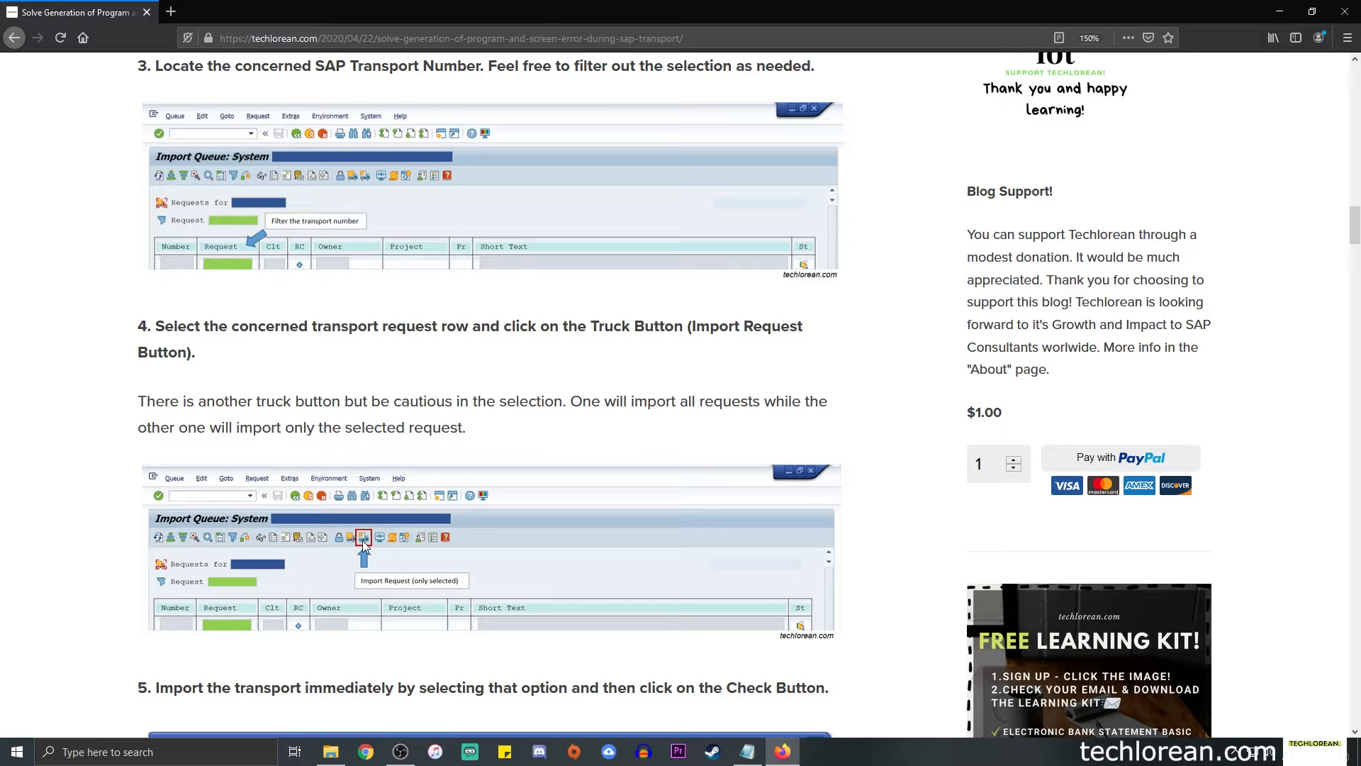
Step: Scroll past step 5's import screenshot to the 'Invalid Component Version' note
scroll(down, 3)
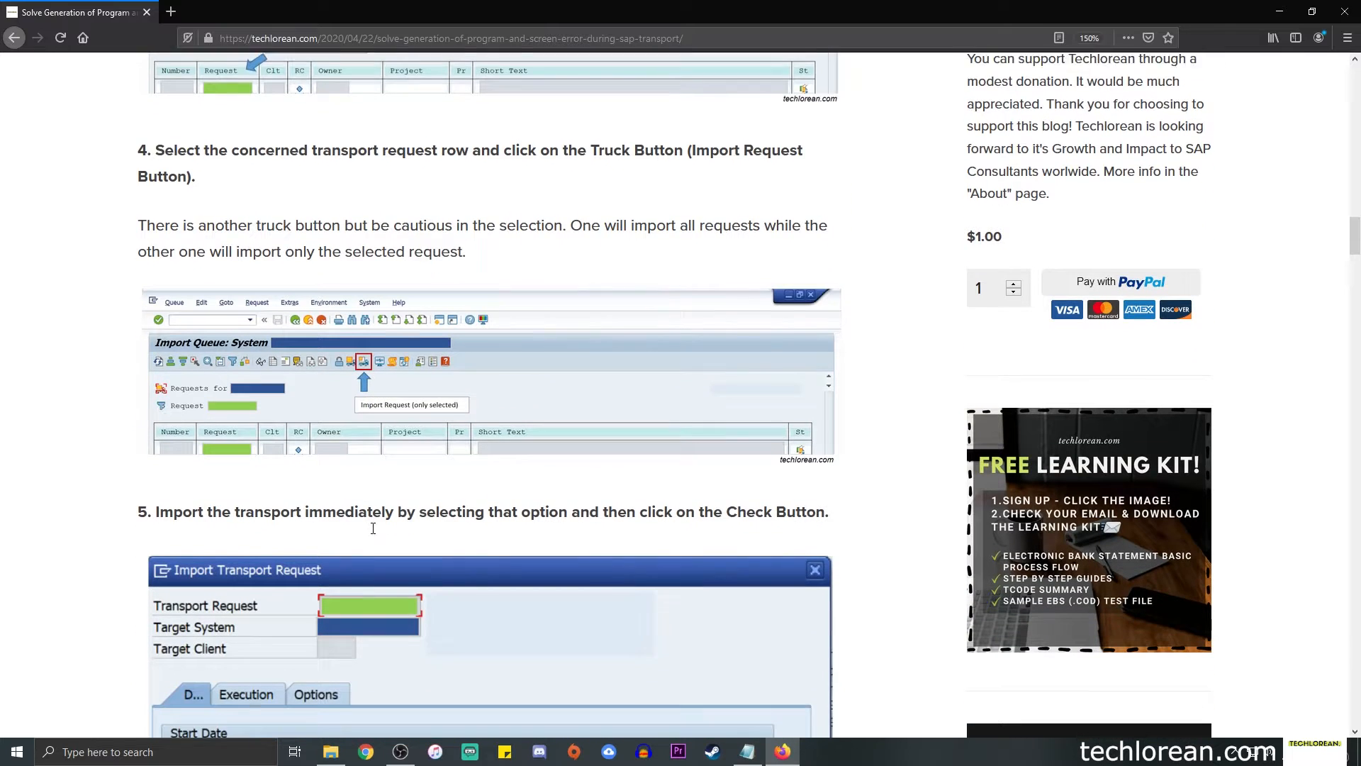
scroll(down, 3)
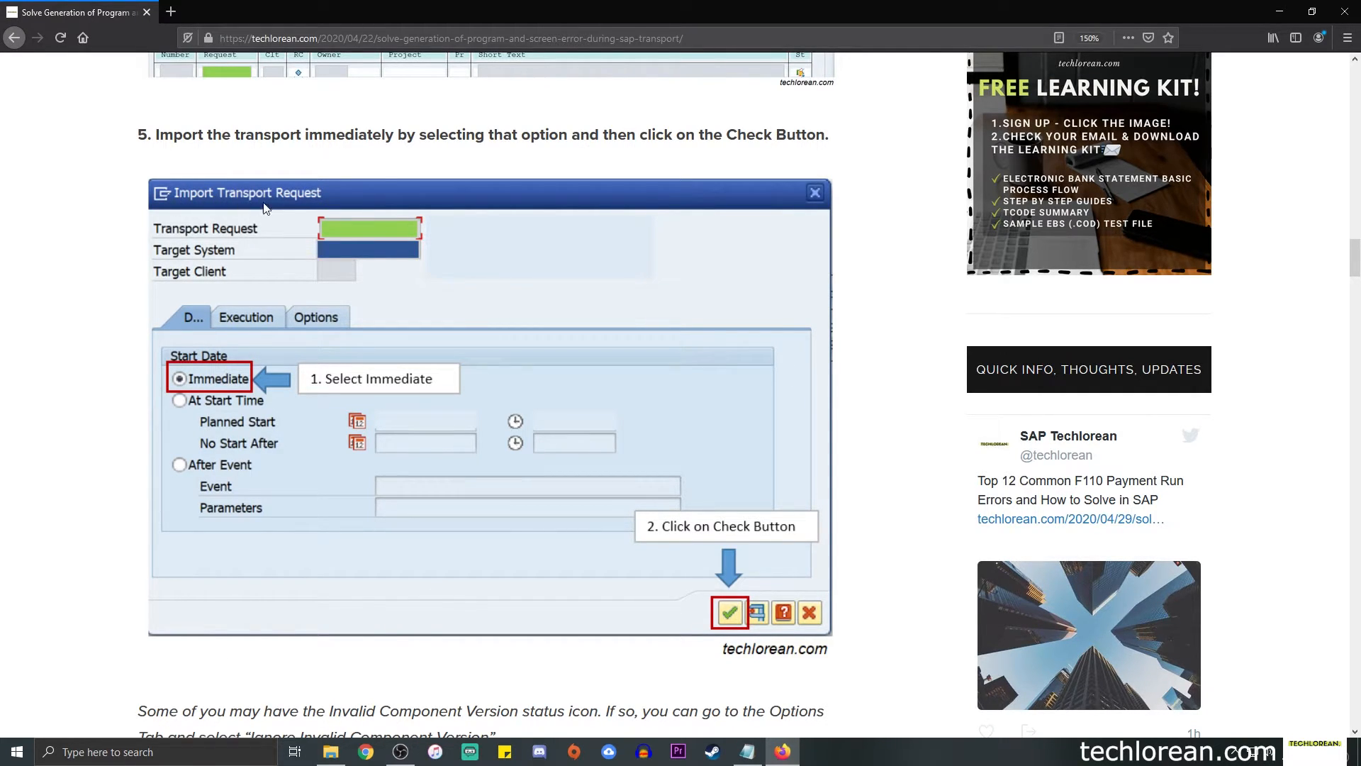
mouse_move(321, 206)
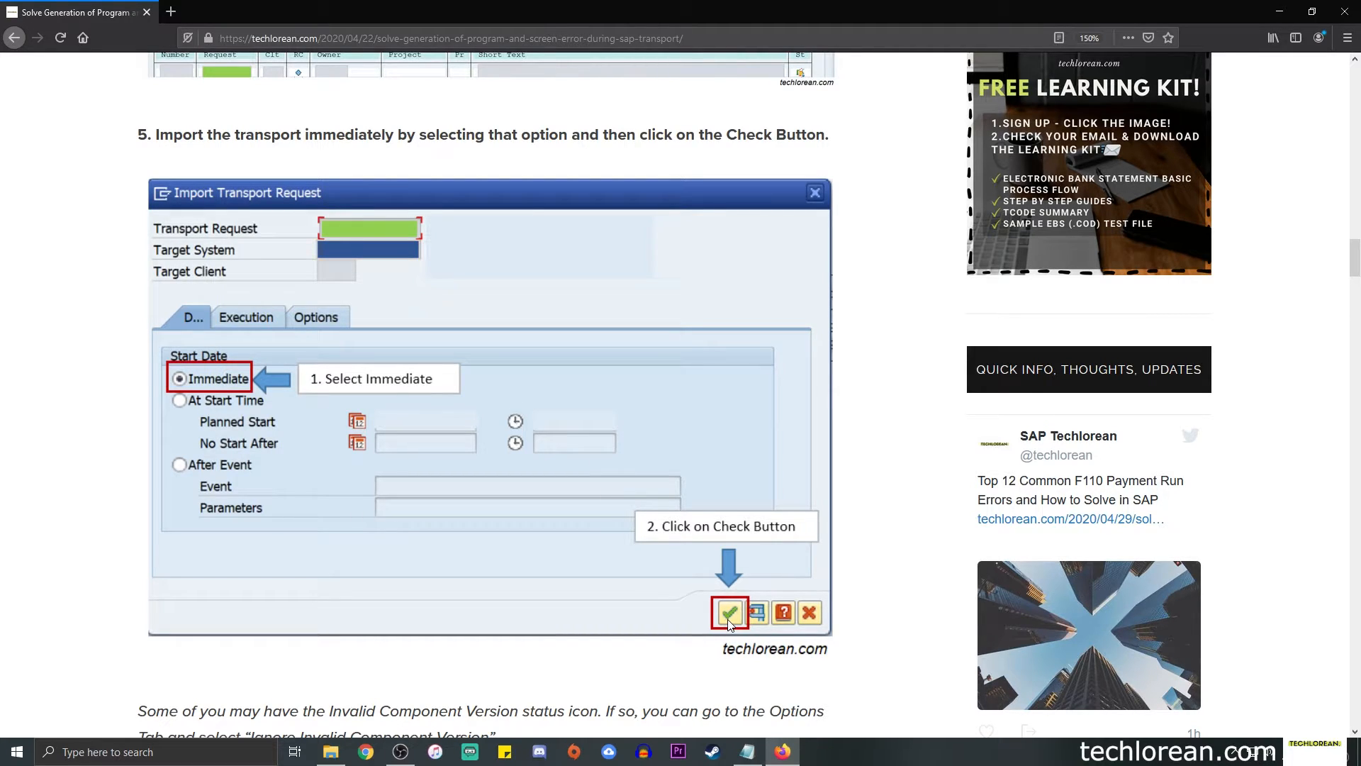
mouse_move(419, 596)
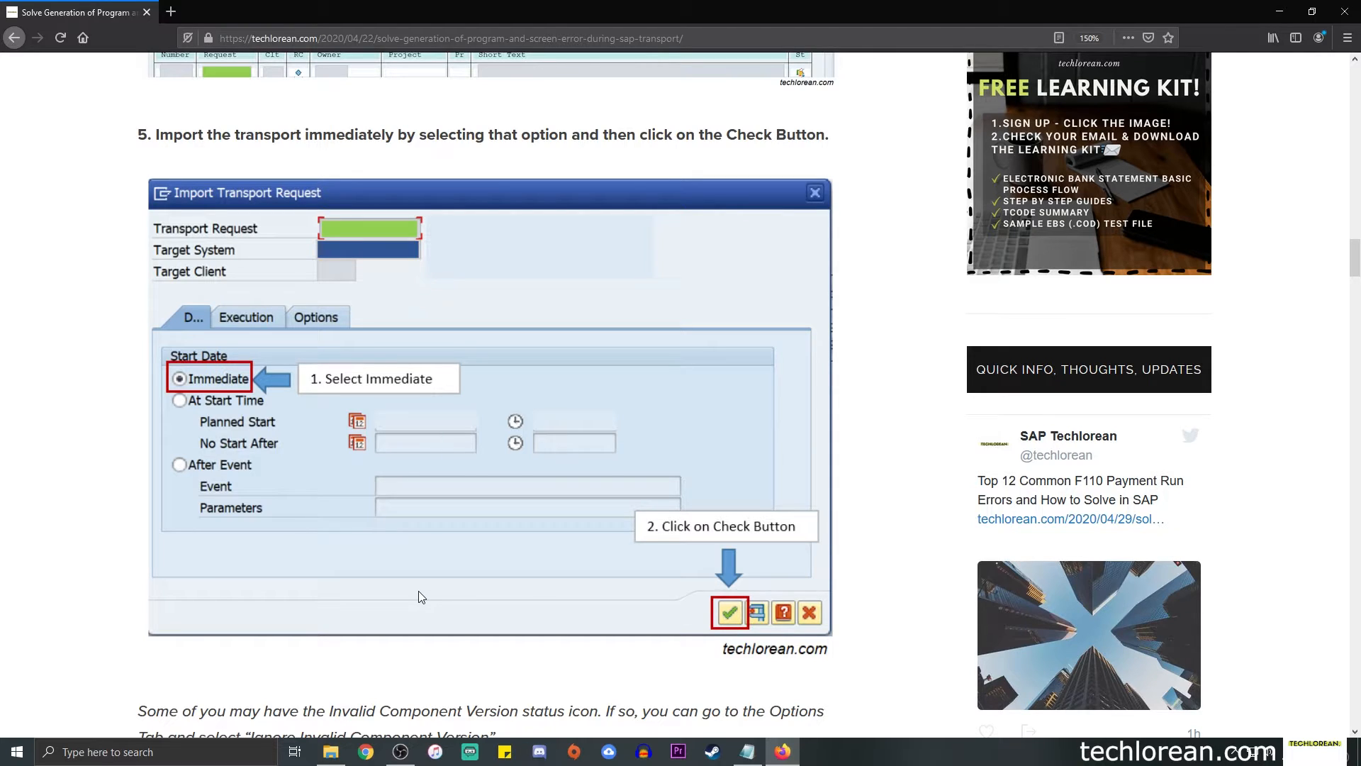
scroll(down, 3)
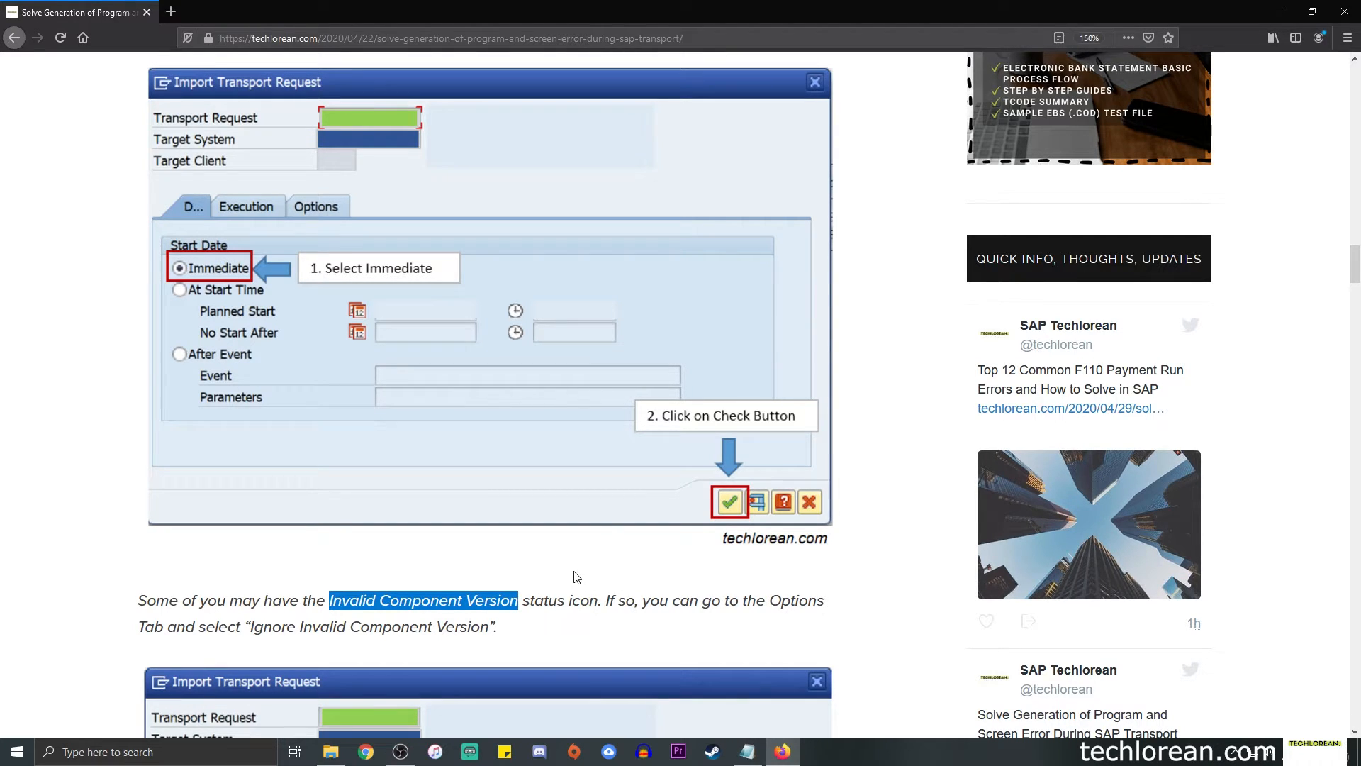
Step: Scroll past the Options screenshot to the return code 8 paragraph and steps 6-7
scroll(down, 3)
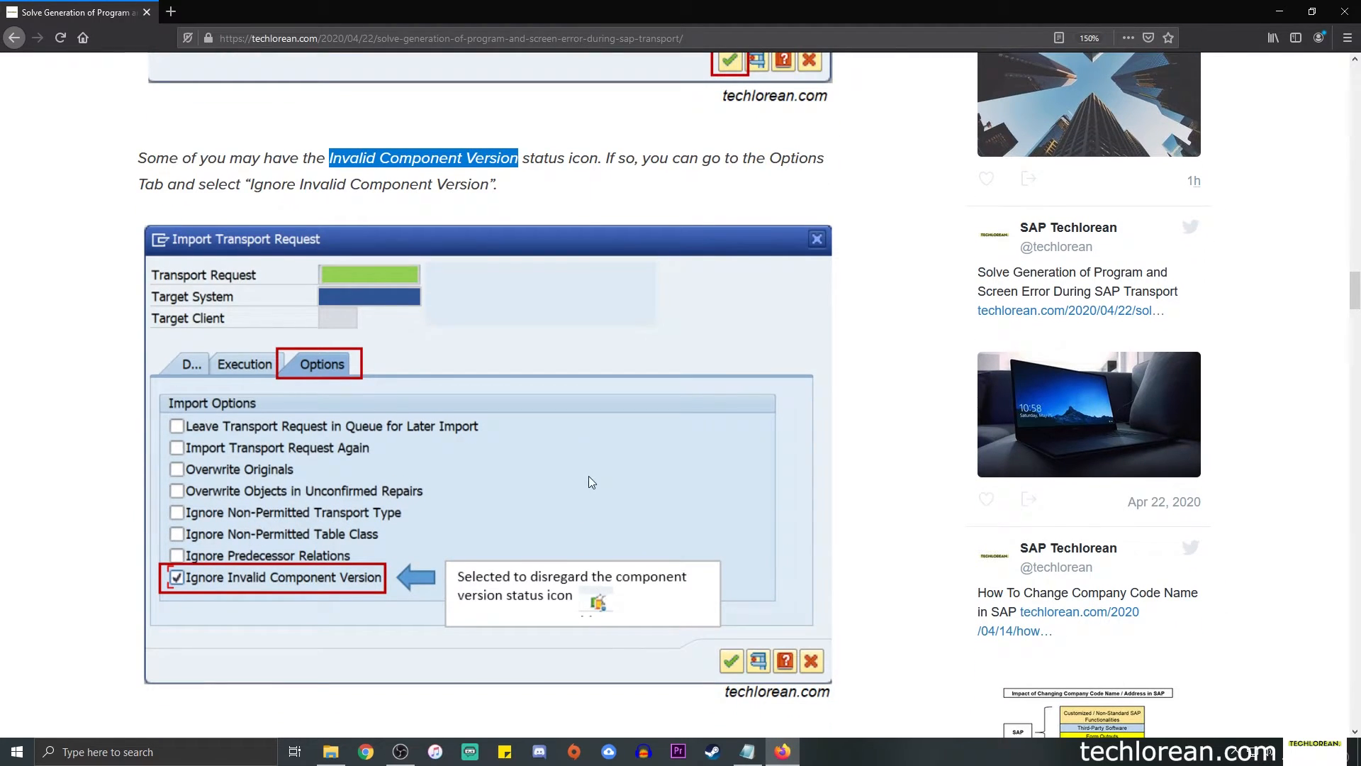
scroll(down, 3)
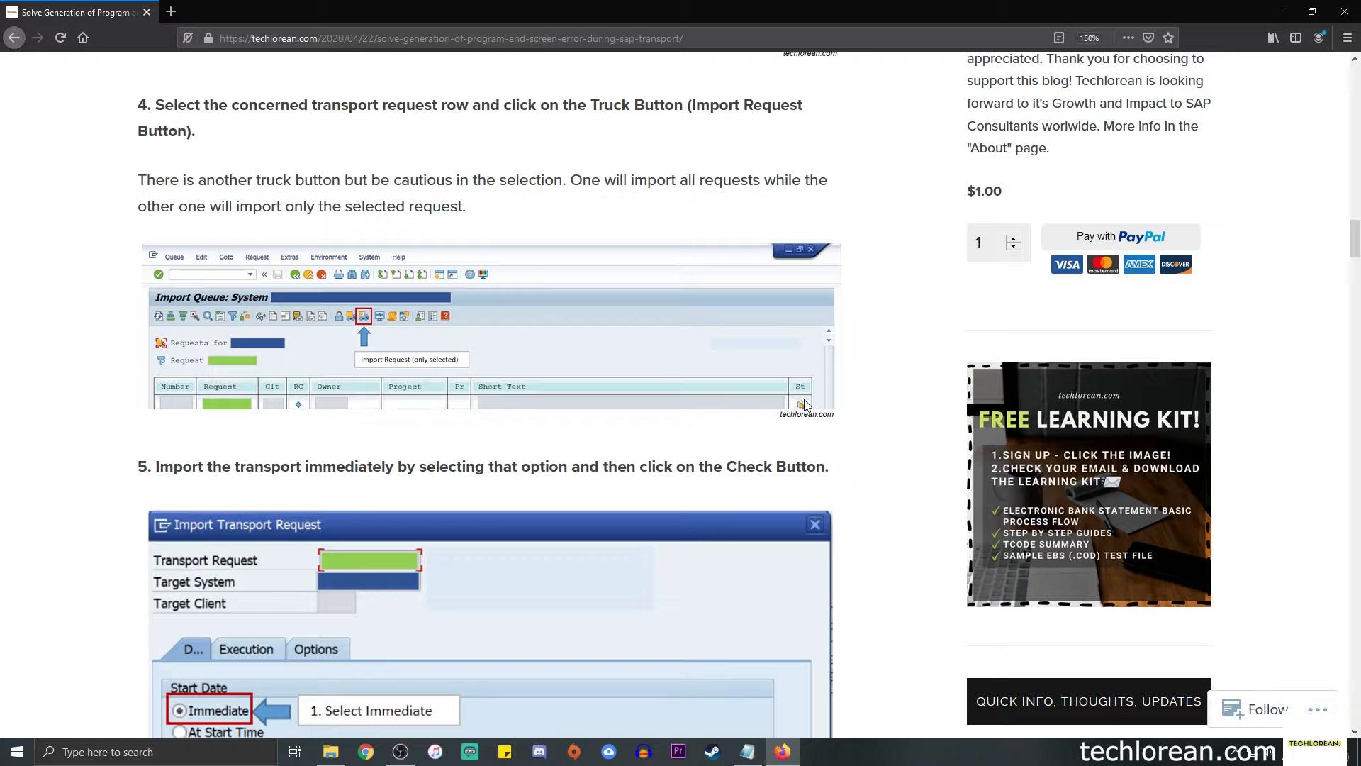
mouse_move(805, 437)
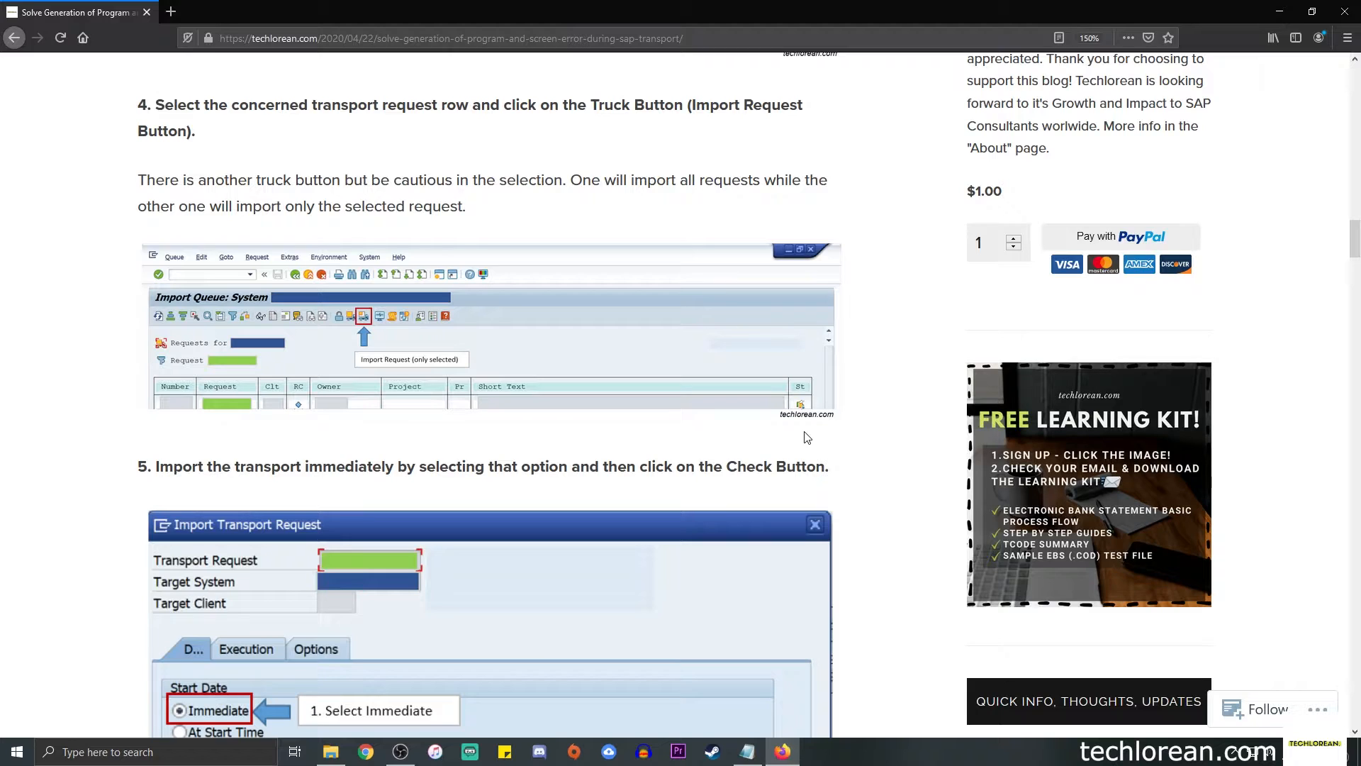
mouse_move(803, 434)
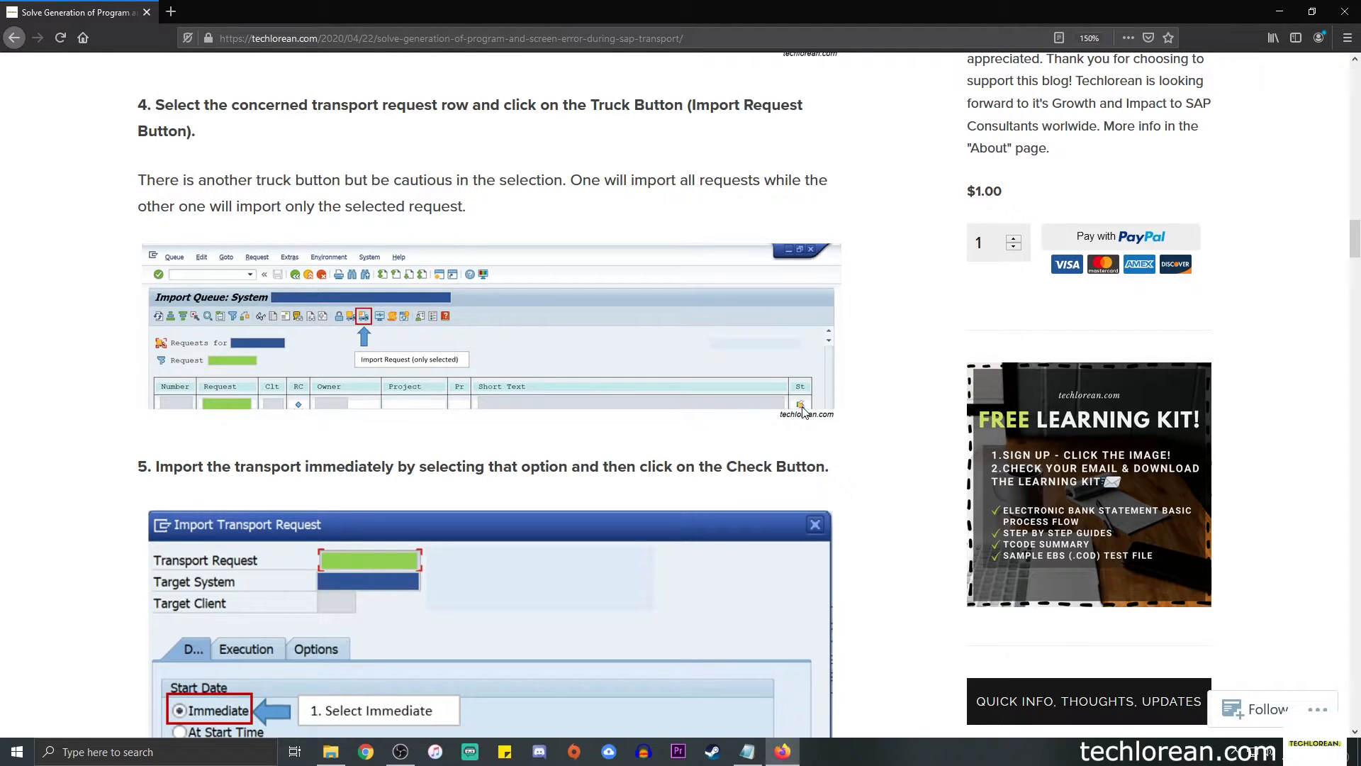
scroll(down, 3)
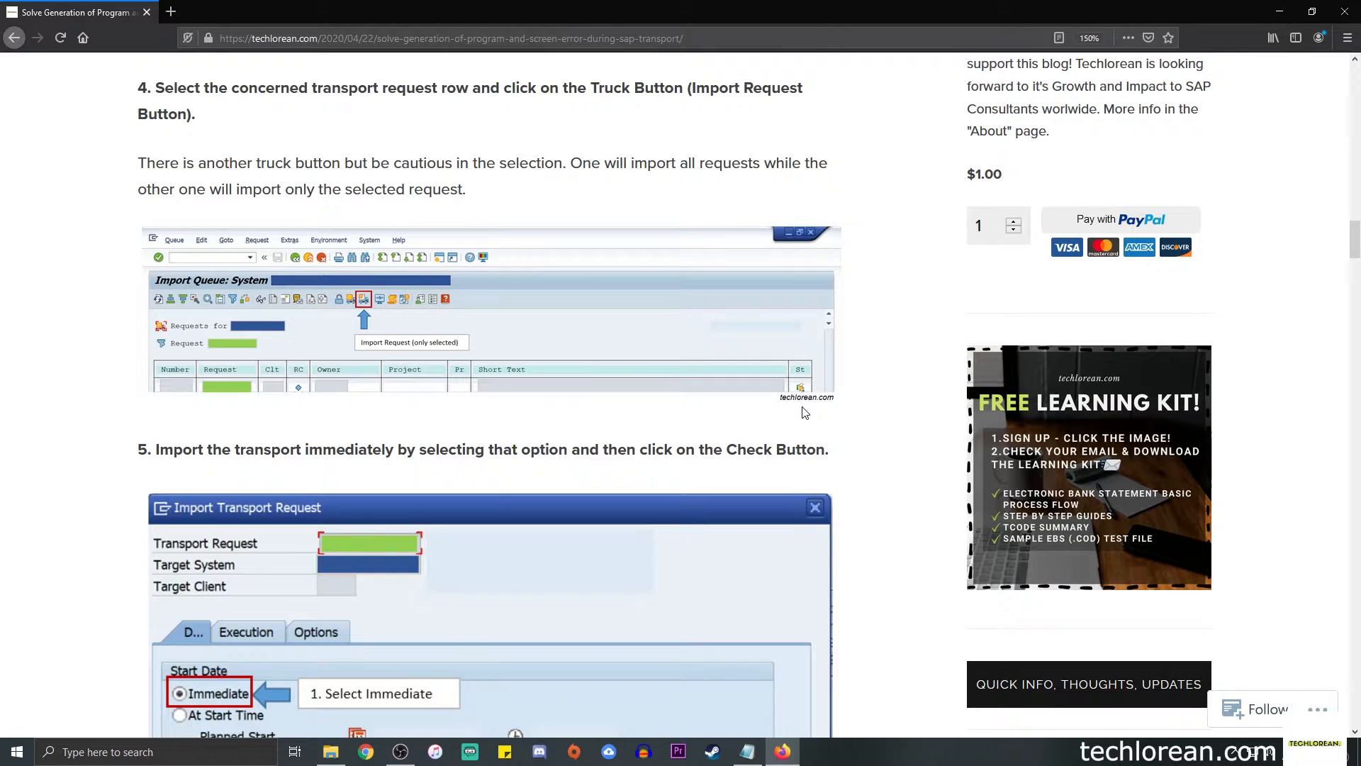
scroll(down, 3)
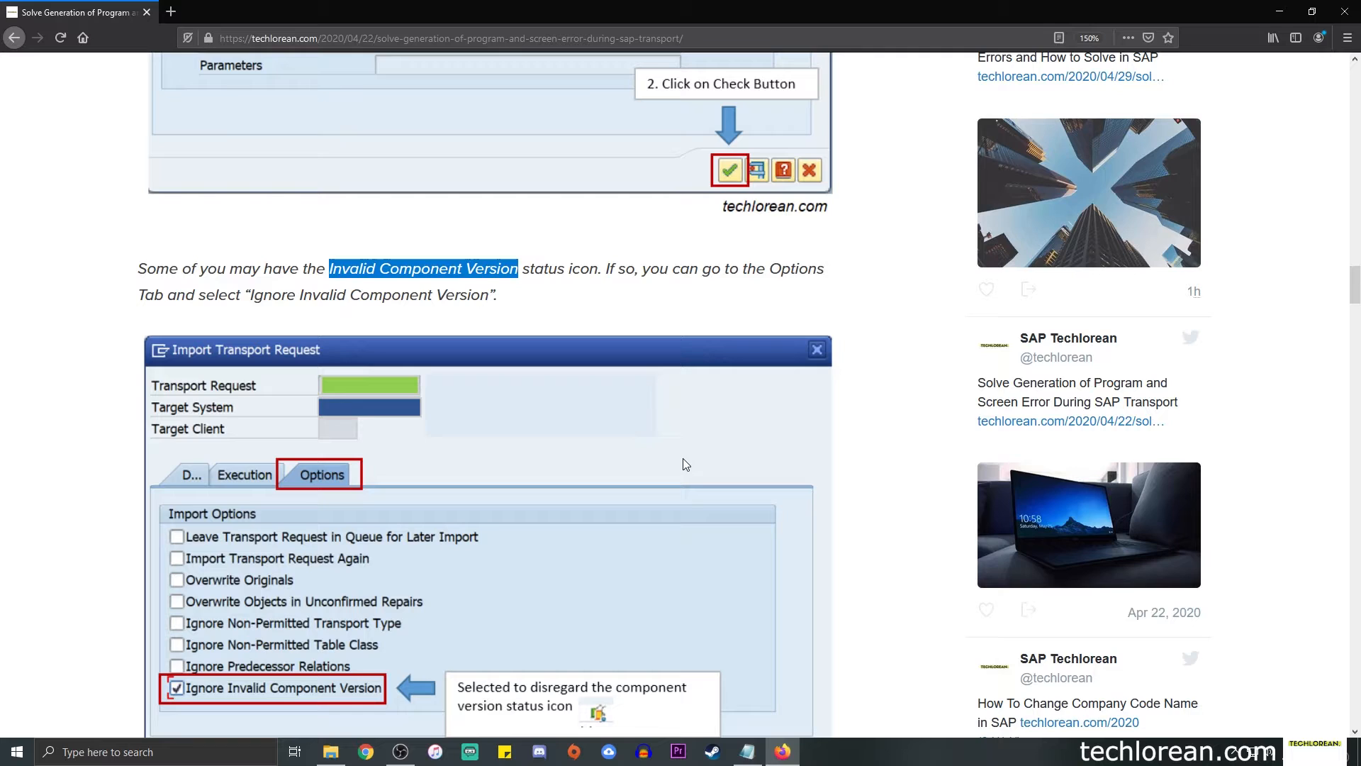
mouse_move(320, 487)
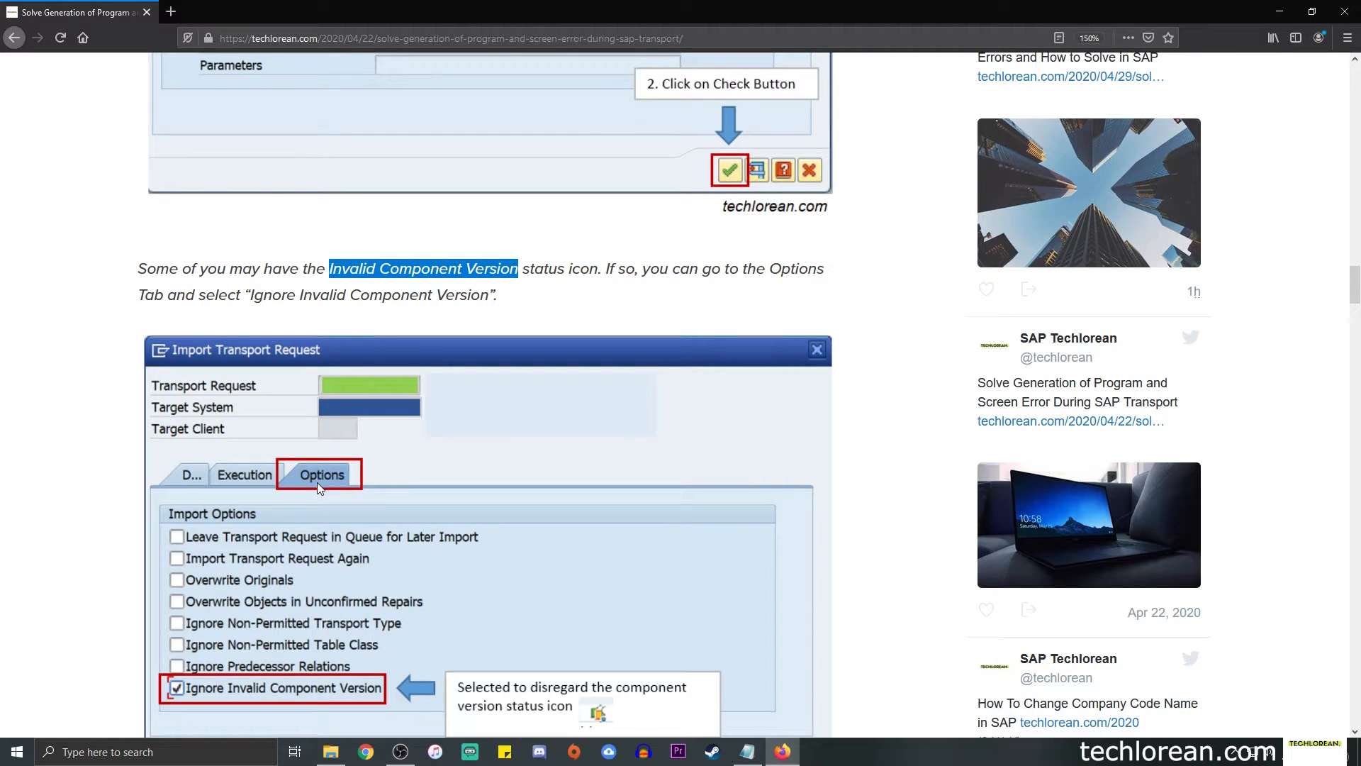
mouse_move(425, 375)
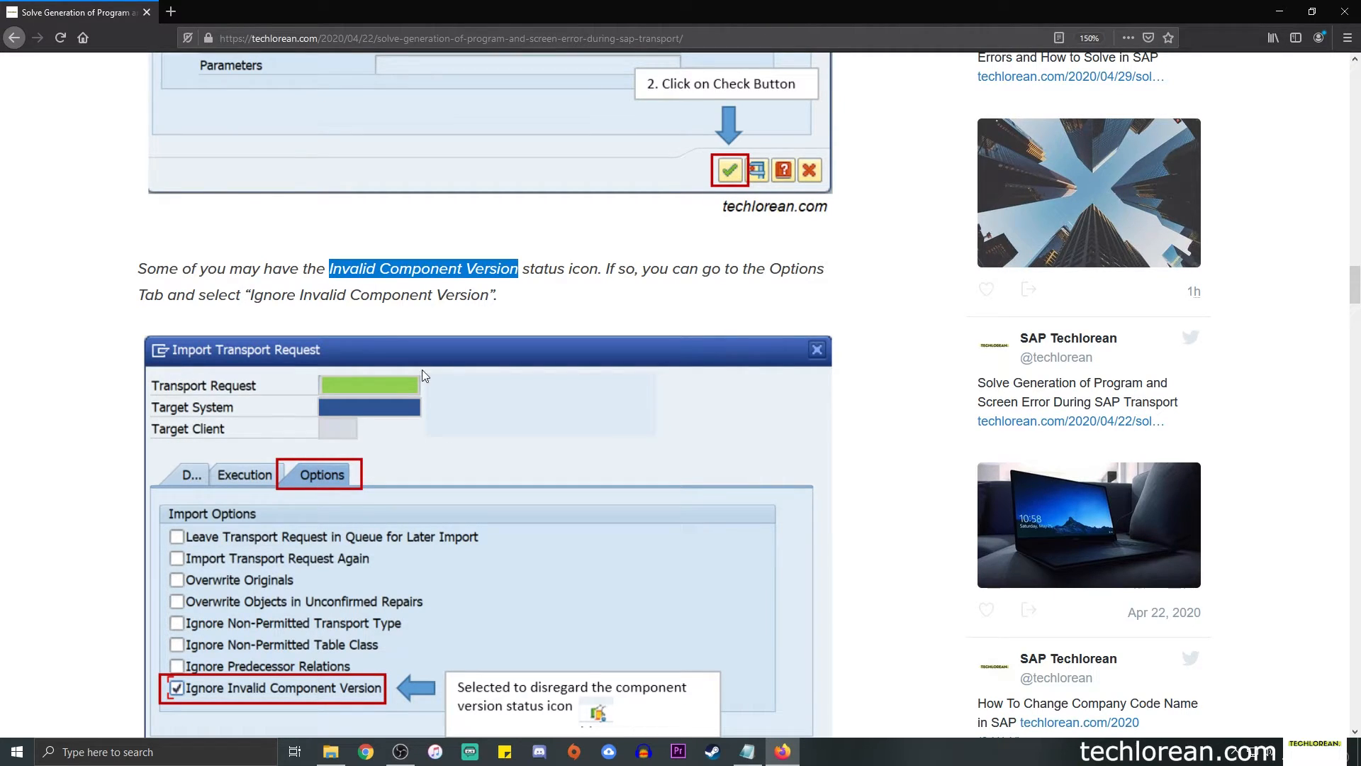
scroll(down, 3)
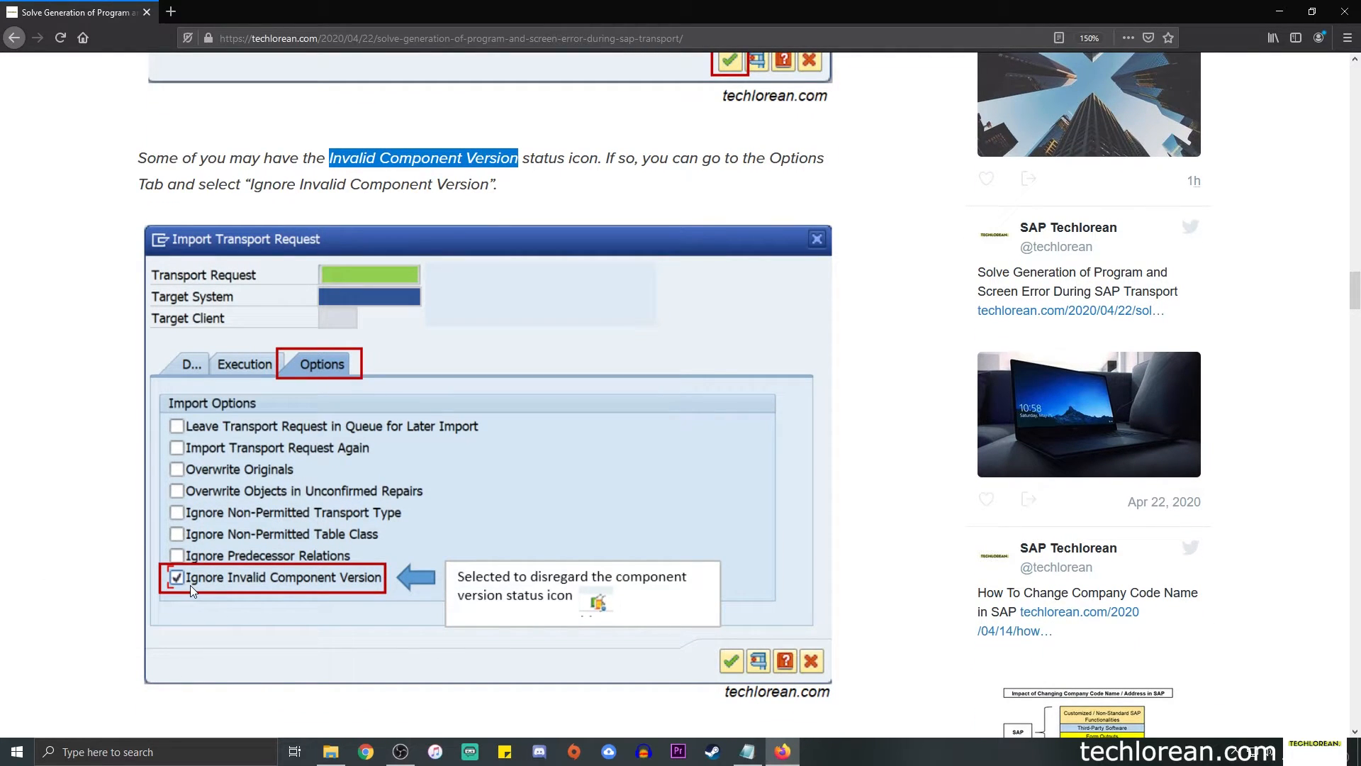
mouse_move(210, 588)
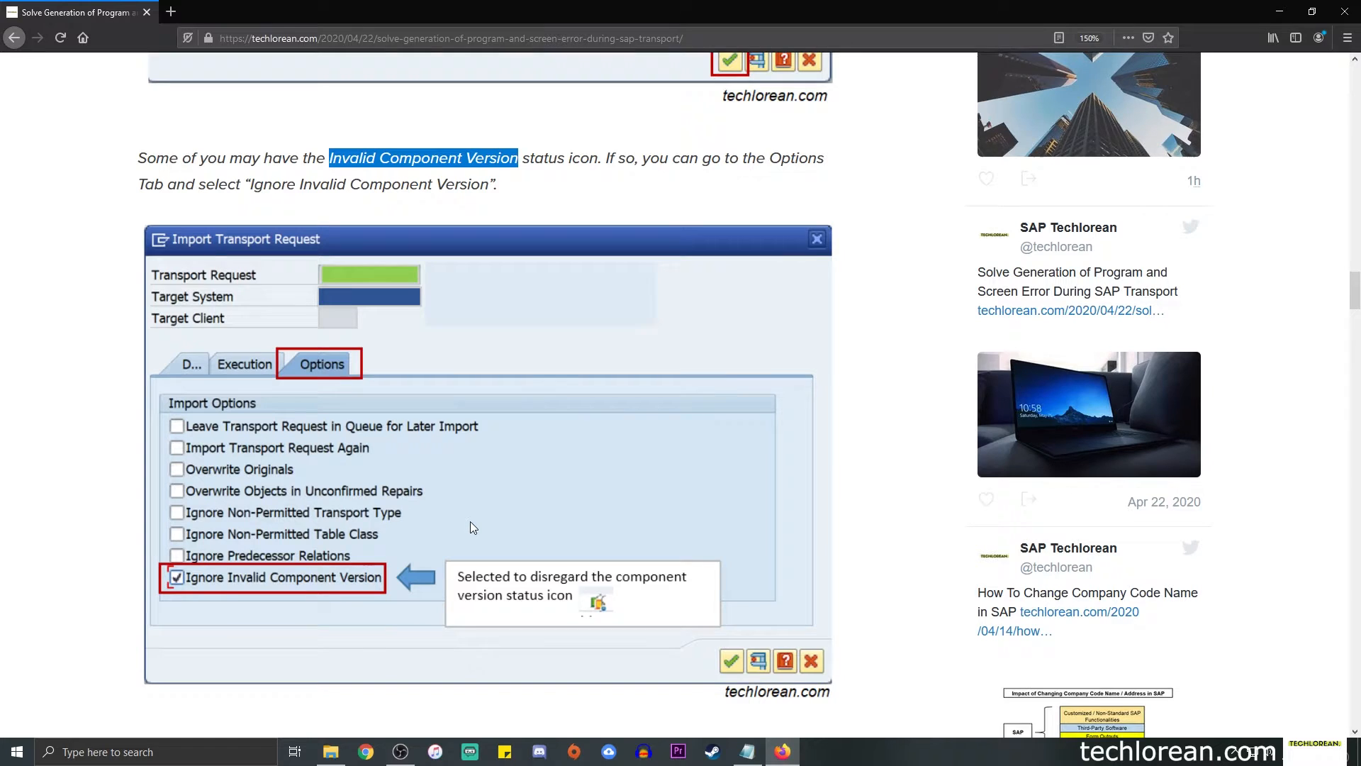
scroll(down, 3)
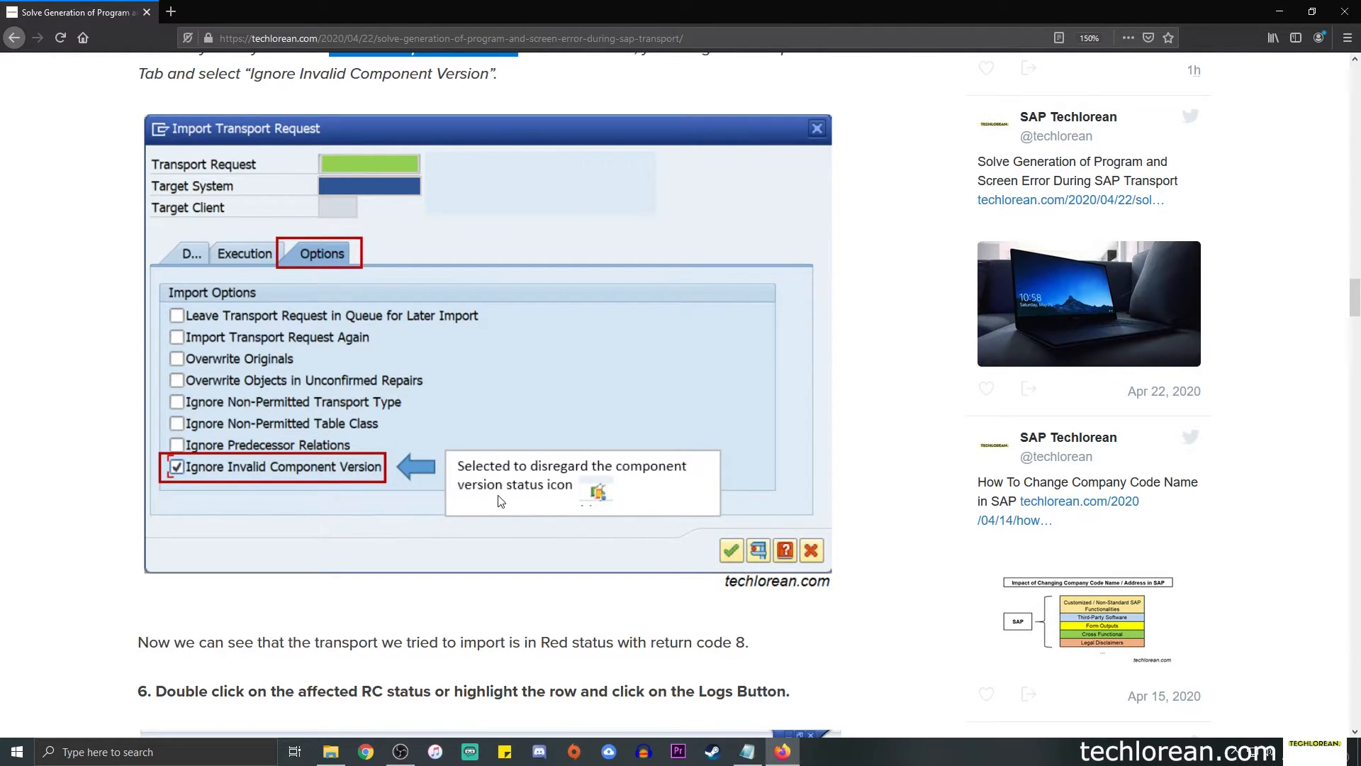
scroll(down, 3)
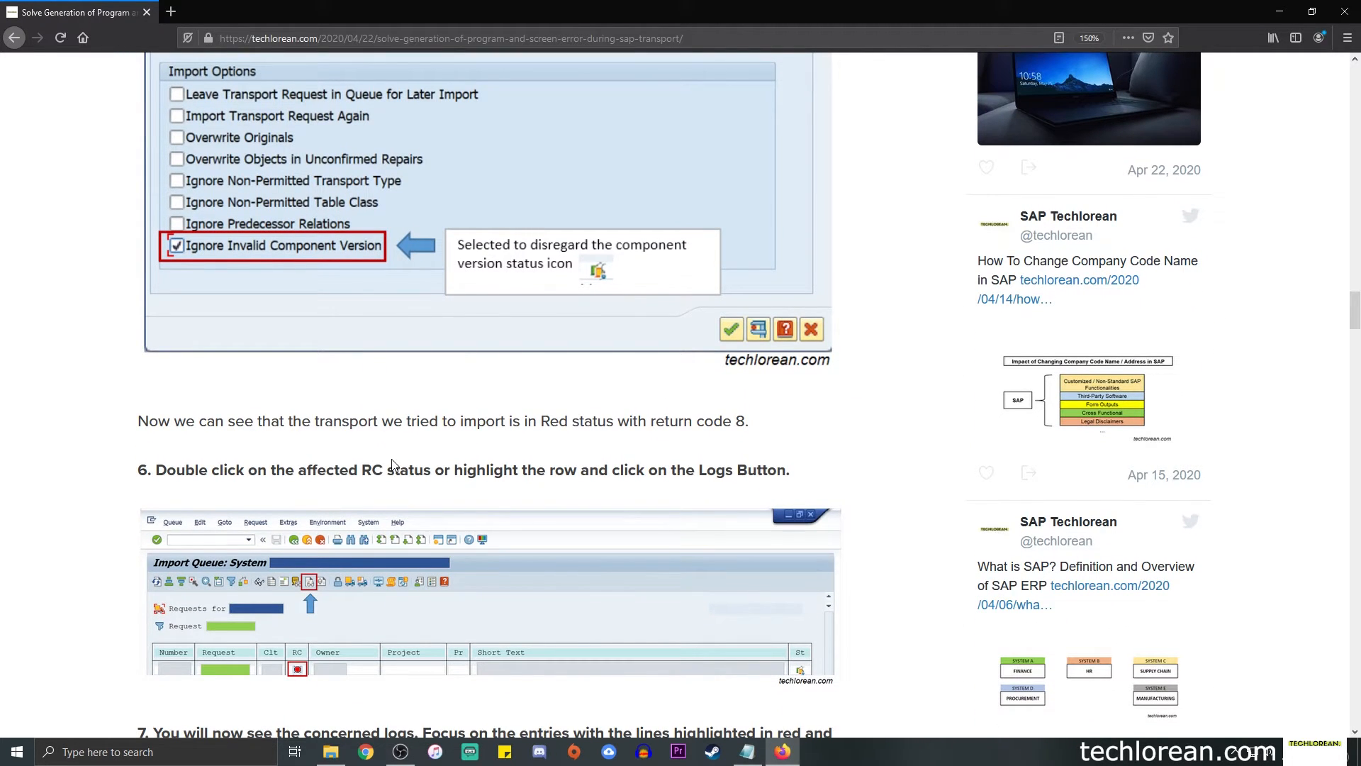
scroll(down, 3)
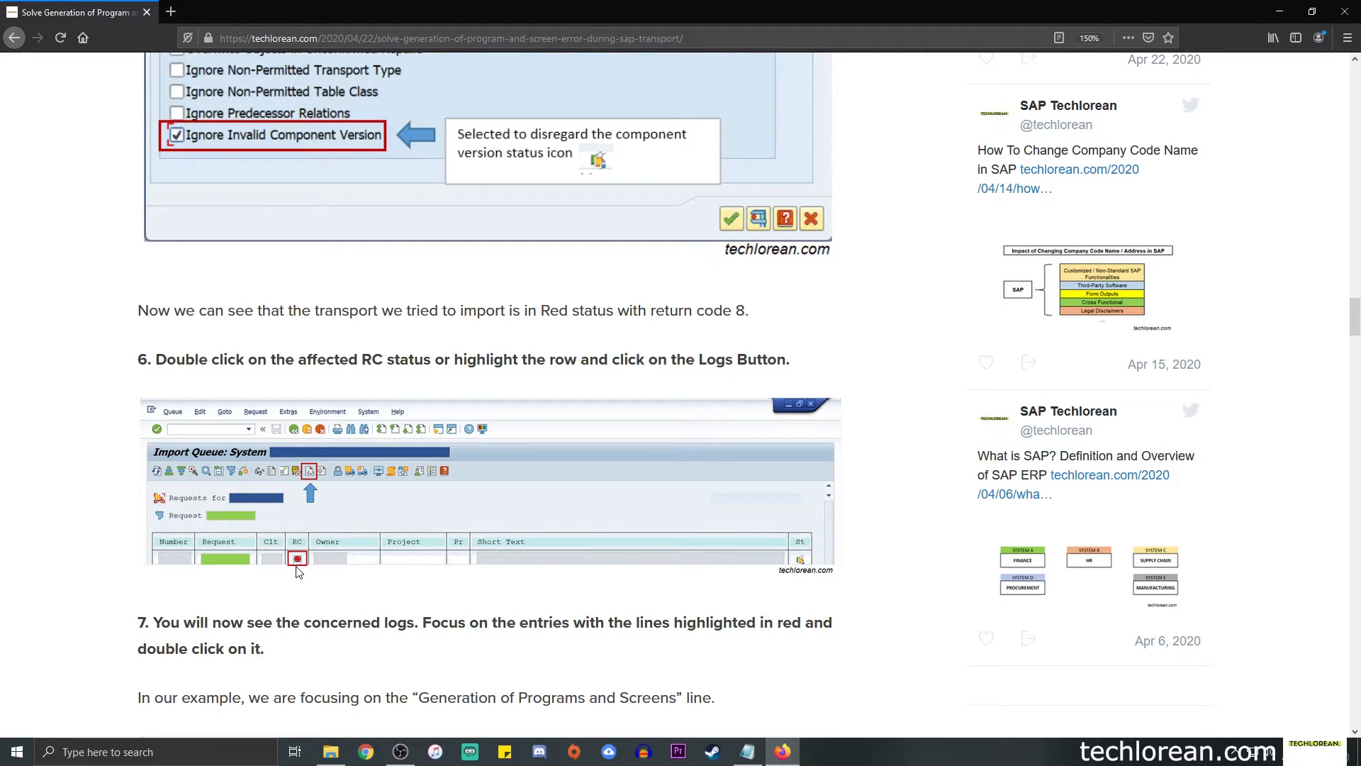
Step: Zoom the page to 160% and highlight return code 8 in the red-status sentence
scroll(down, 3)
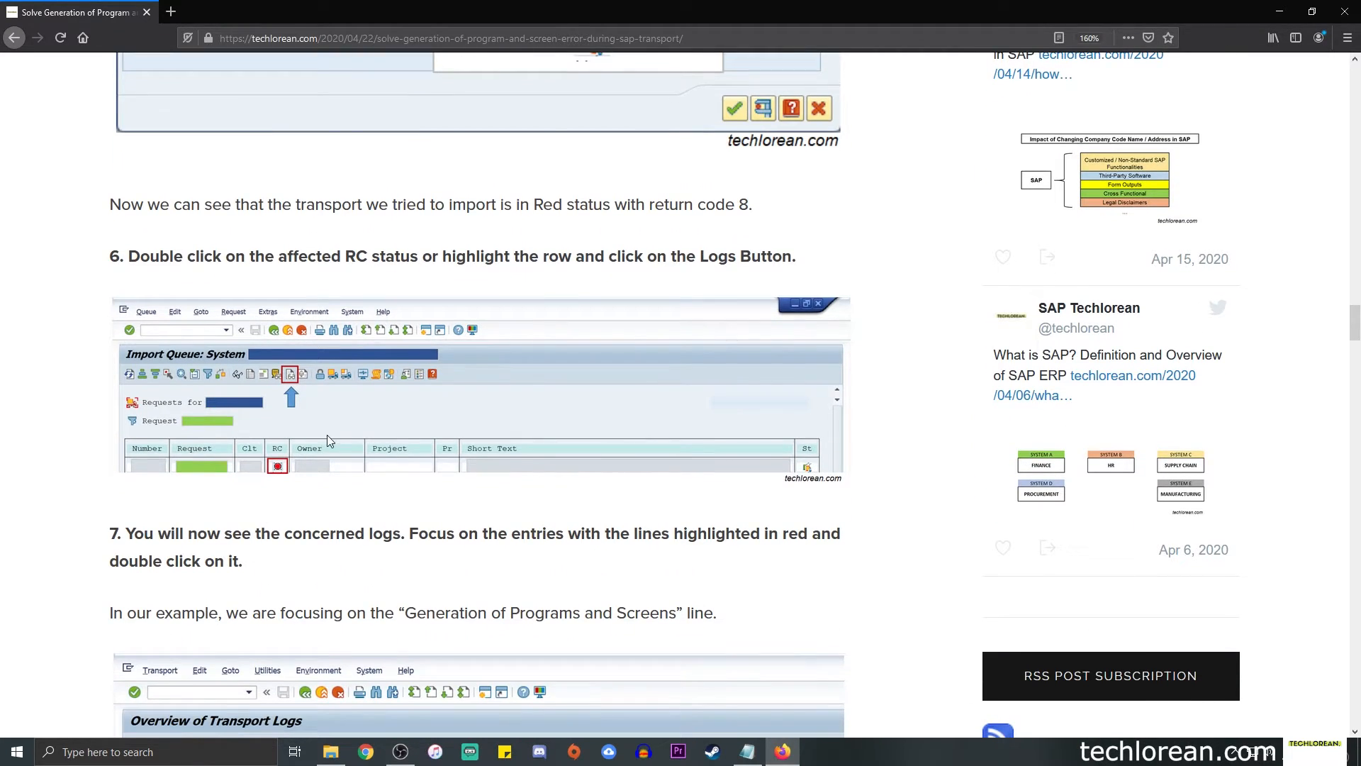
mouse_move(278, 476)
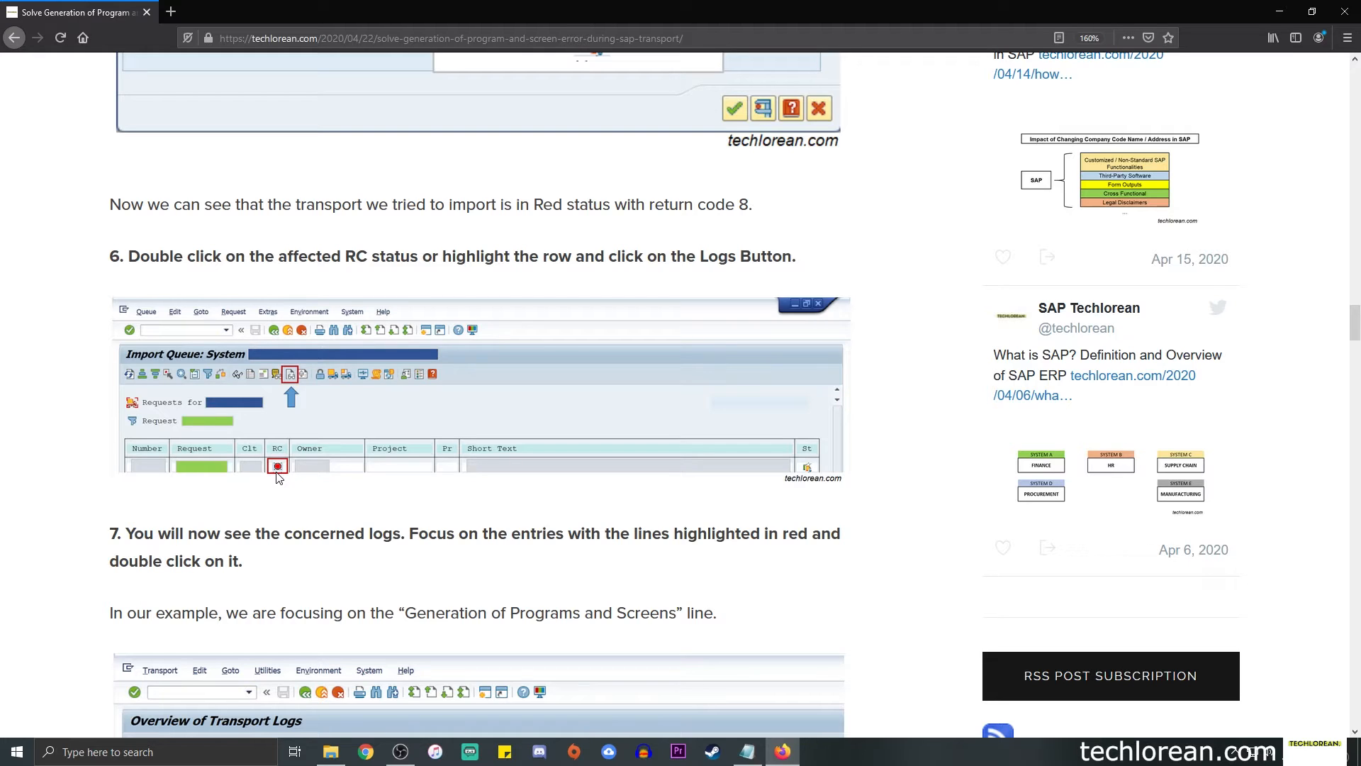
mouse_move(738, 202)
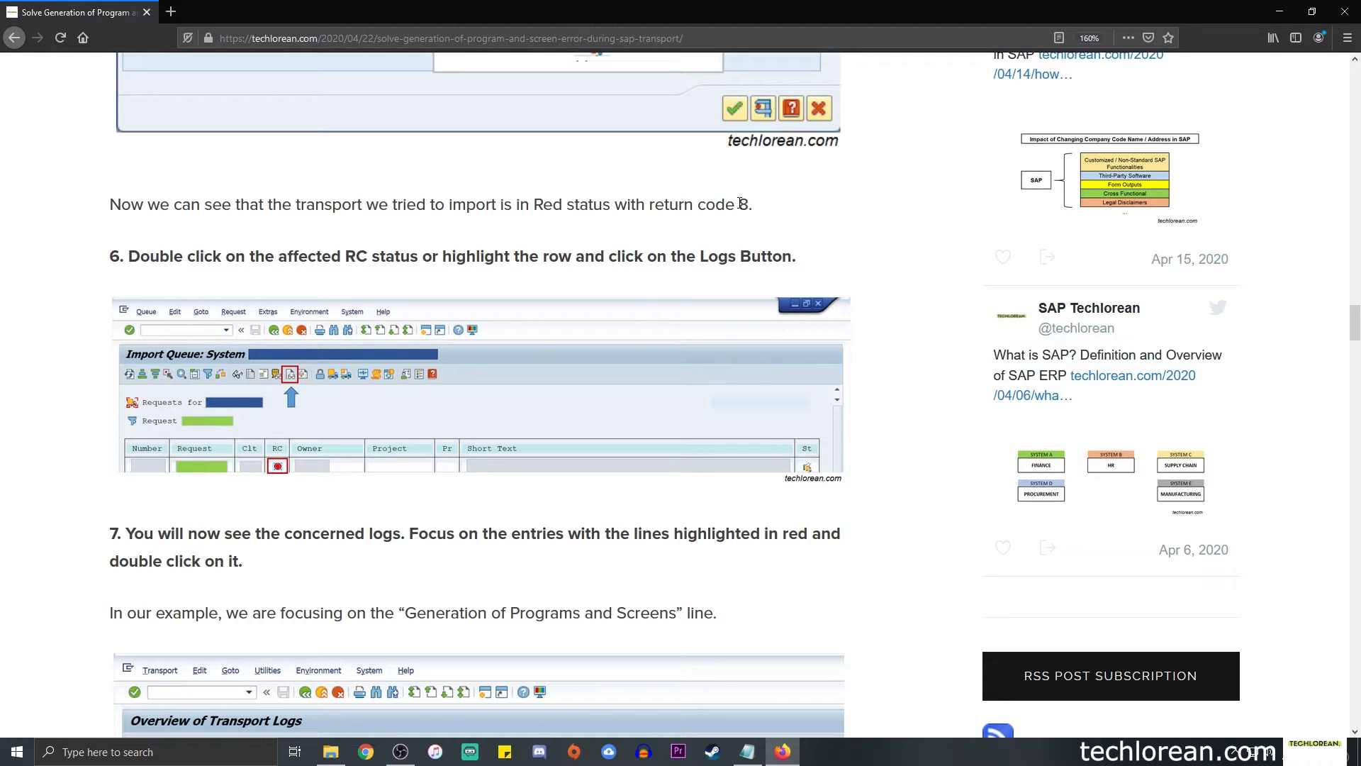
double_click(741, 204)
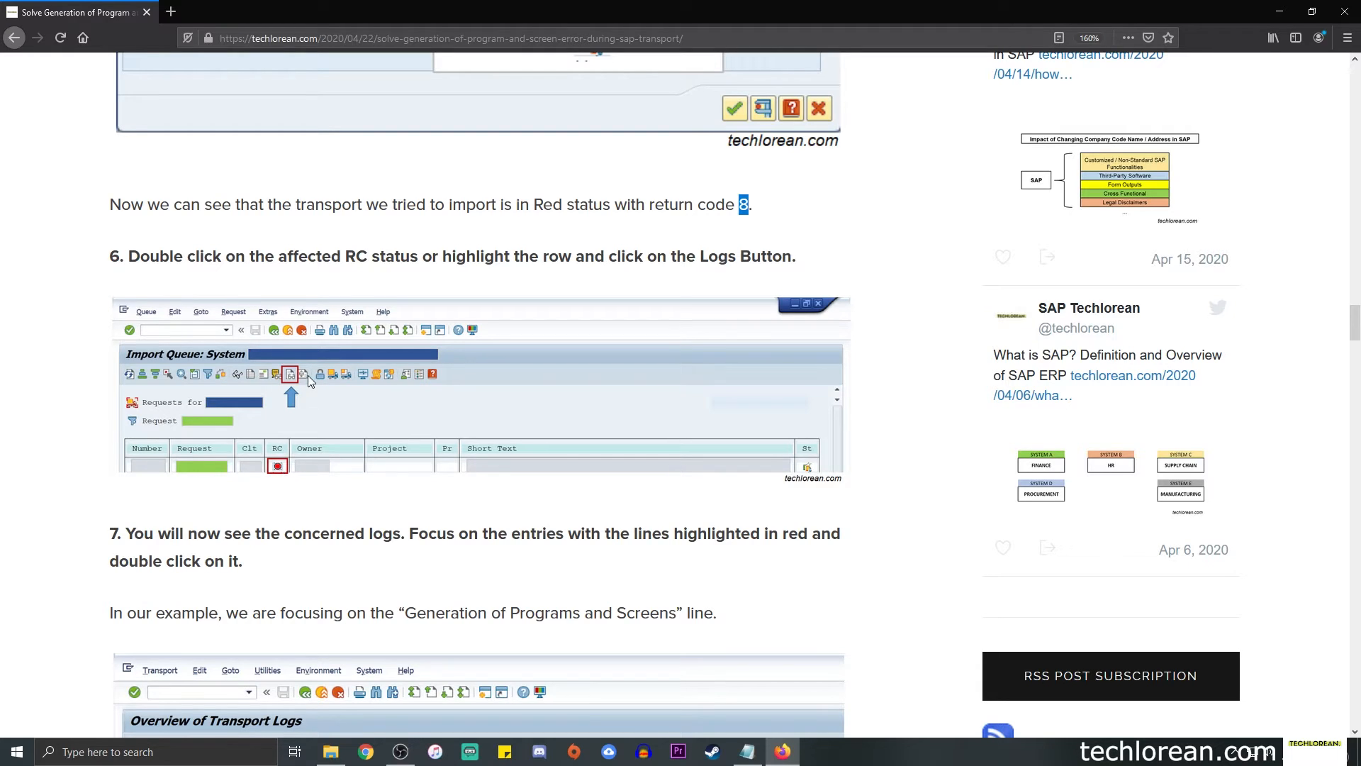
mouse_move(310, 384)
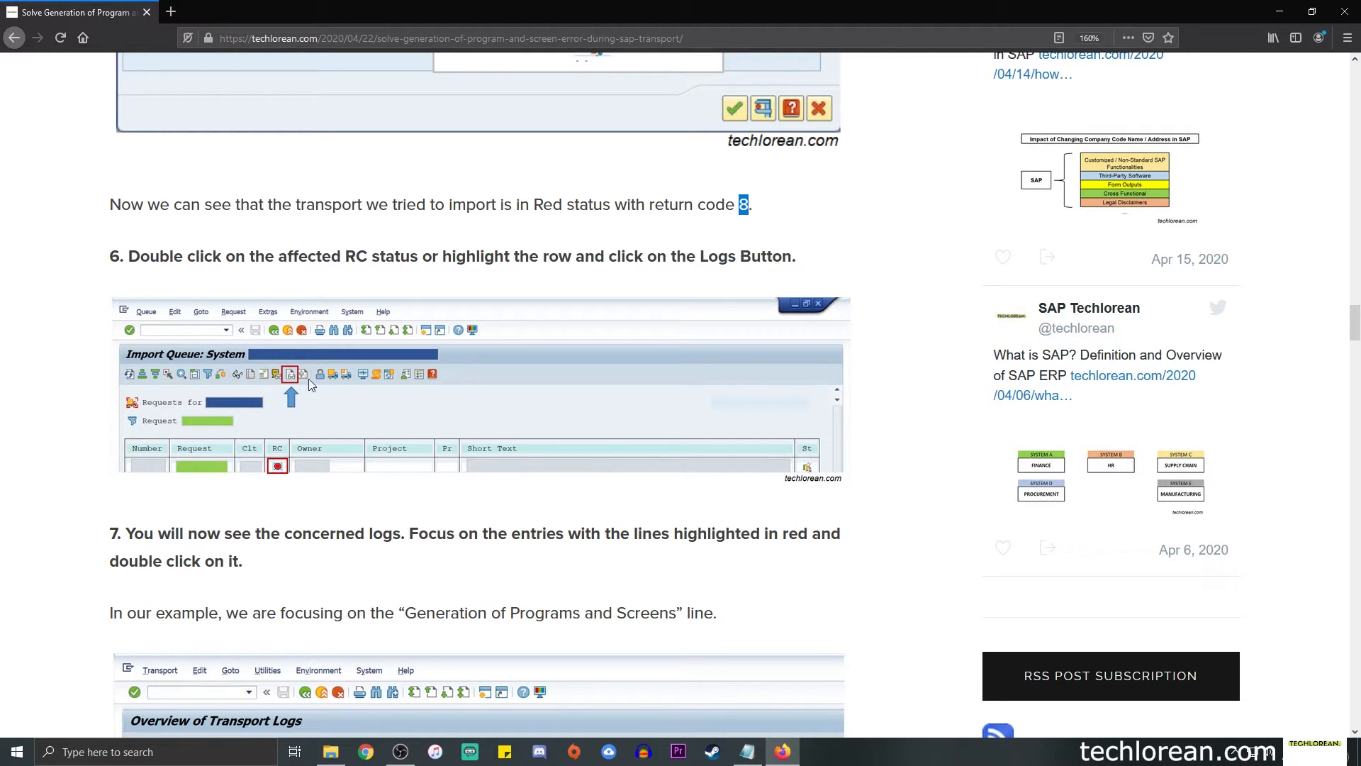
mouse_move(296, 387)
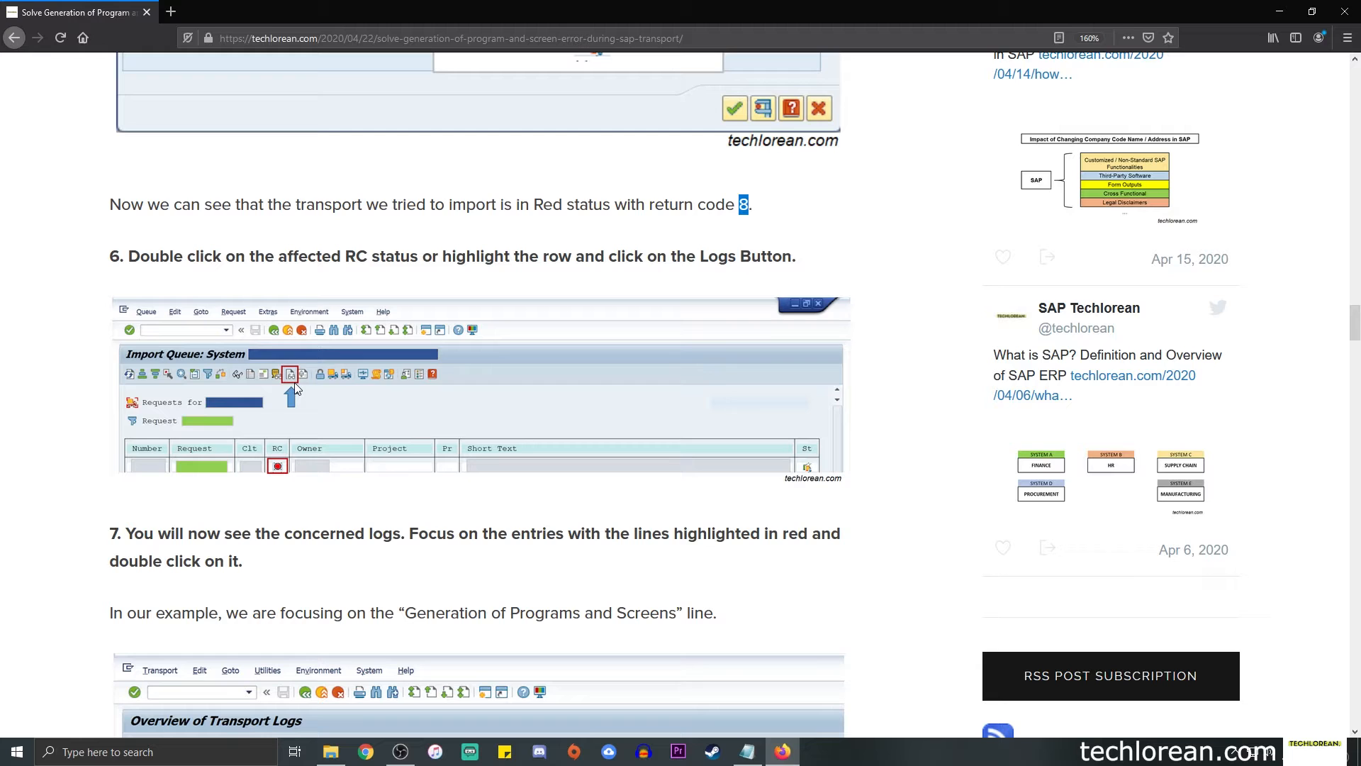
Step: Scroll down to step 7's Overview of Transport Logs screenshot
scroll(down, 3)
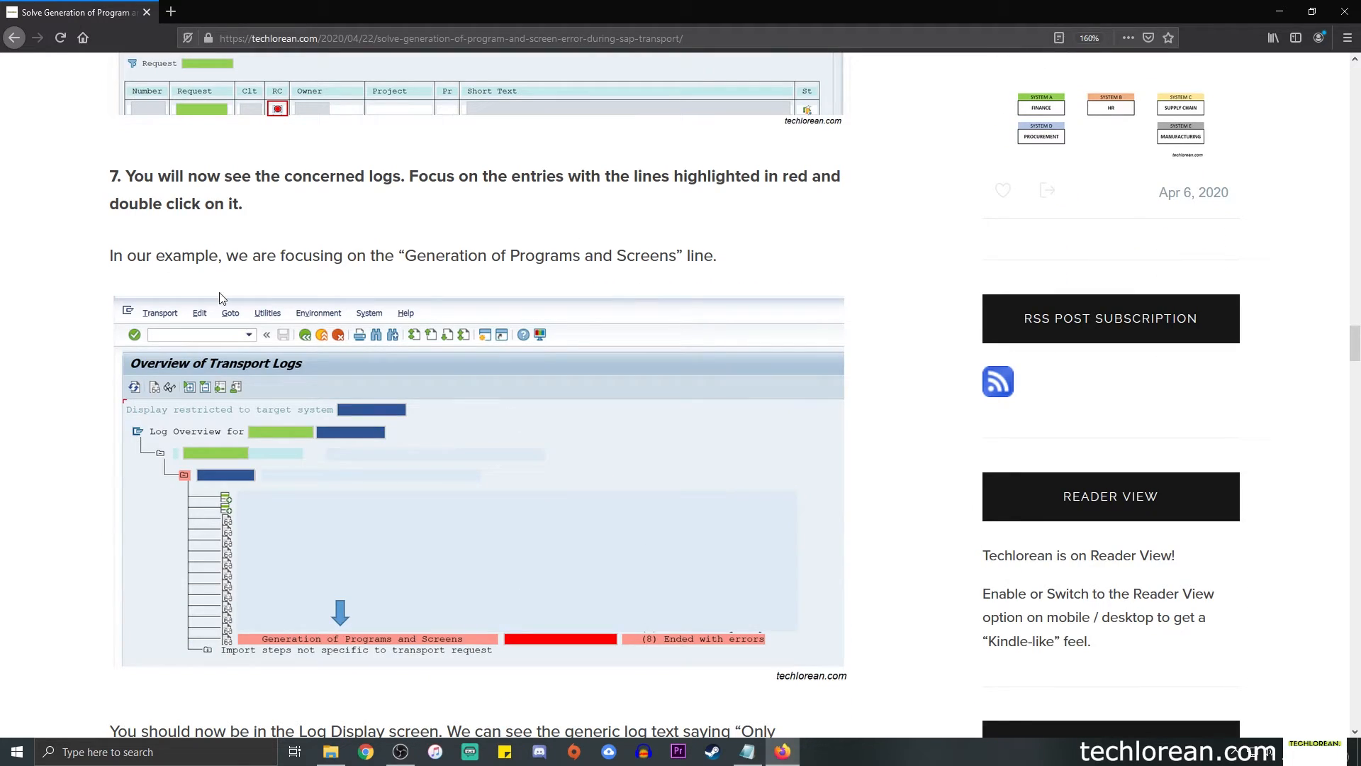
mouse_move(252, 367)
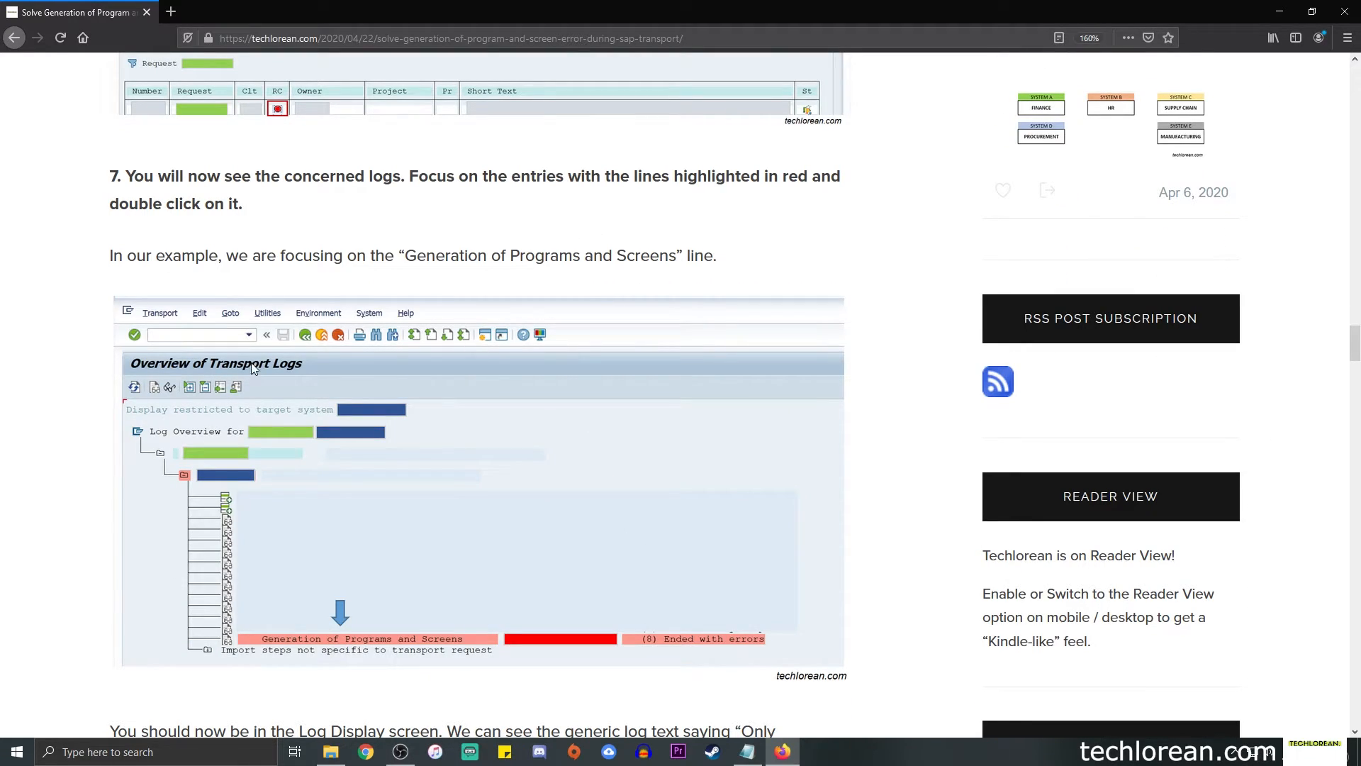
mouse_move(295, 367)
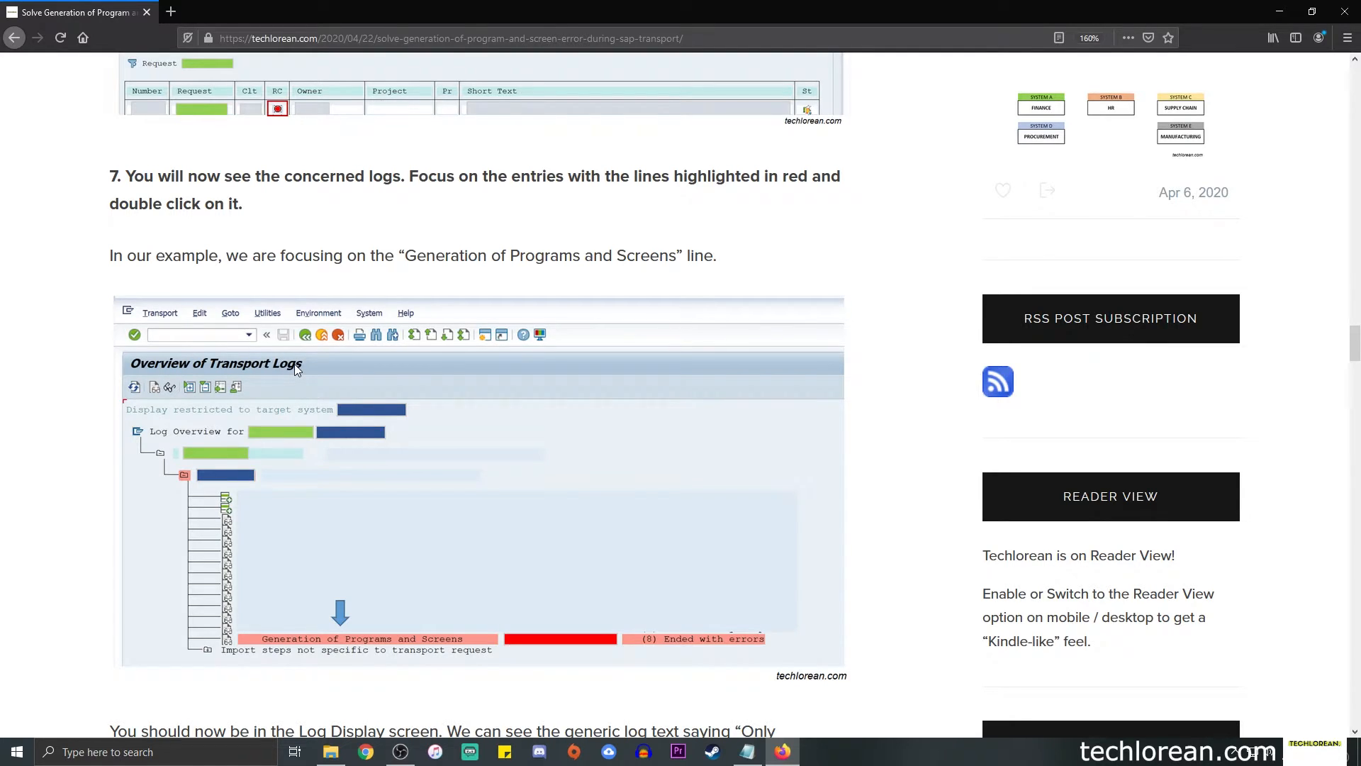
scroll(down, 3)
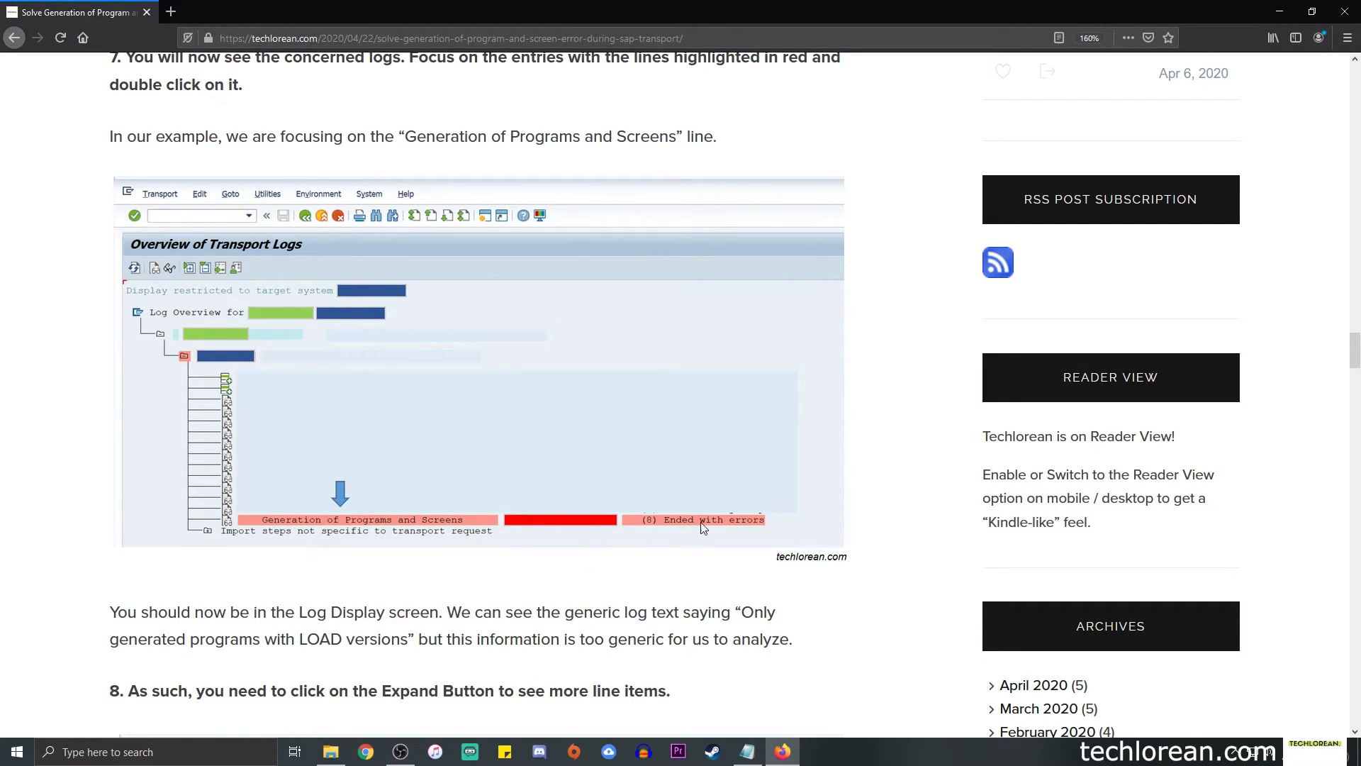
mouse_move(300, 519)
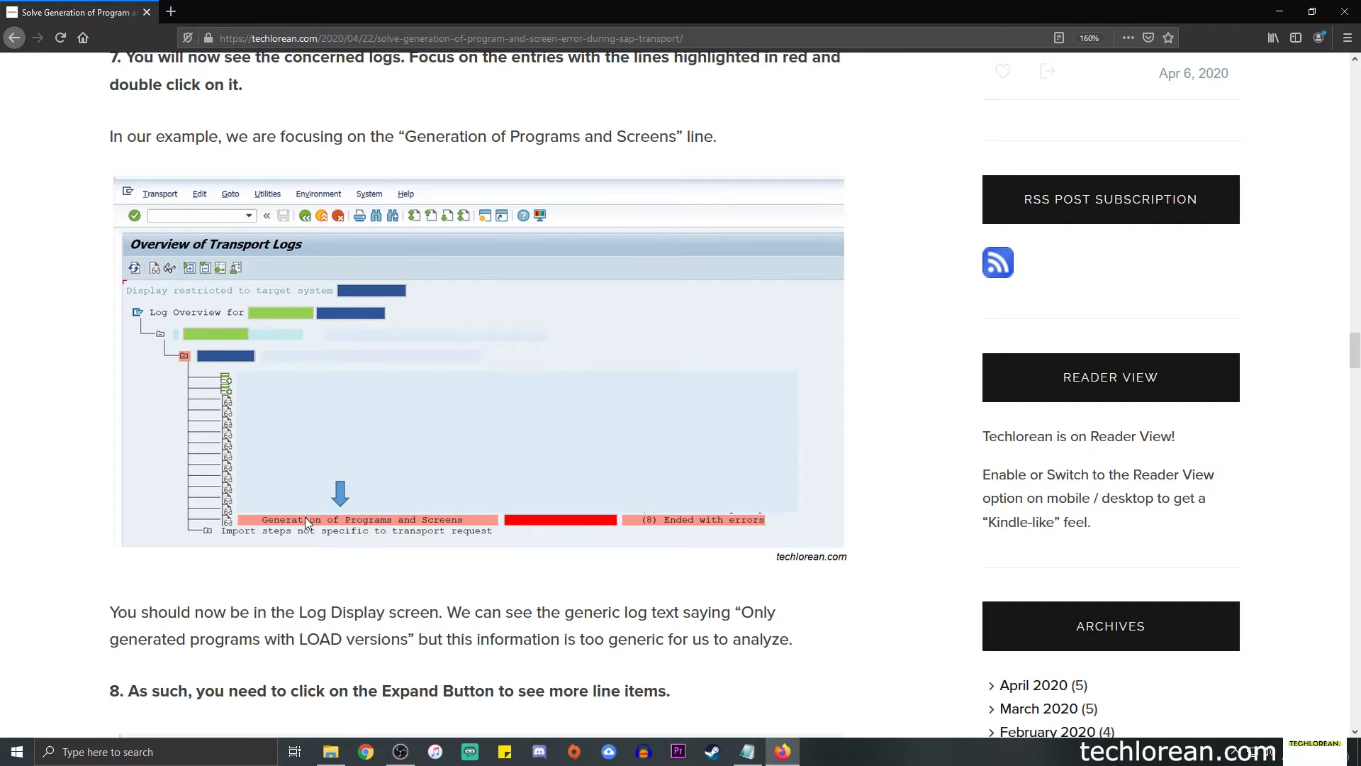
scroll(down, 3)
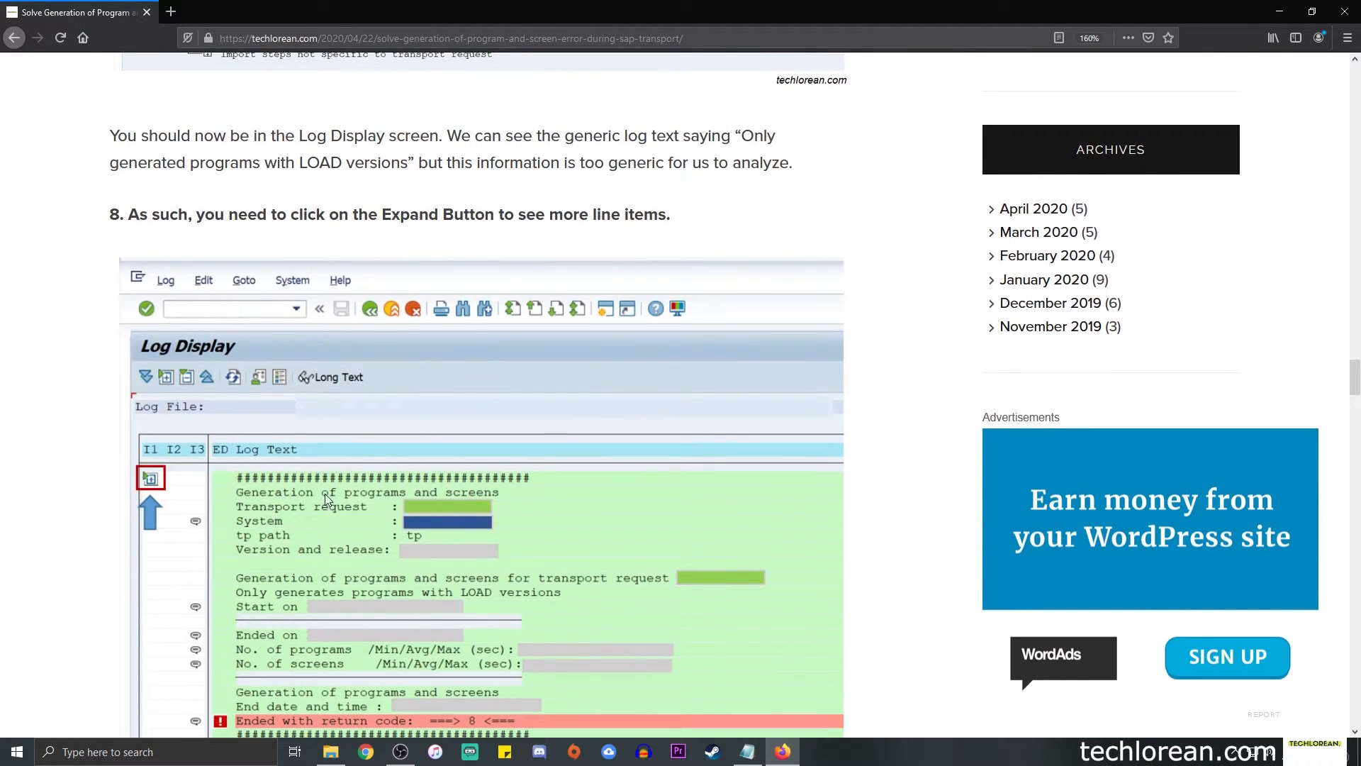
scroll(down, 3)
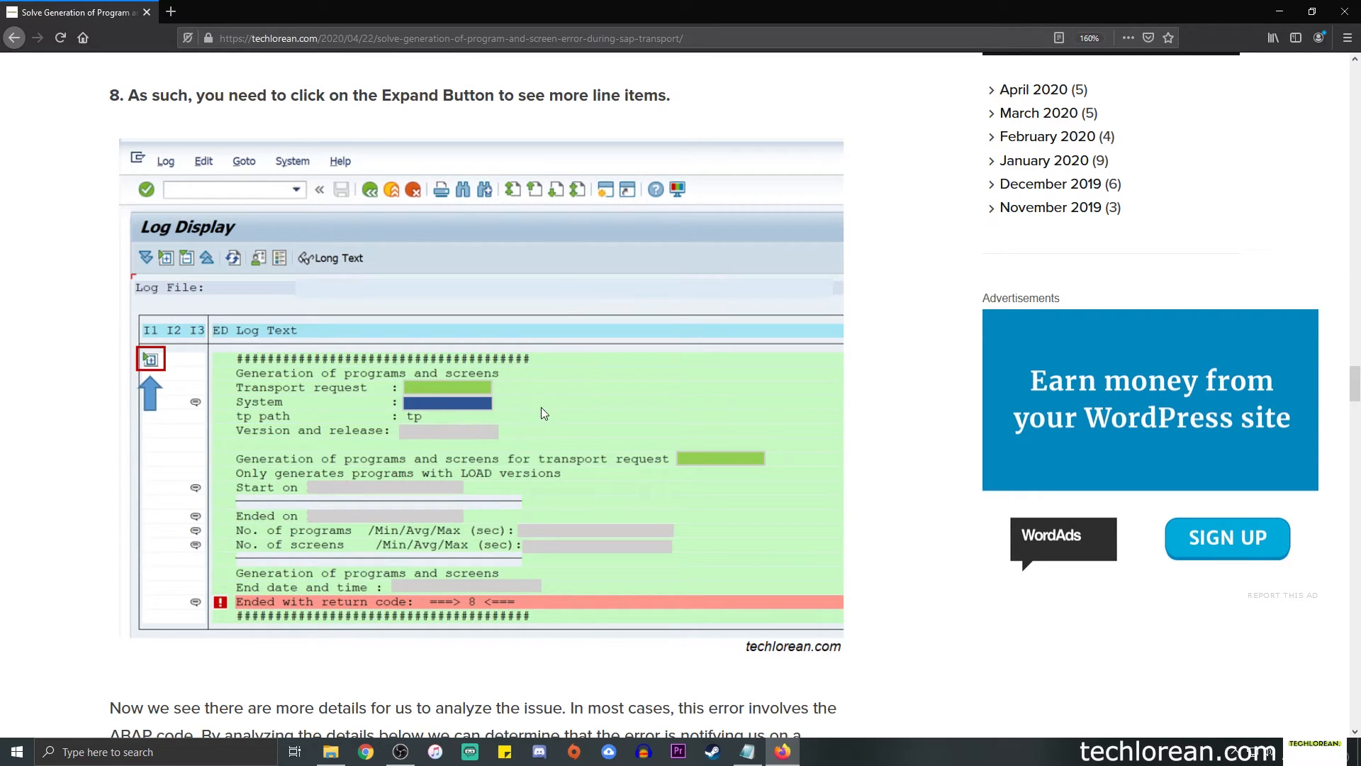
mouse_move(534, 417)
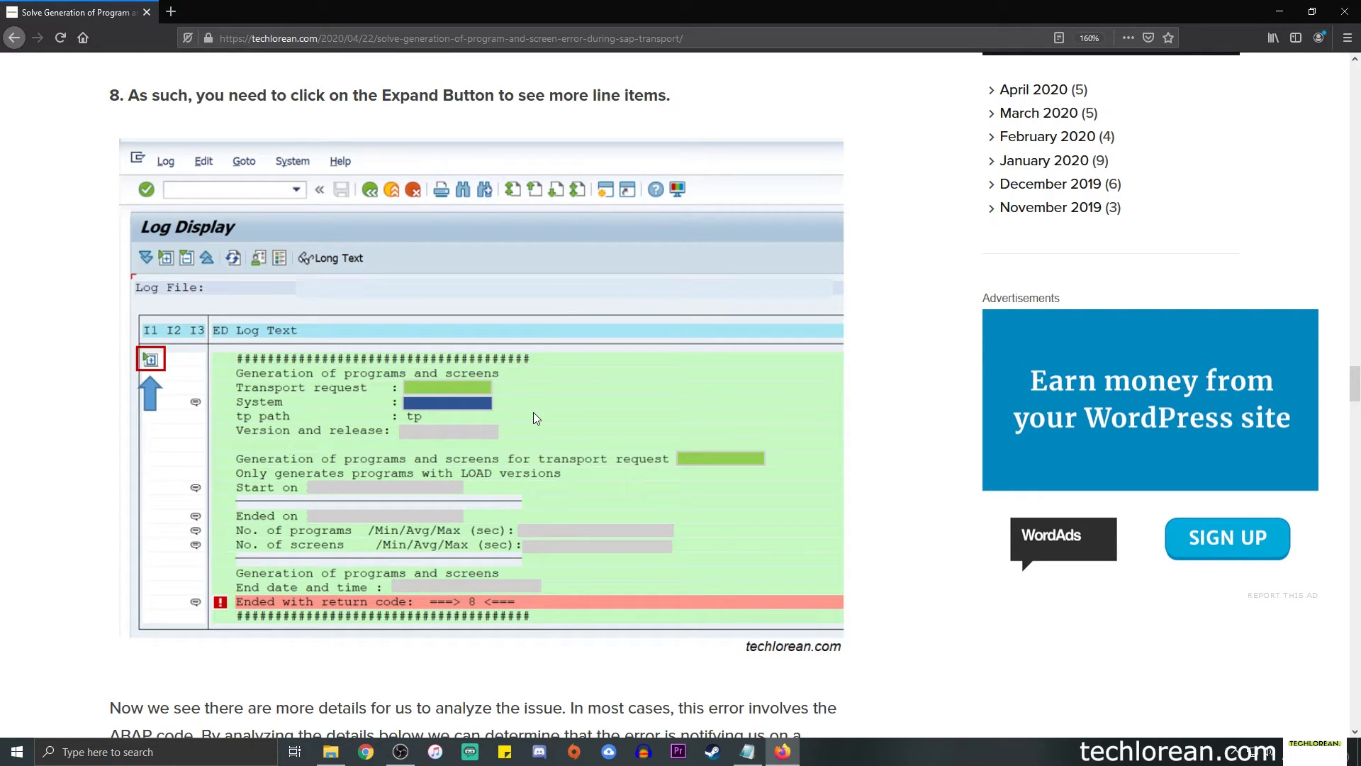
mouse_move(267, 392)
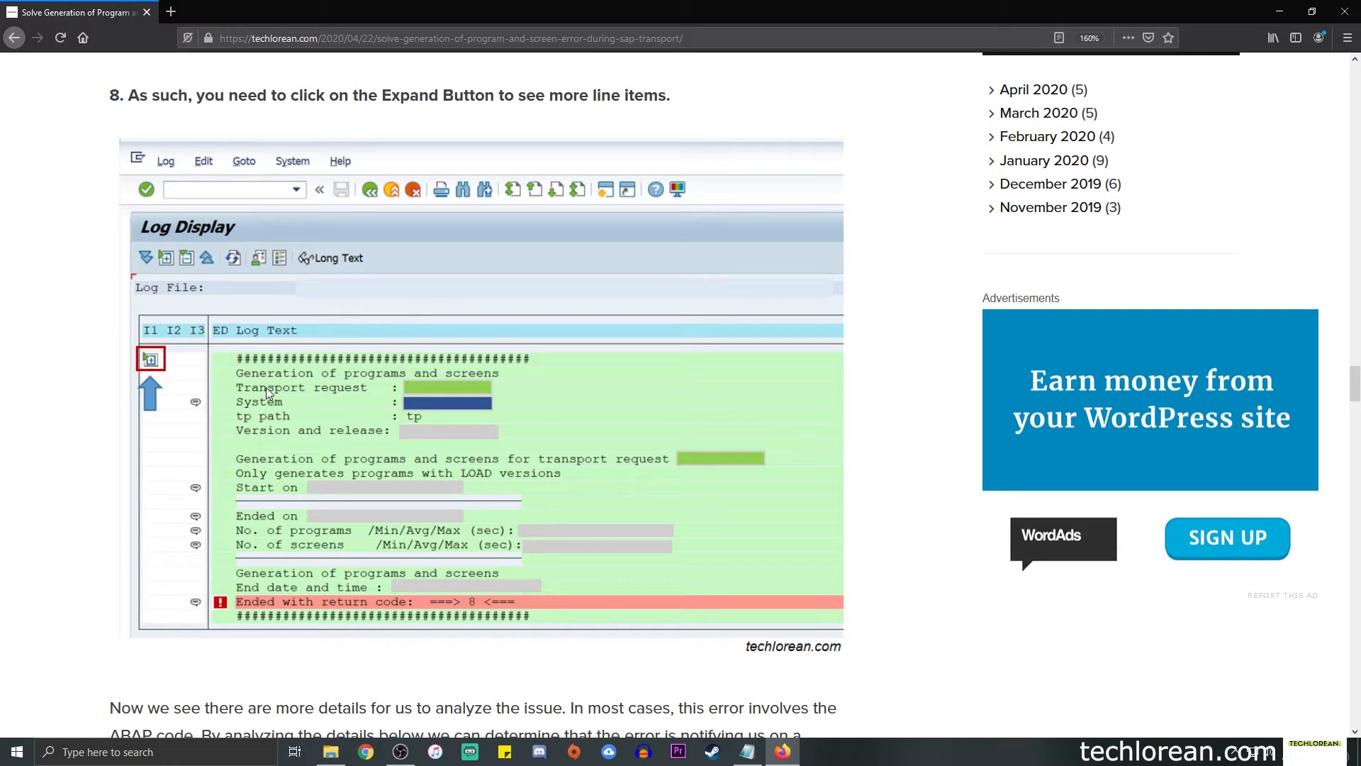
mouse_move(288, 410)
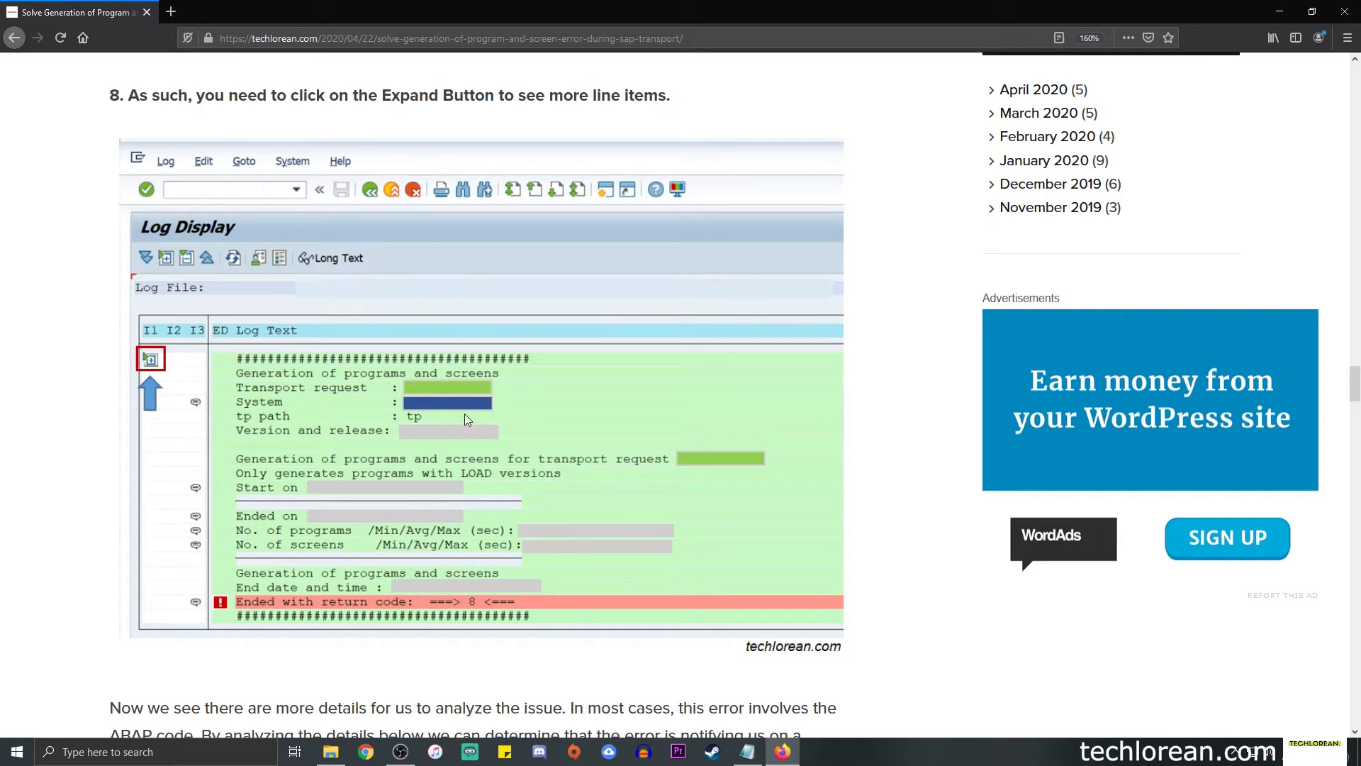
mouse_move(321, 478)
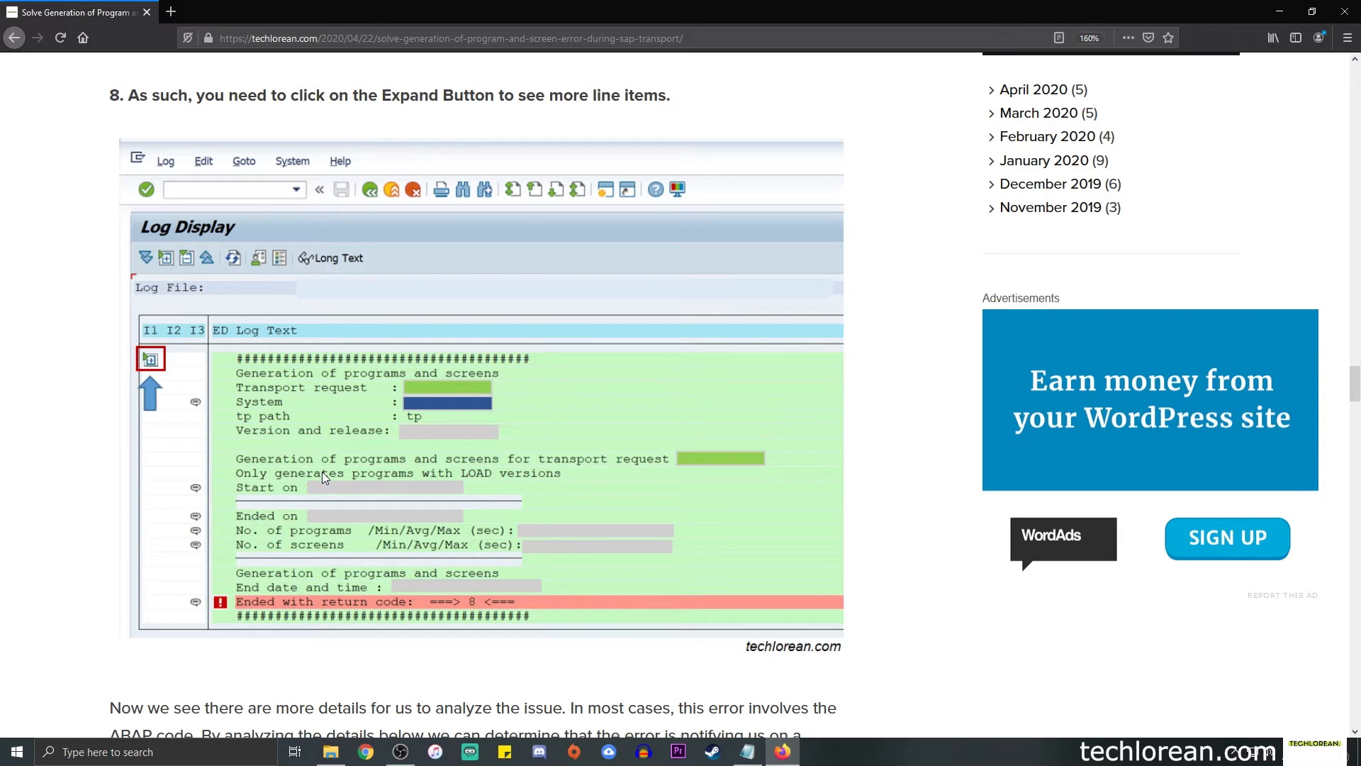
mouse_move(556, 495)
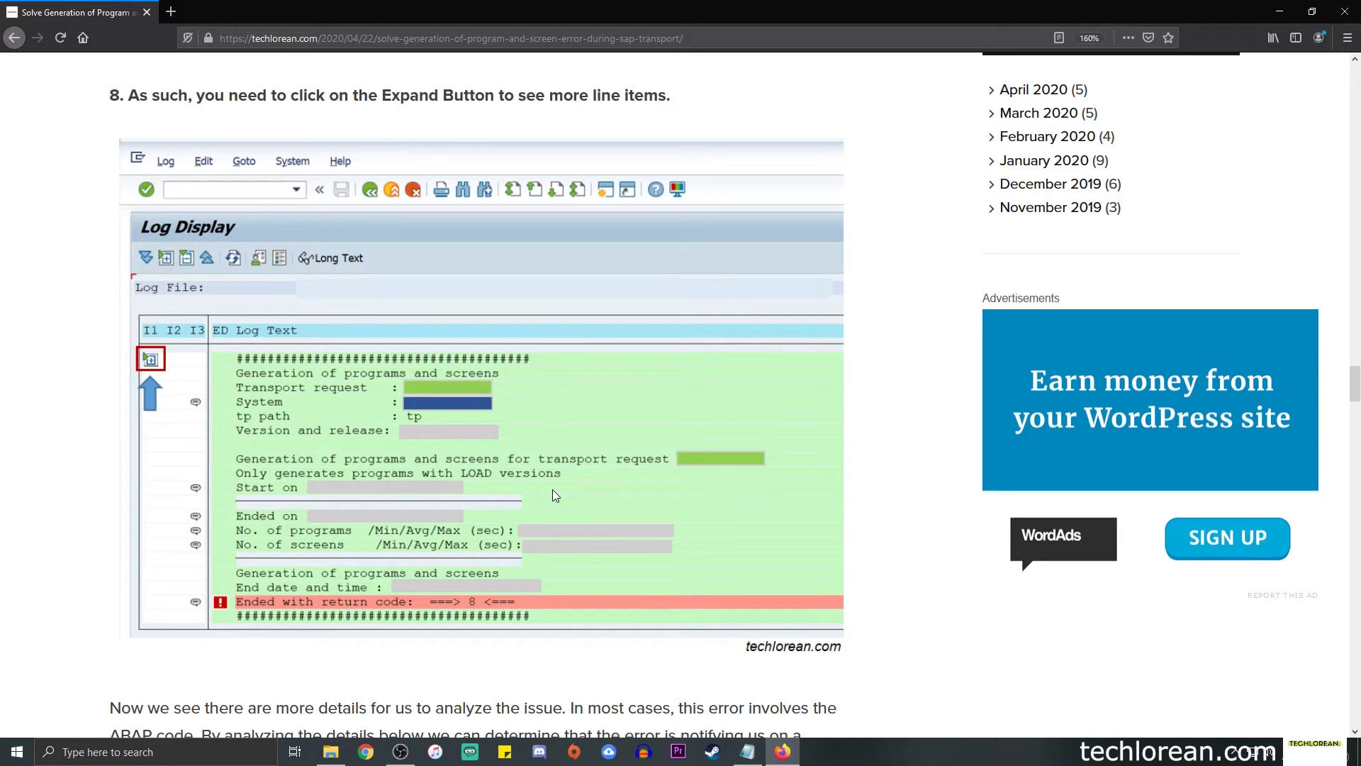
mouse_move(369, 612)
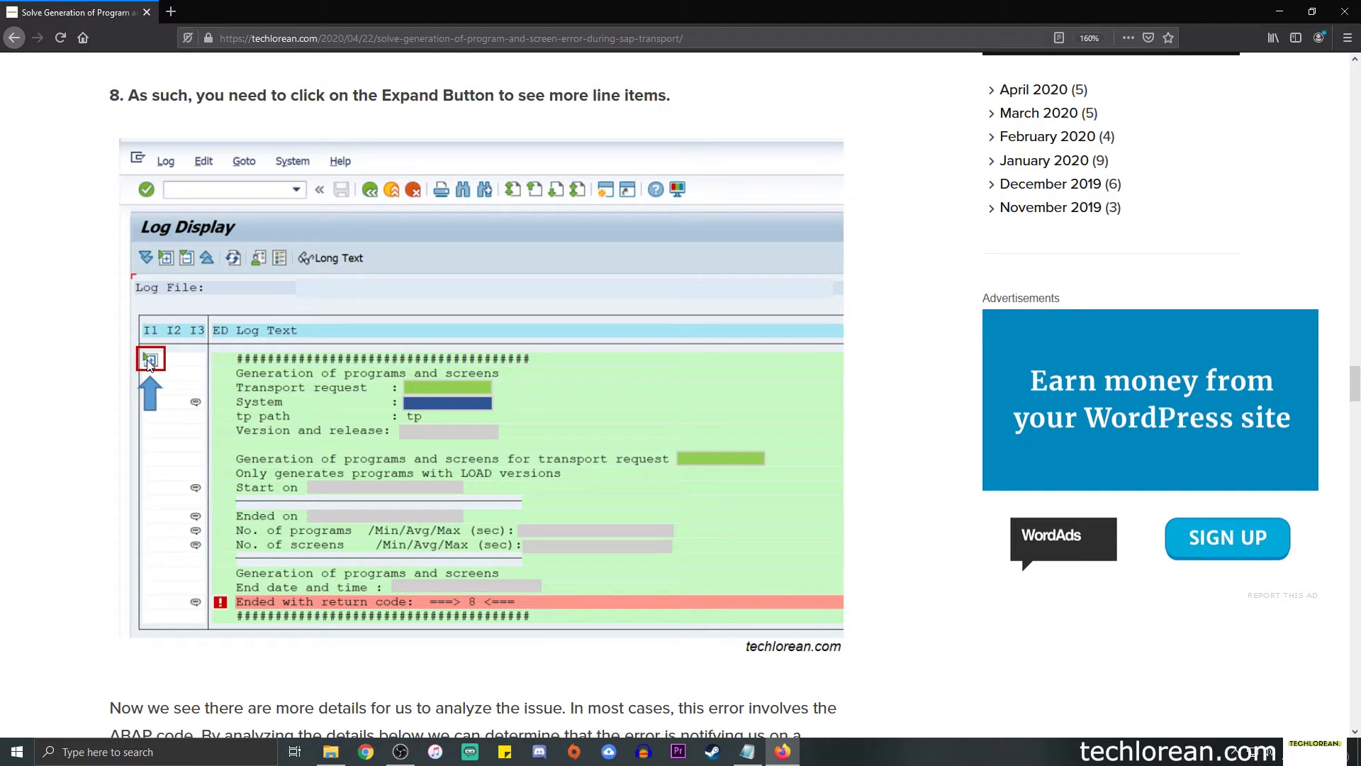
Step: Scroll past the expanded Log Display screenshot to step 9 on TCode SE38
scroll(down, 3)
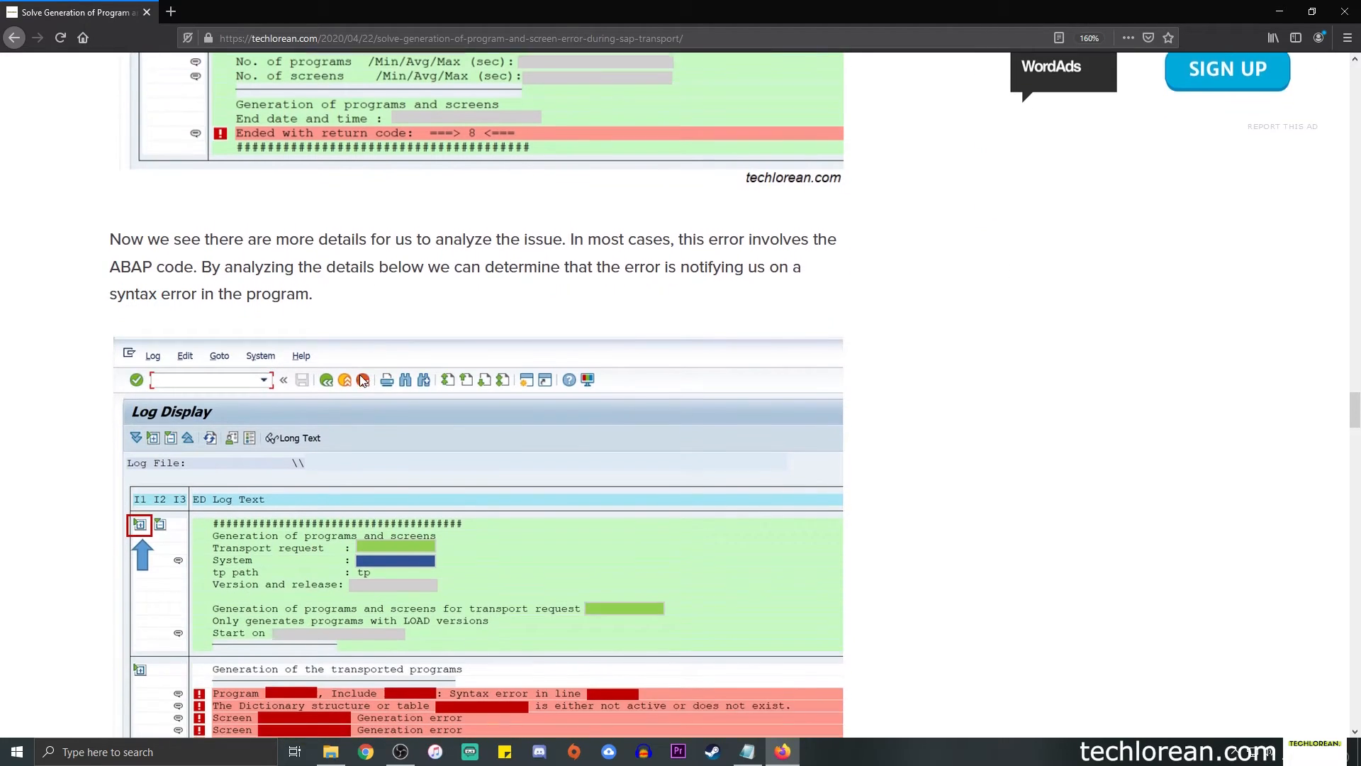
scroll(down, 3)
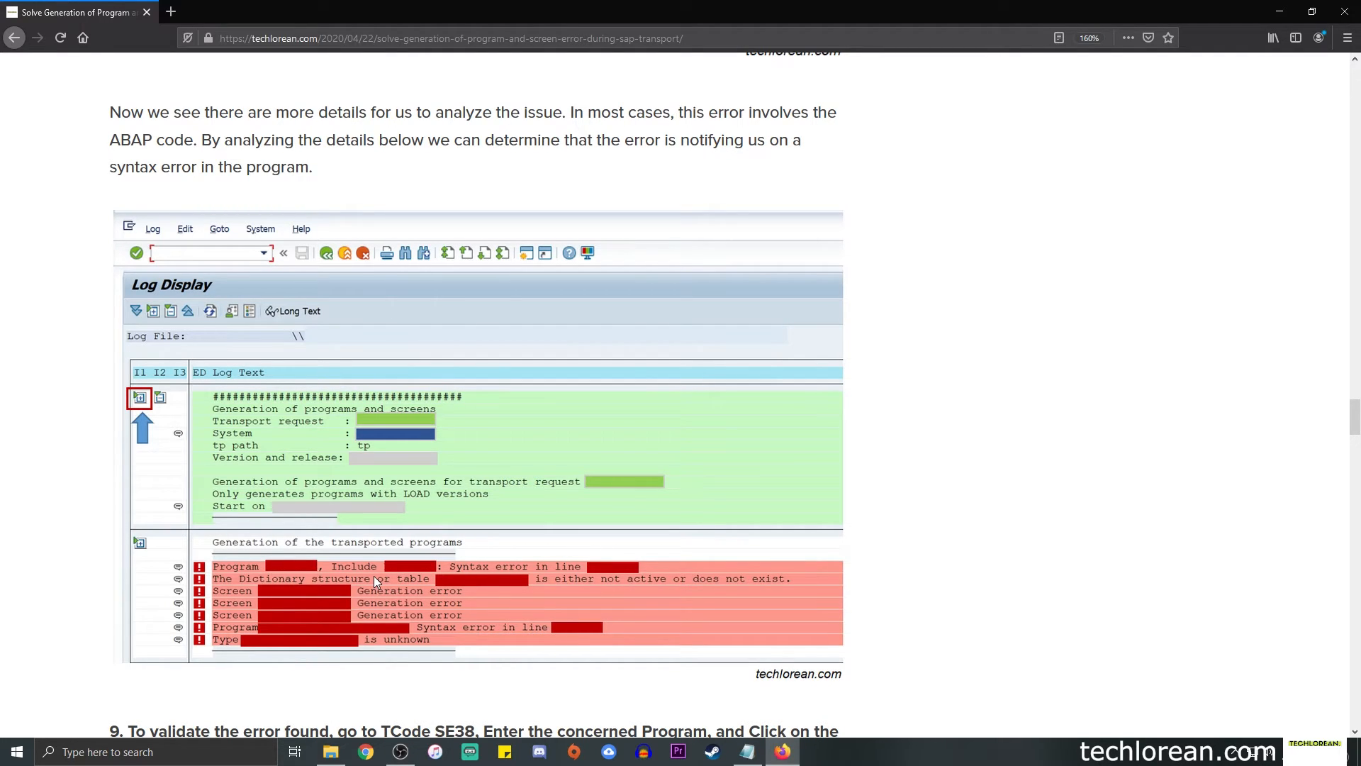
mouse_move(285, 542)
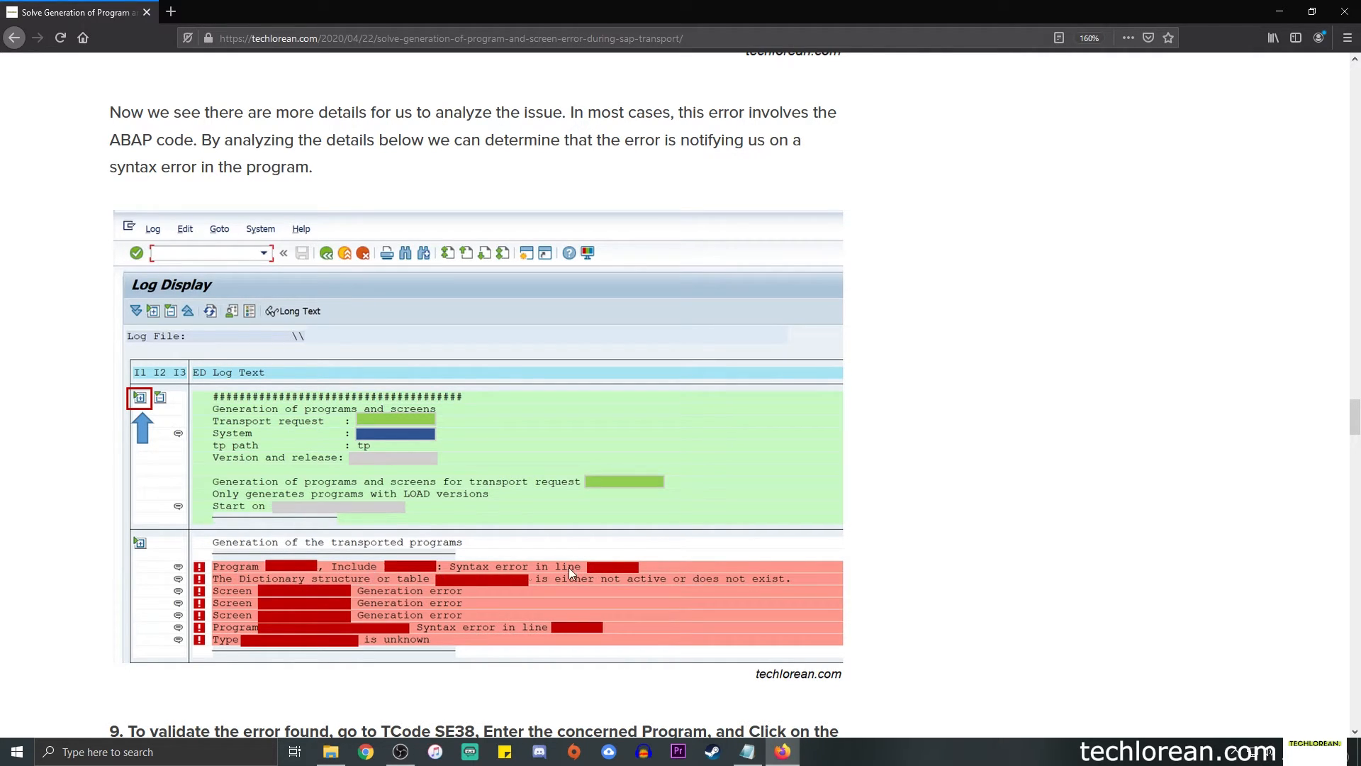
mouse_move(635, 573)
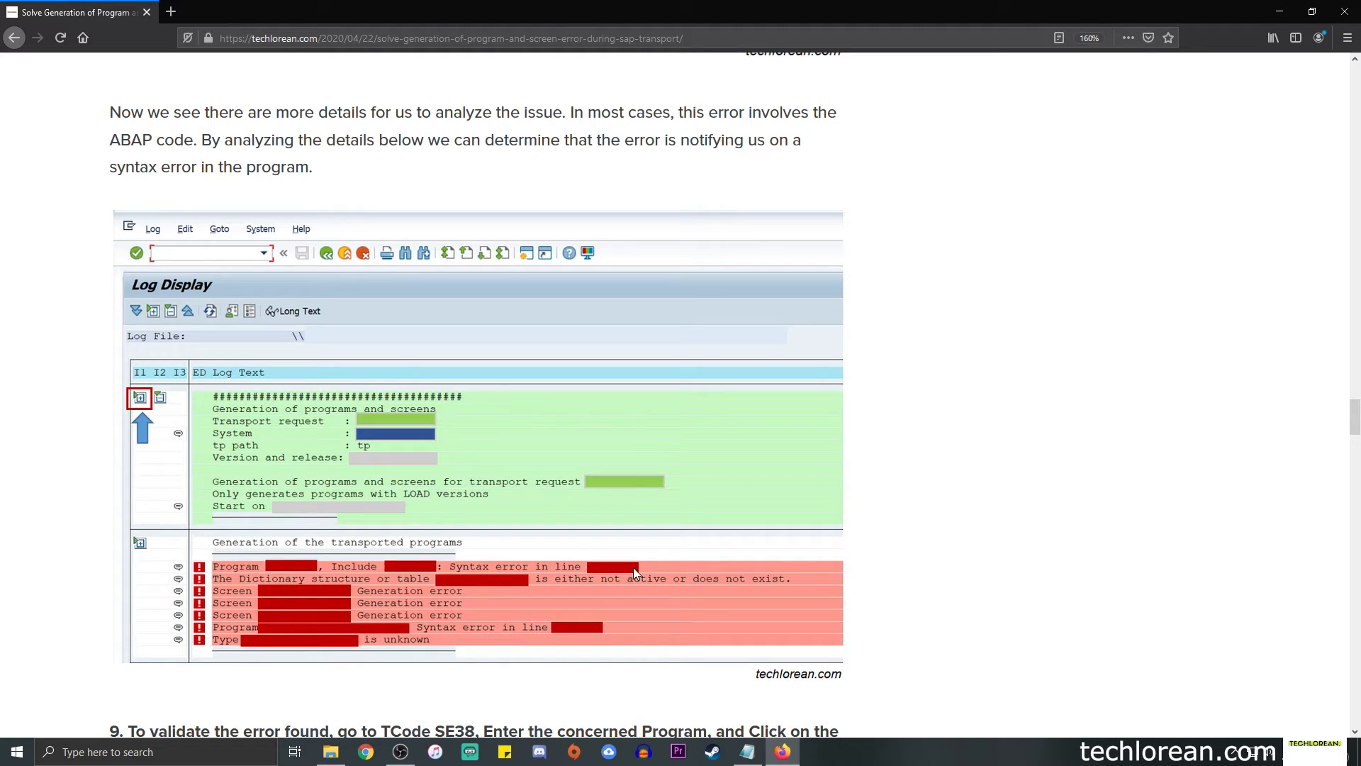
mouse_move(317, 556)
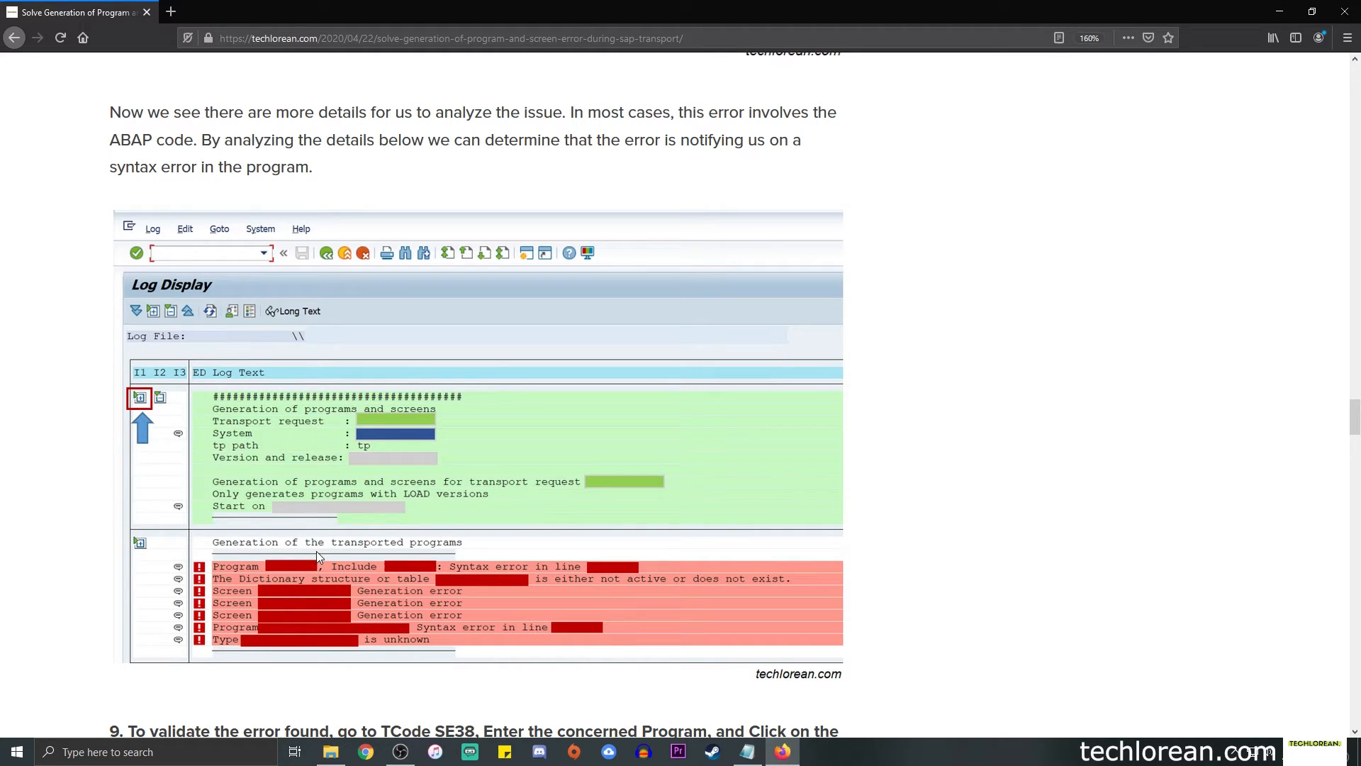
mouse_move(330, 486)
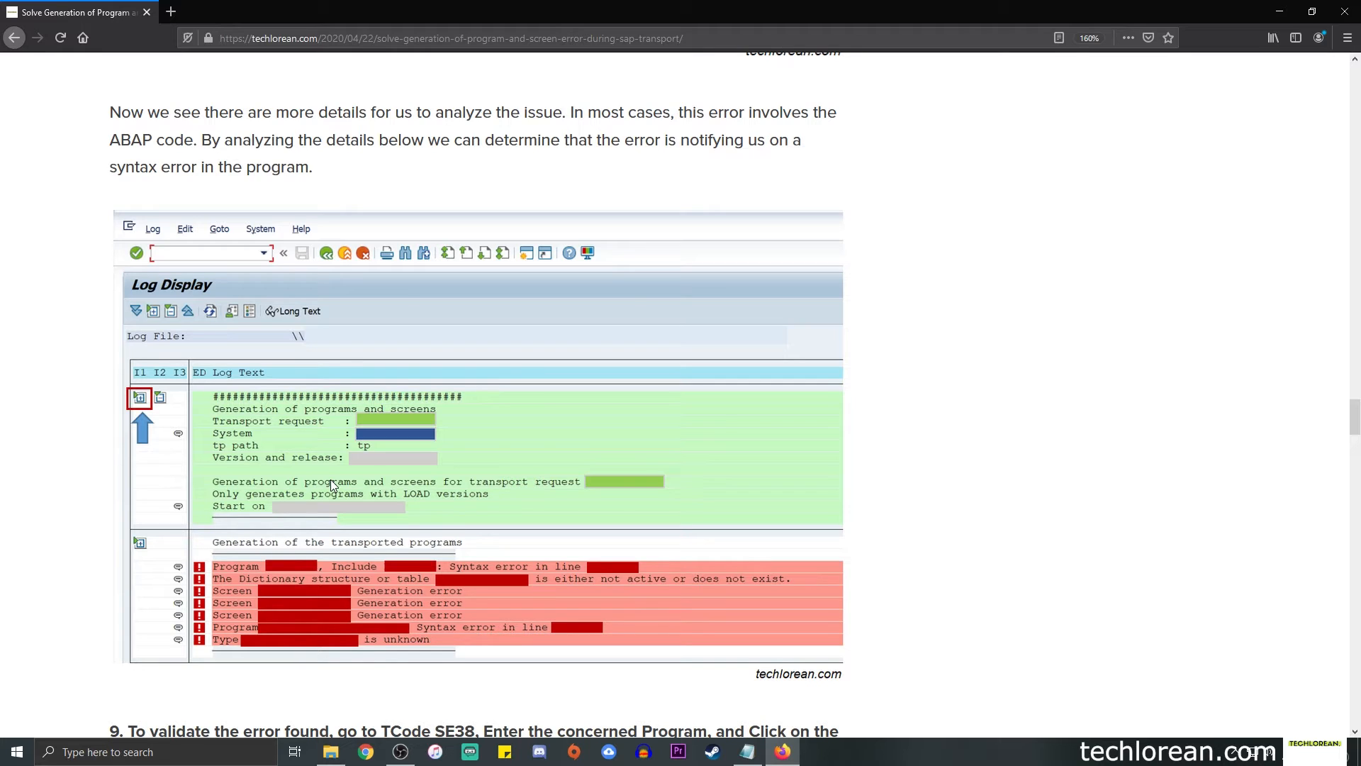
mouse_move(321, 475)
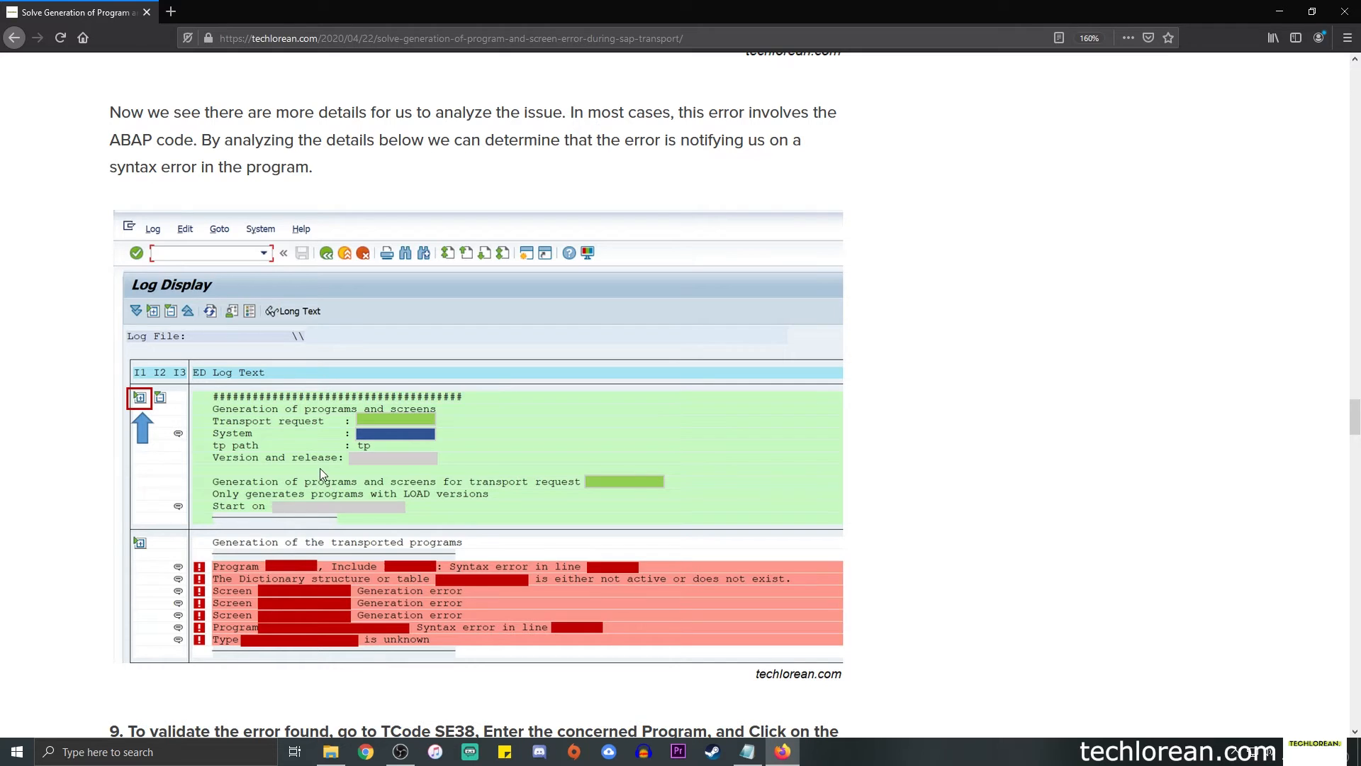
scroll(down, 3)
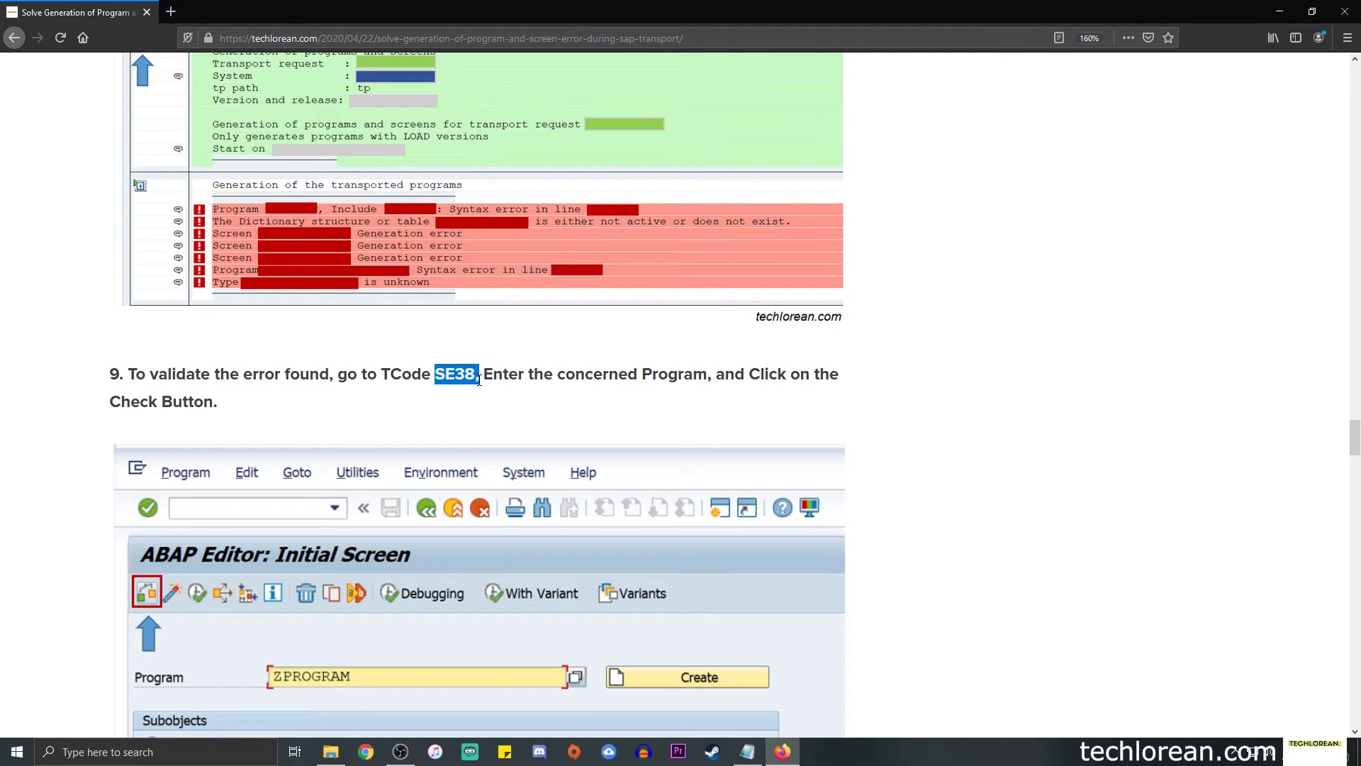
Step: Scroll past the ABAP Editor initial screen screenshot to step 10 on double-clicking the line error
scroll(down, 3)
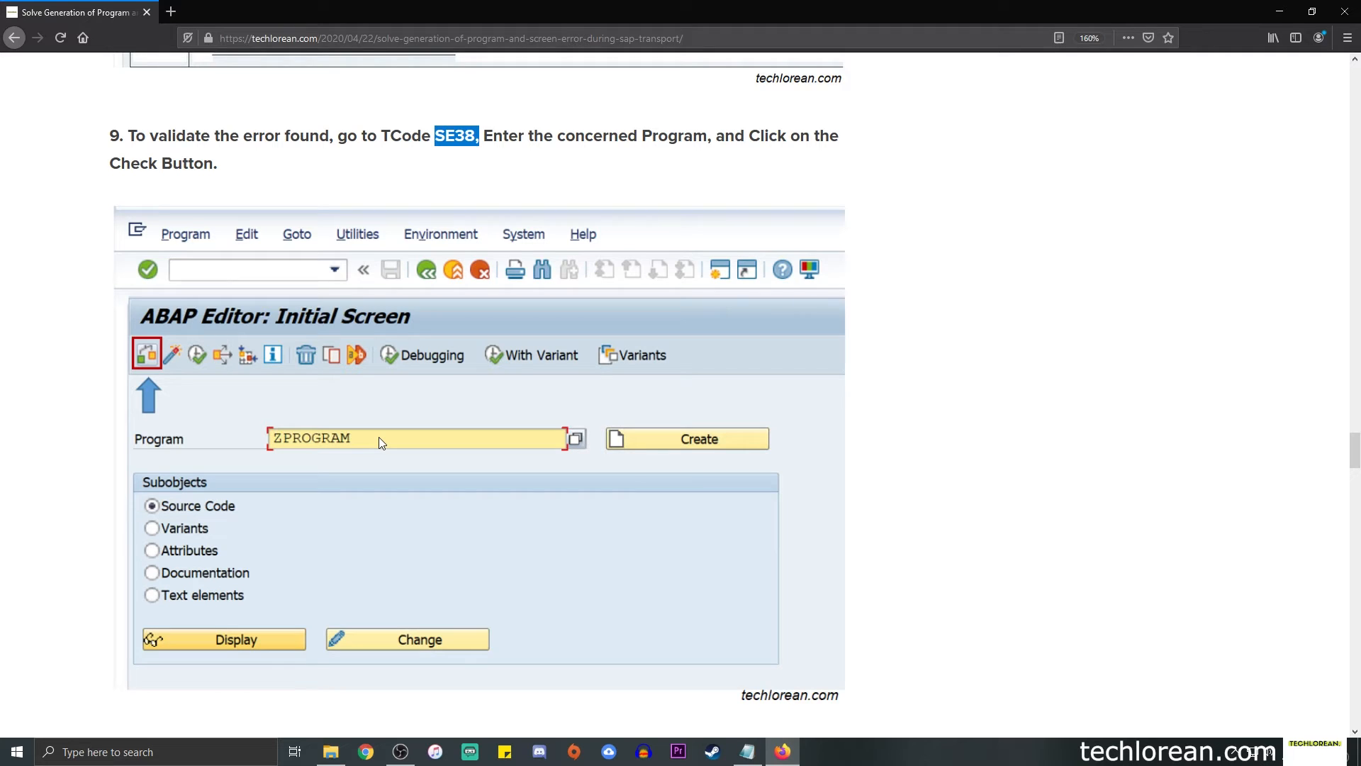
mouse_move(373, 446)
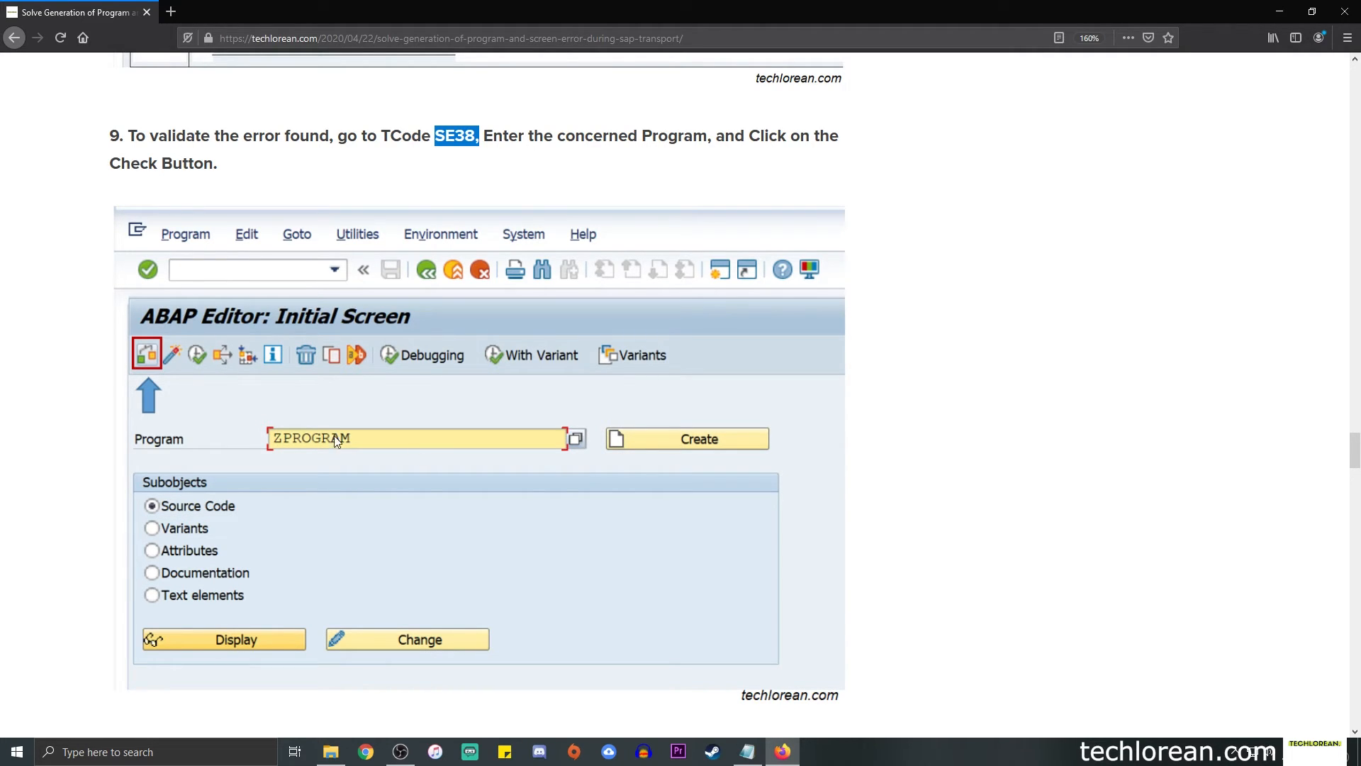
scroll(down, 3)
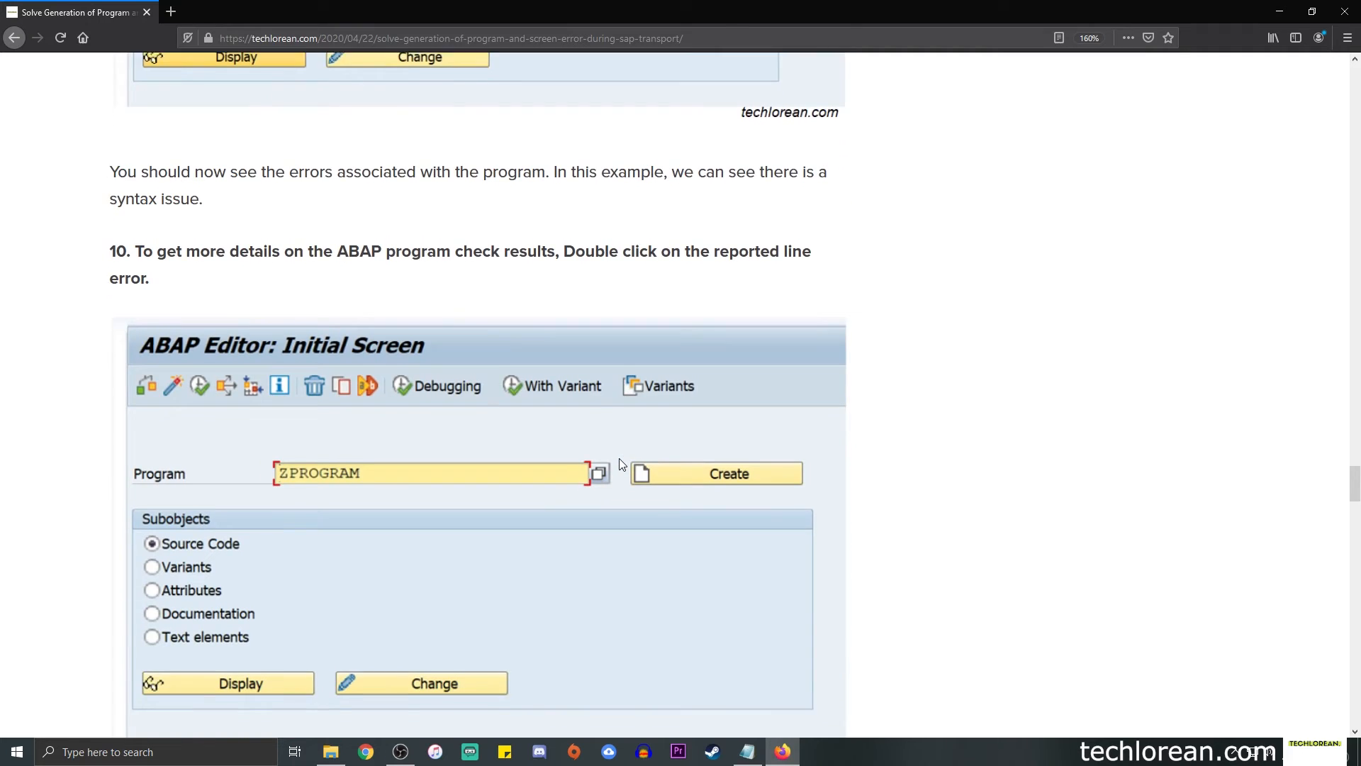
Step: Scroll to the Display Include code screenshot and step 11 about involving the ABAP developer
scroll(down, 3)
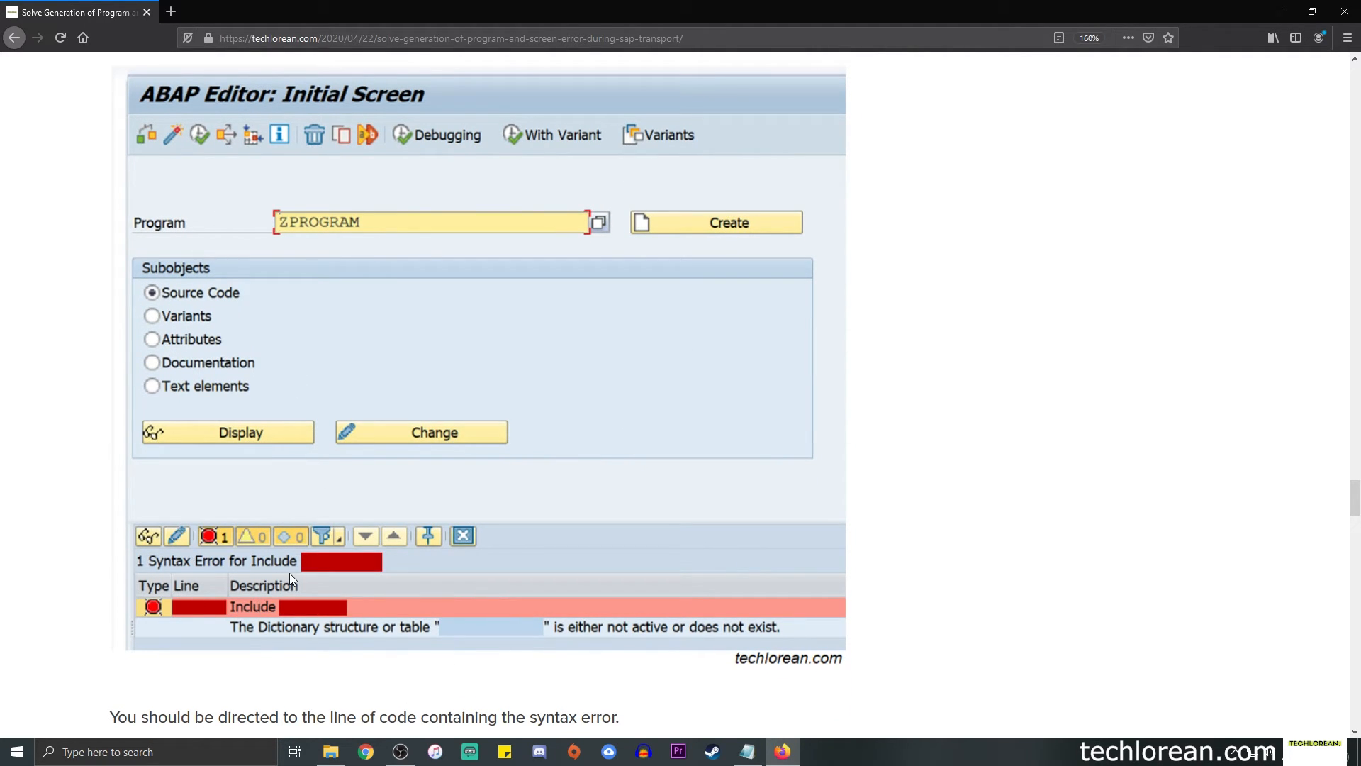
mouse_move(243, 584)
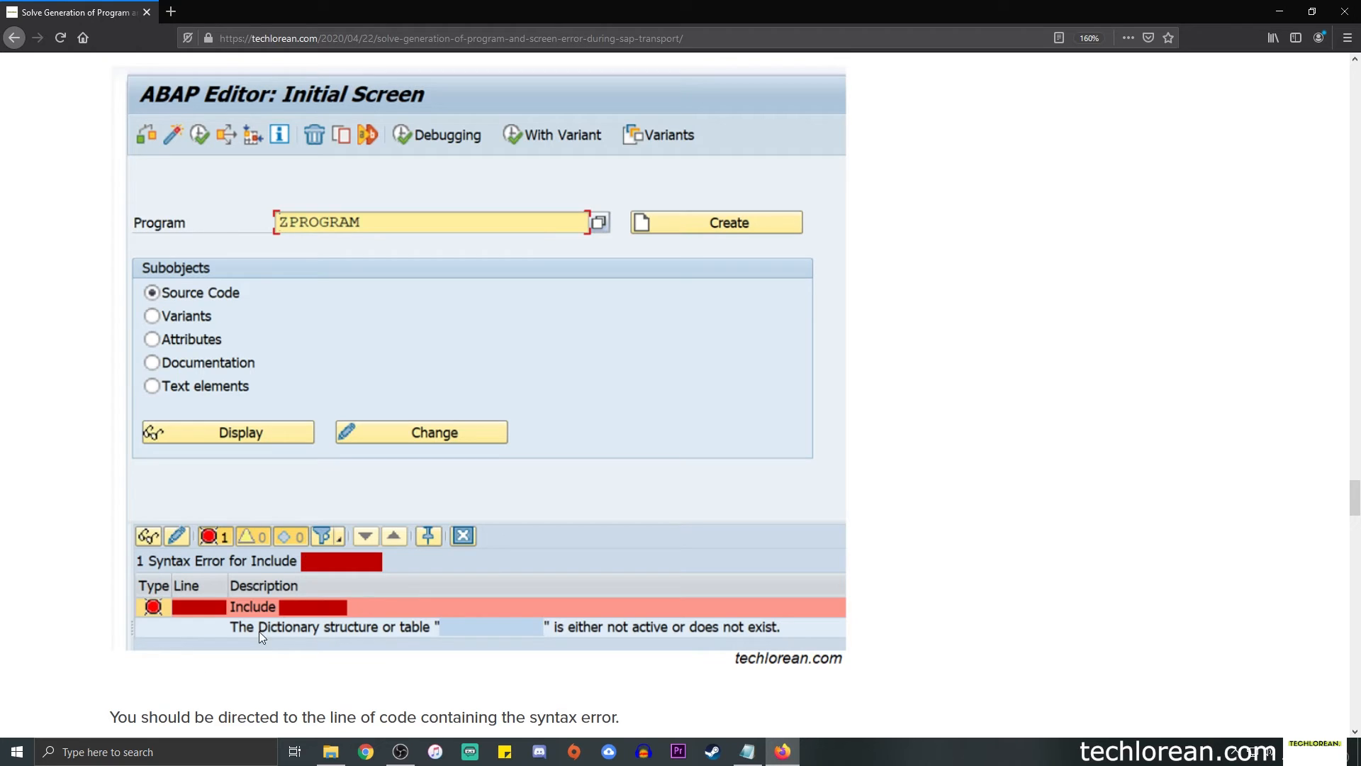
mouse_move(197, 612)
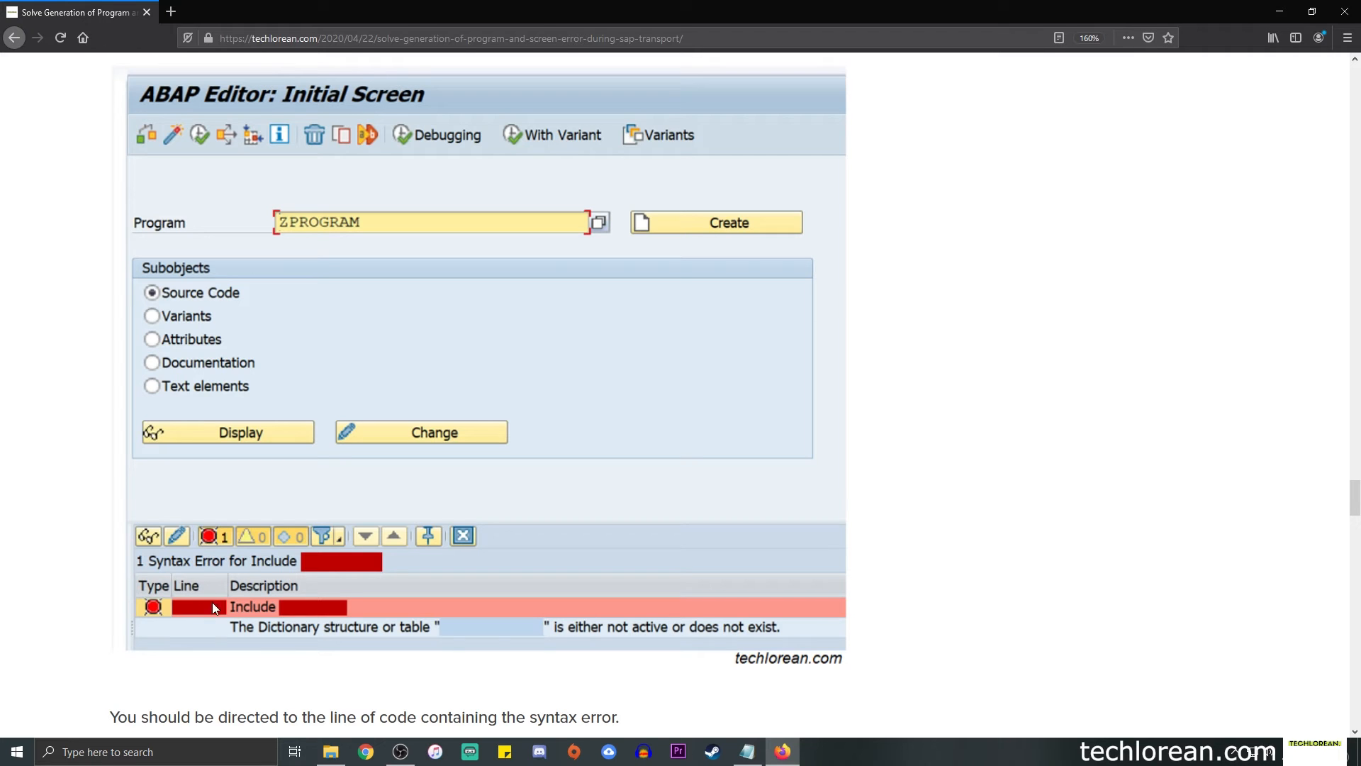
mouse_move(278, 612)
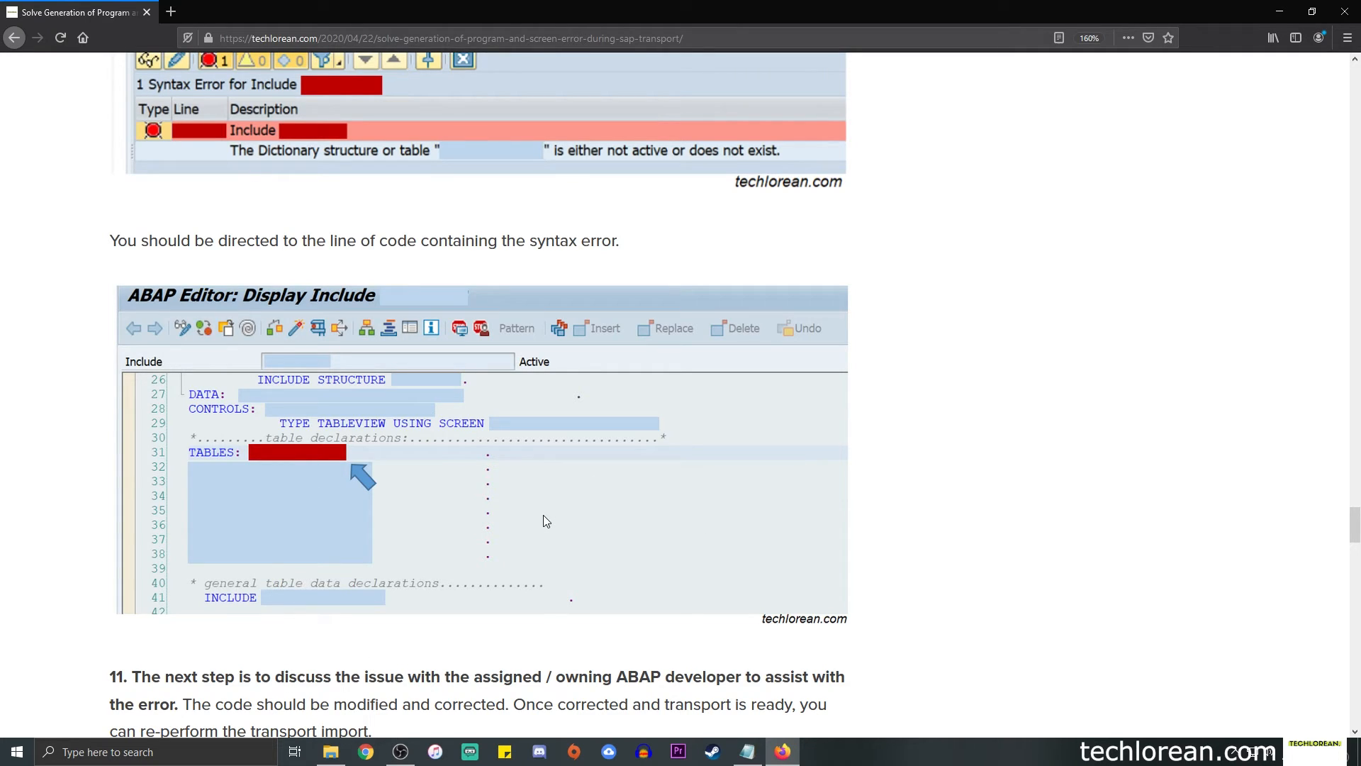
mouse_move(530, 521)
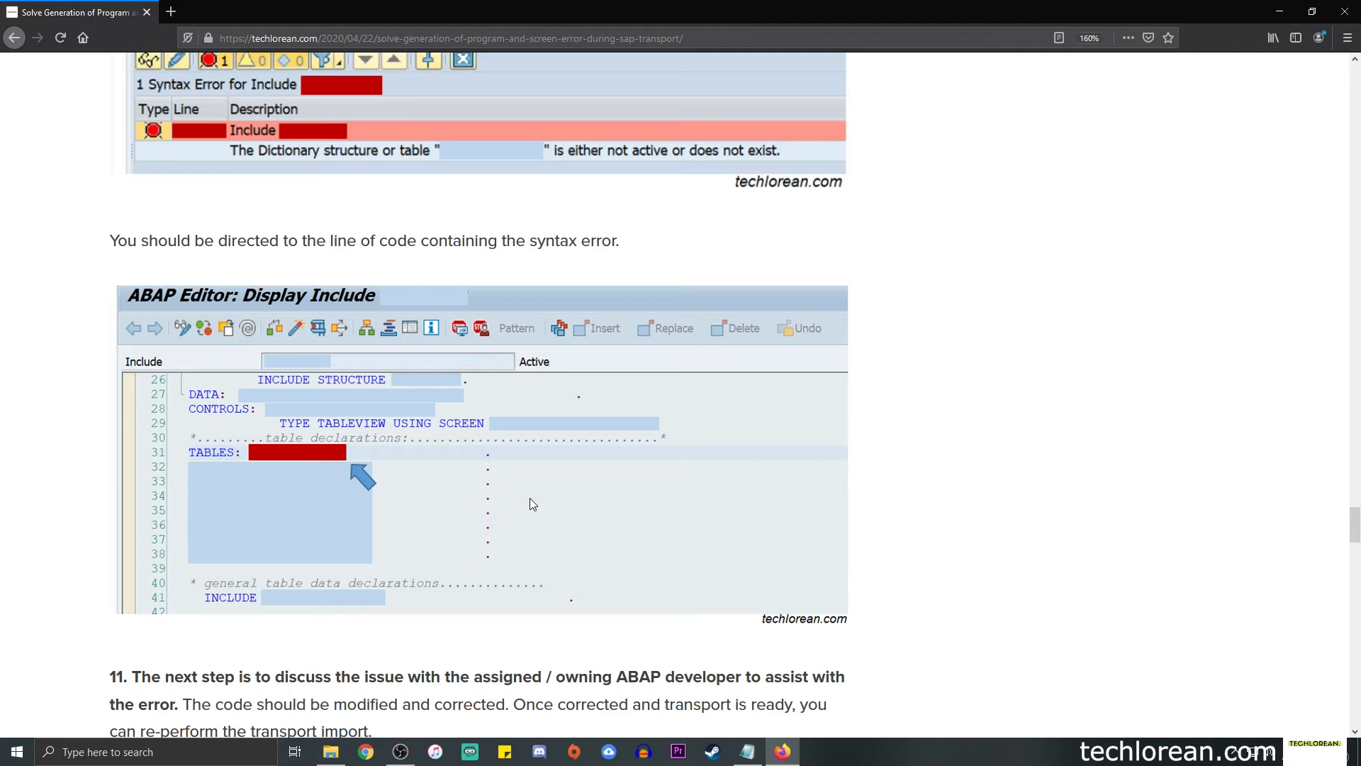
scroll(down, 3)
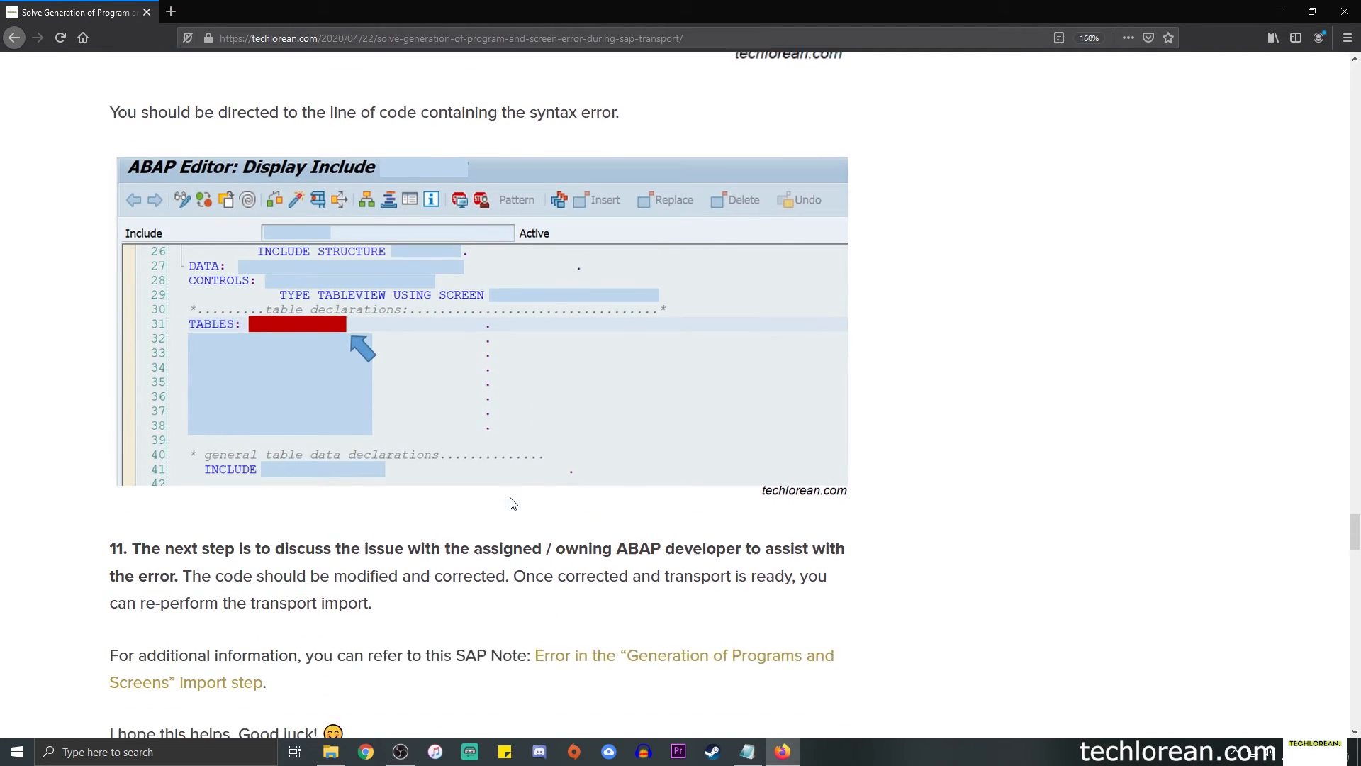
Step: Highlight step 11's sentence about correcting the code, then scroll back toward the introduction
scroll(down, 3)
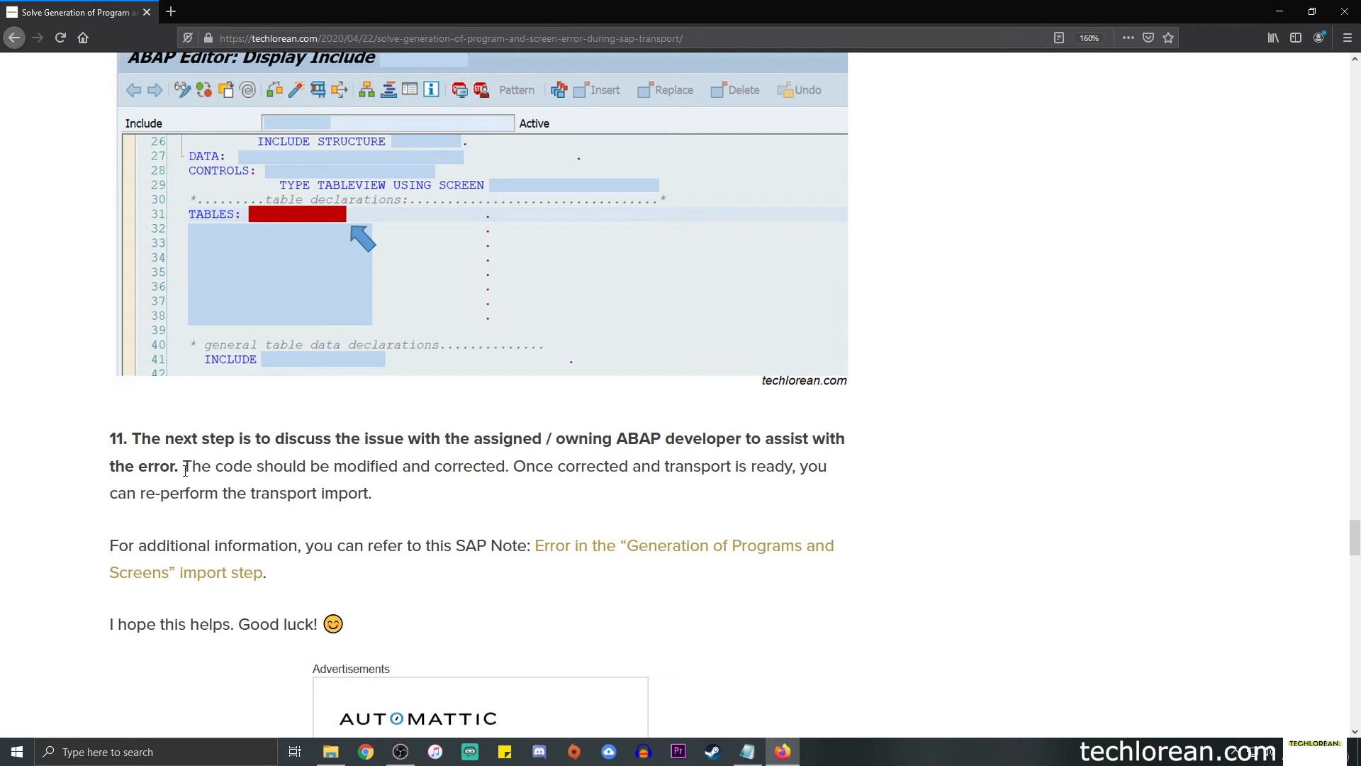
drag(182, 467, 294, 467)
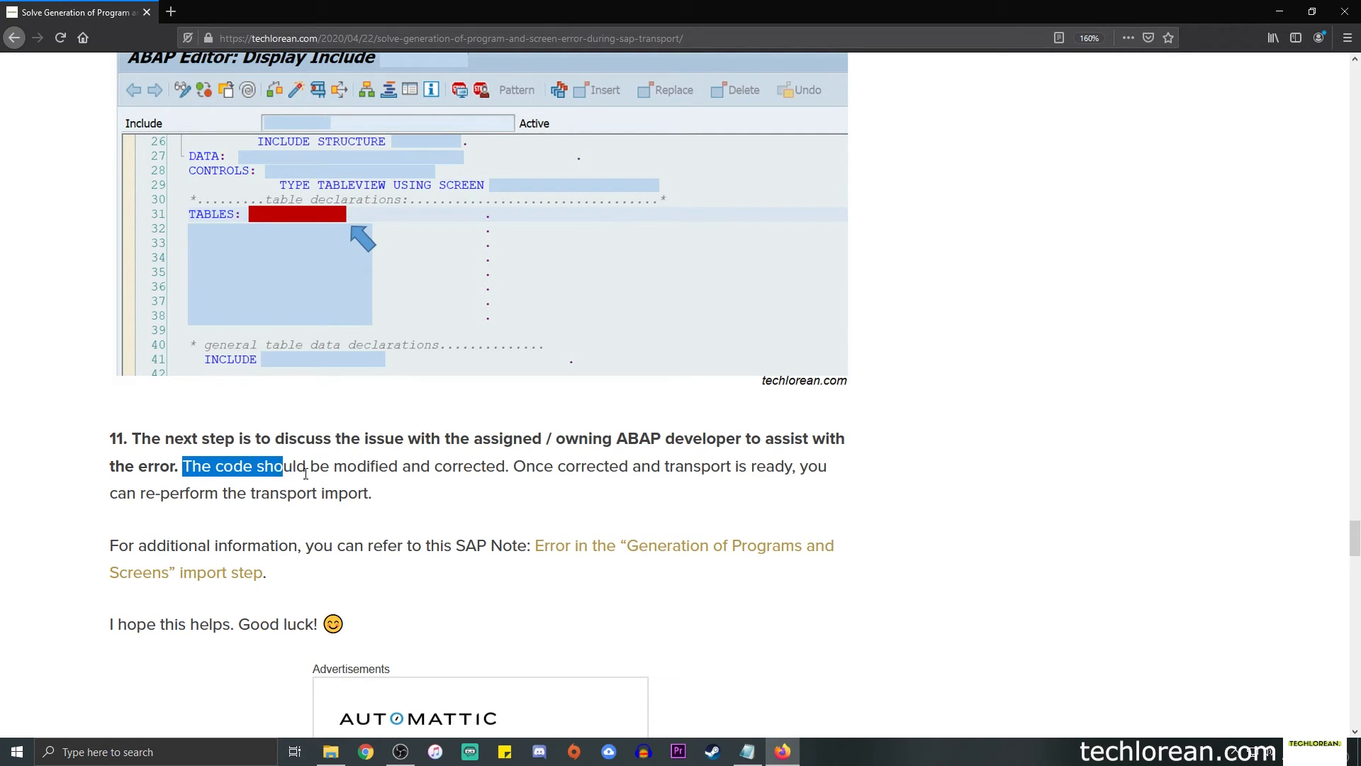
drag(282, 466, 504, 466)
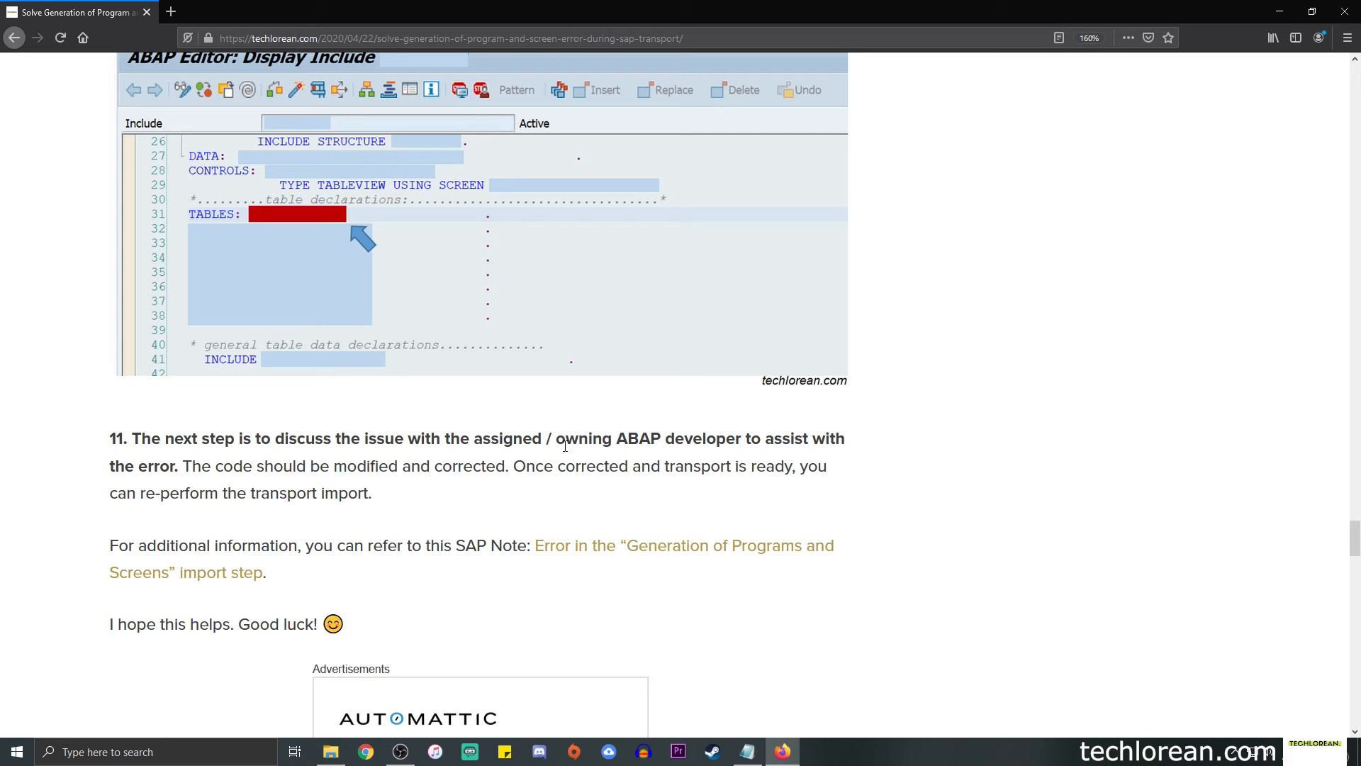
scroll(down, 3)
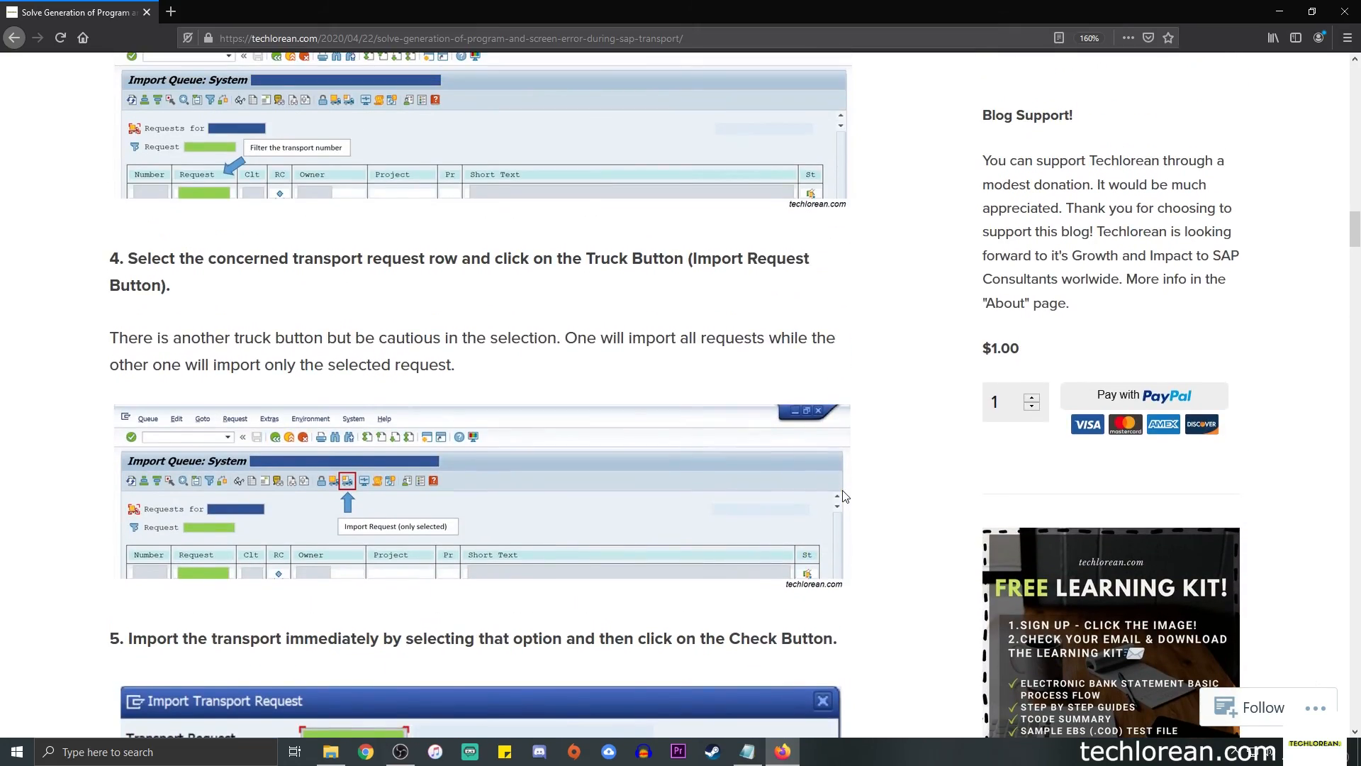
scroll(up, 3)
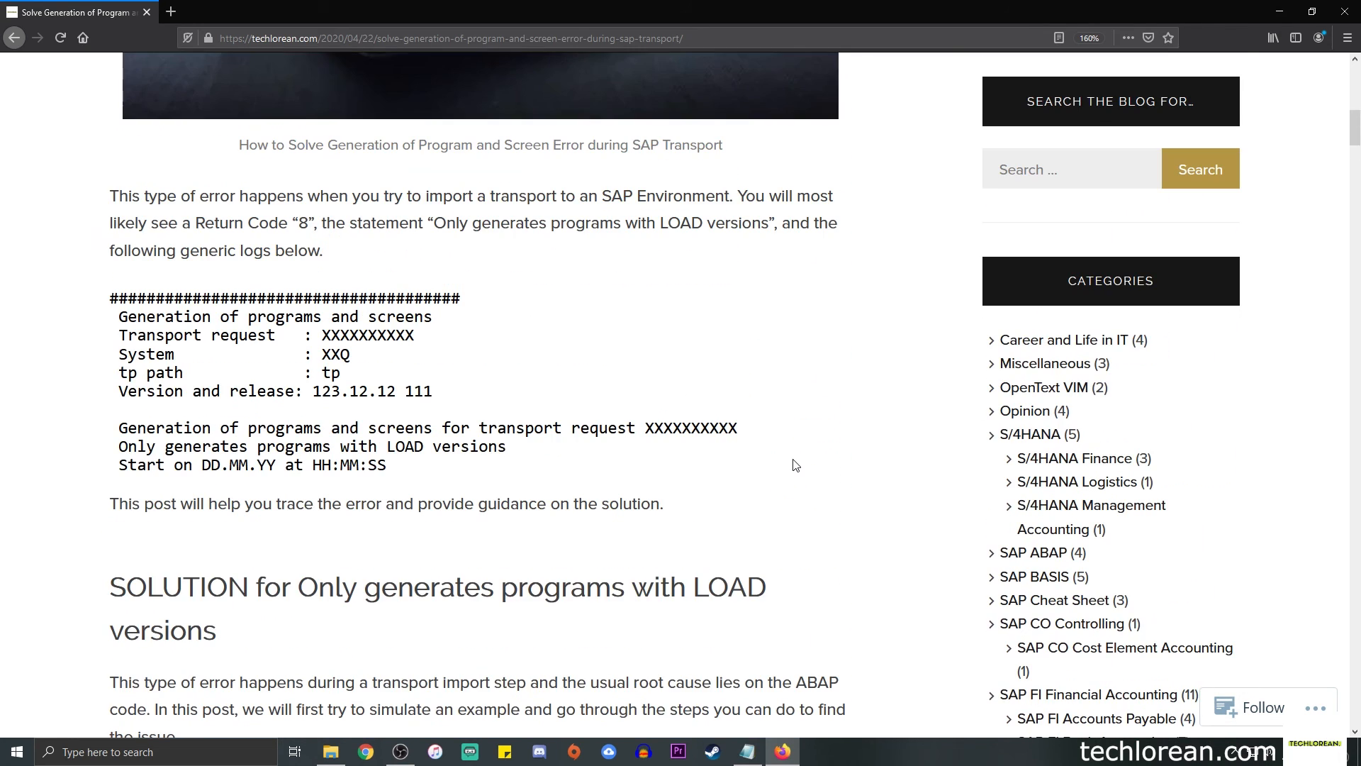